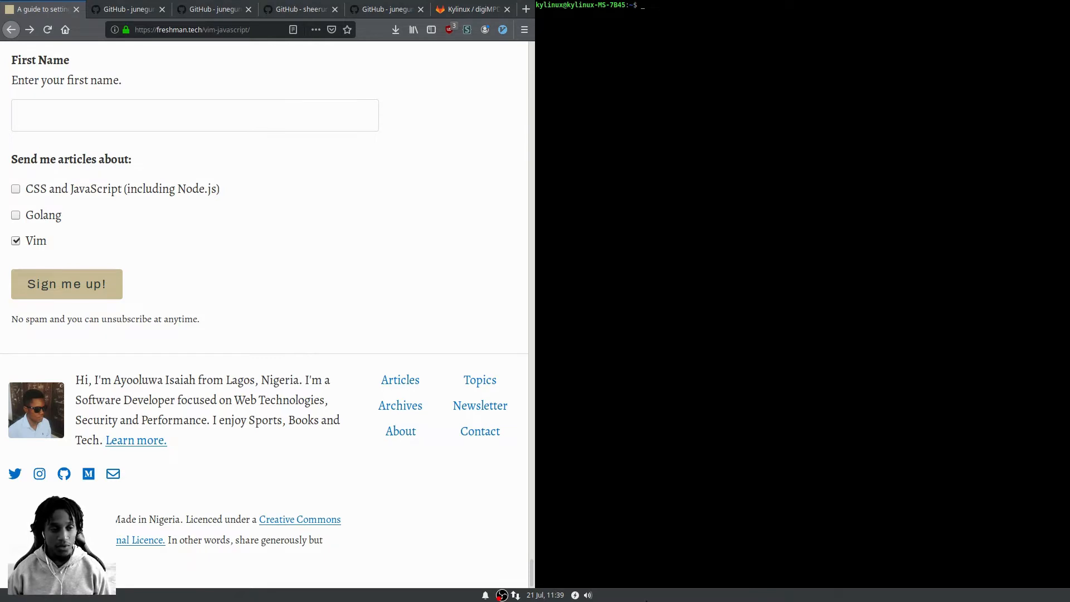
pyautogui.moveTo(222, 475)
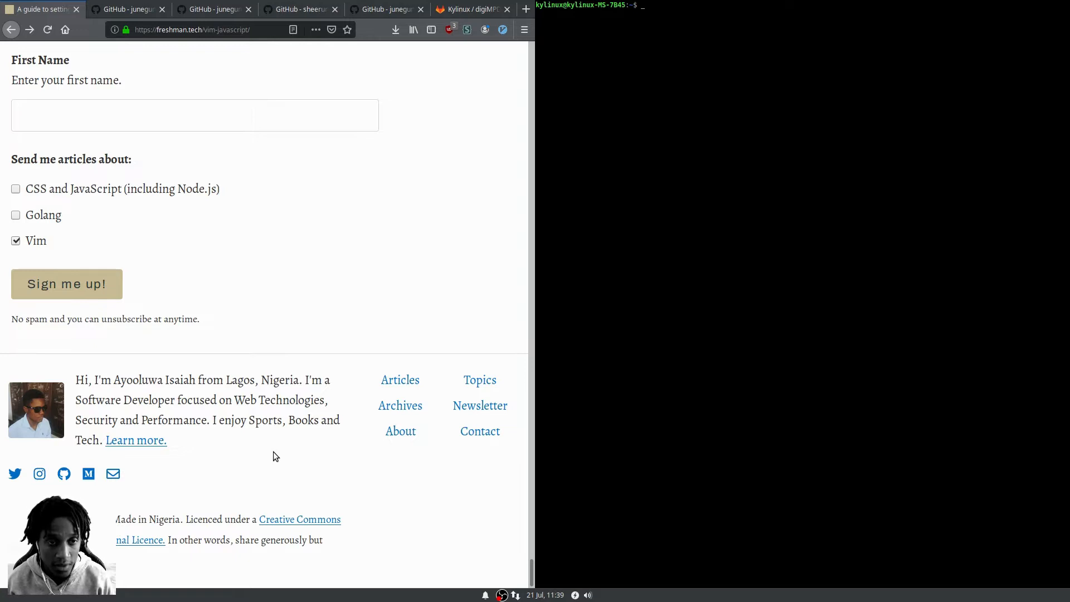
pyautogui.moveTo(286, 457)
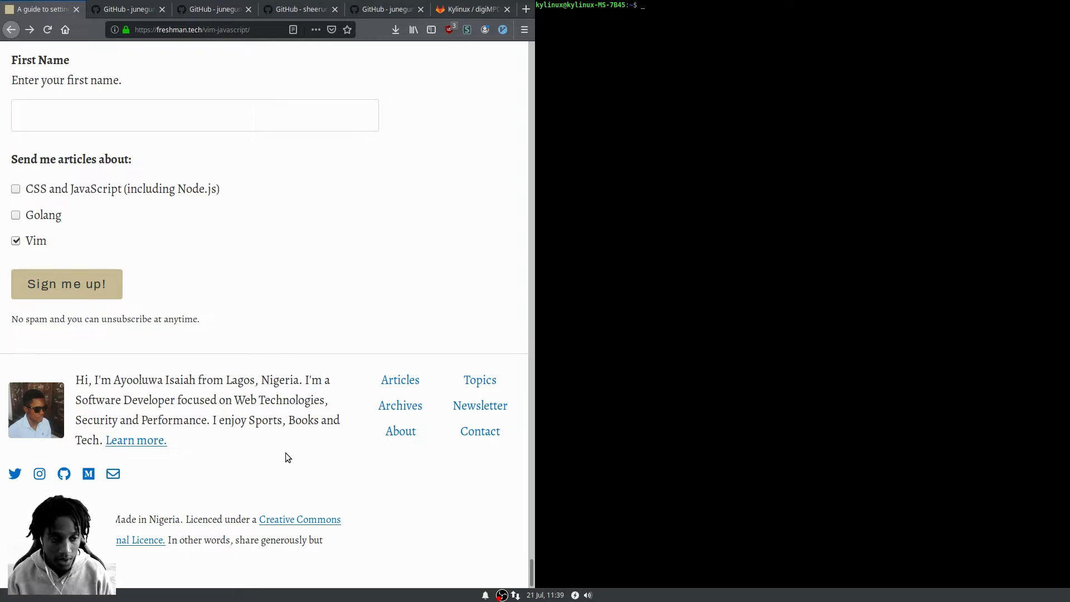
pyautogui.moveTo(266, 291)
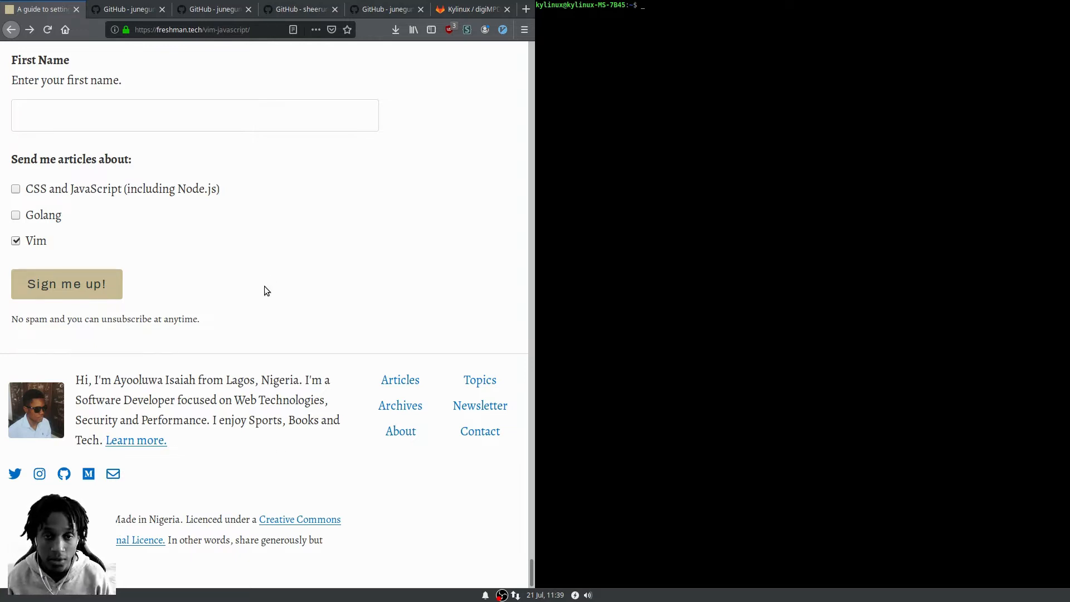
pyautogui.moveTo(303, 240)
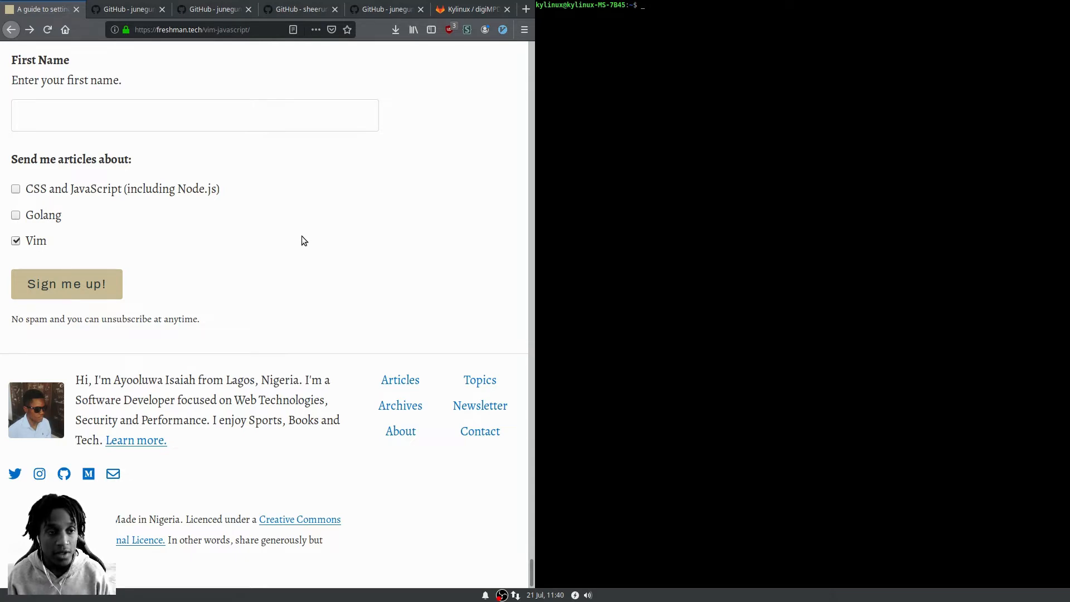
pyautogui.moveTo(293, 276)
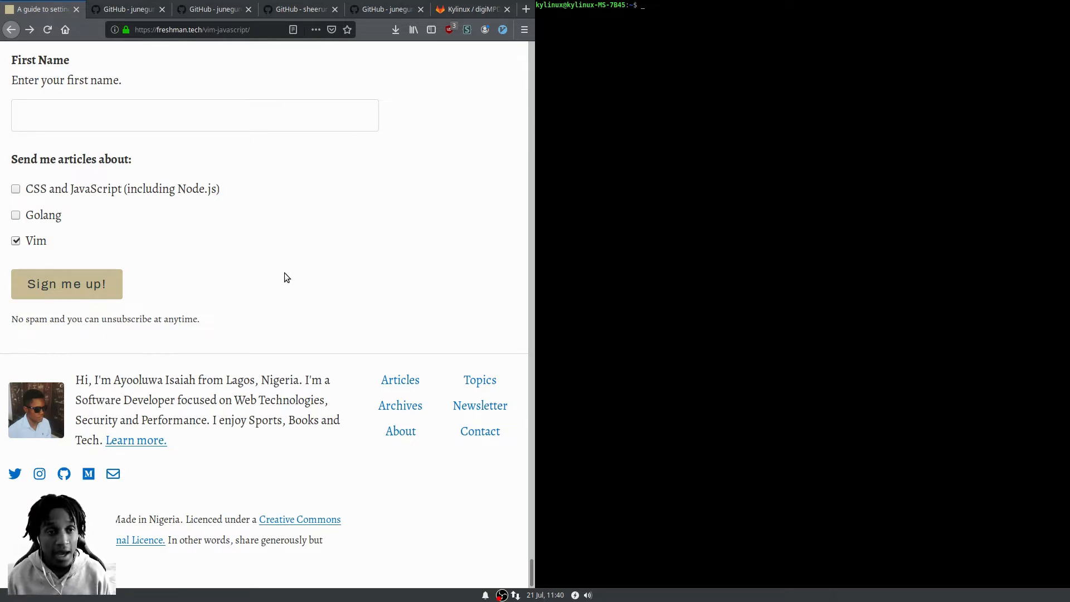
# Scroll the freshman.tech Vim JavaScript guide back up to its title and introduction
pyautogui.scroll(3)
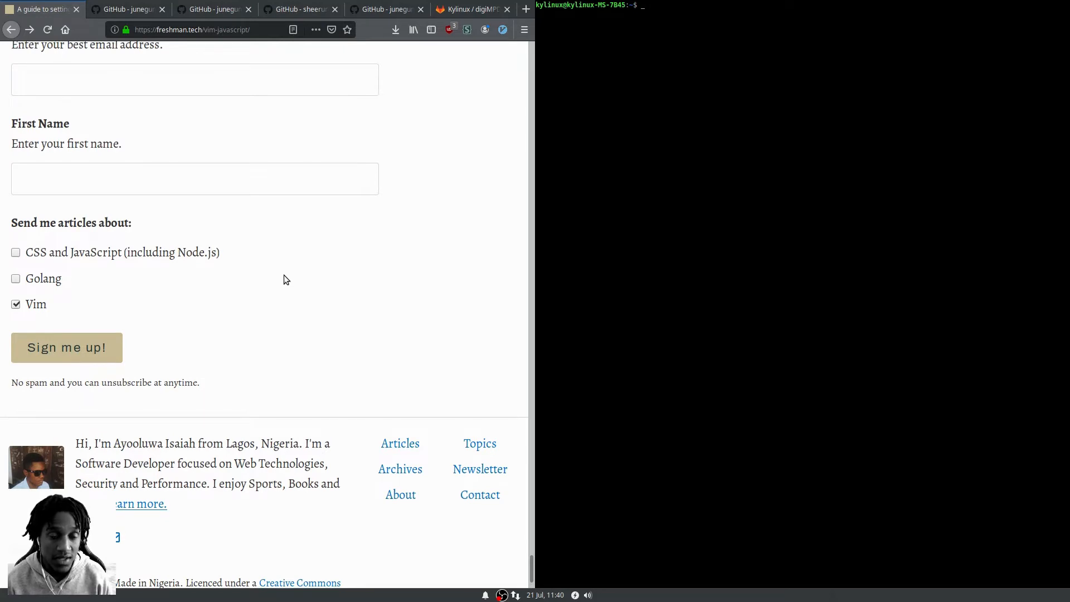
pyautogui.scroll(3)
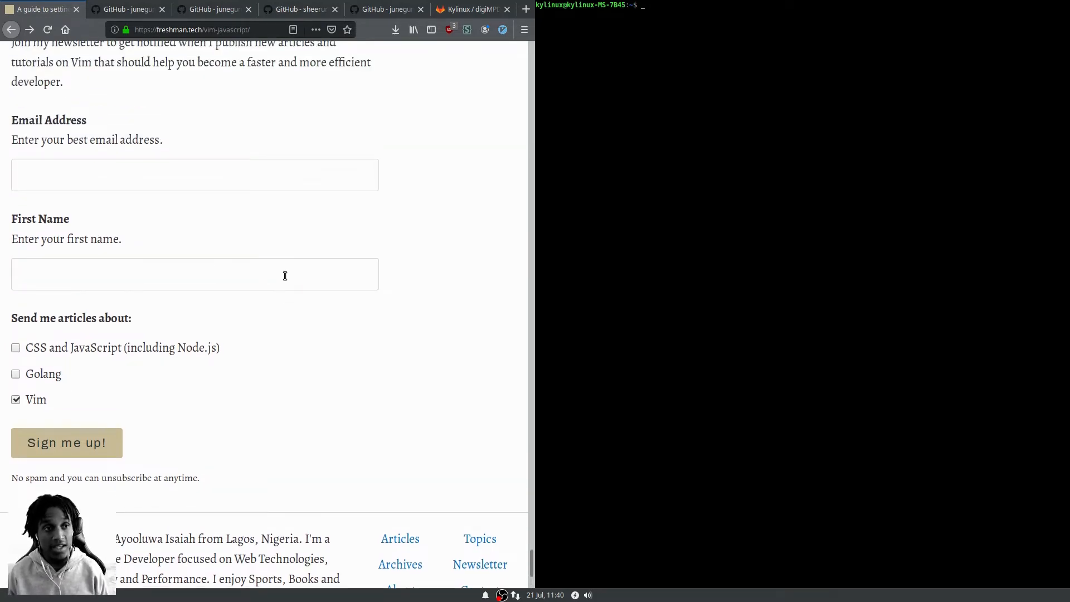
pyautogui.scroll(3)
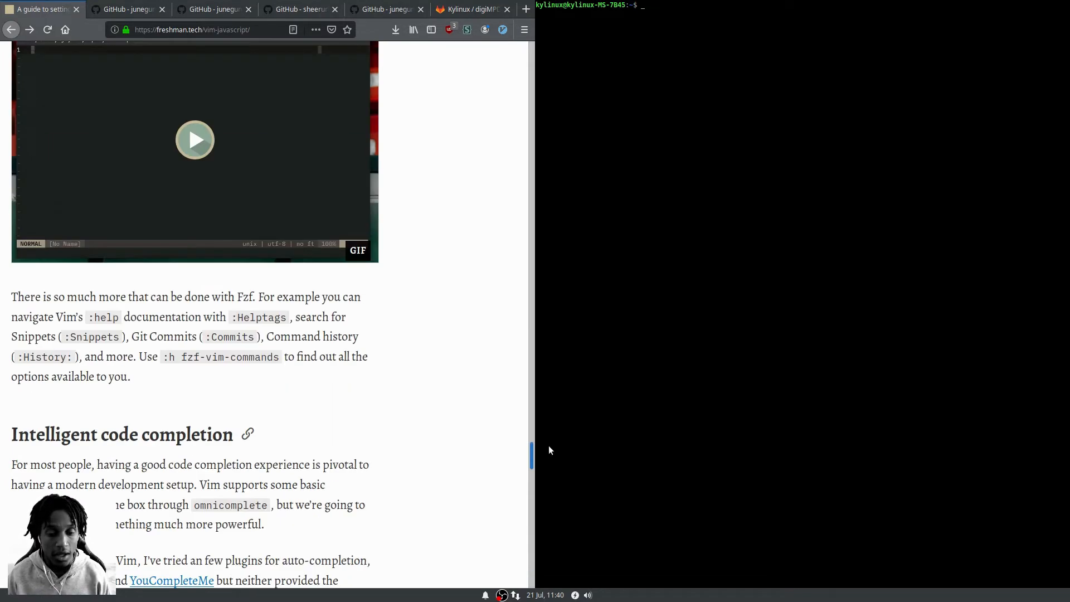
pyautogui.scroll(3)
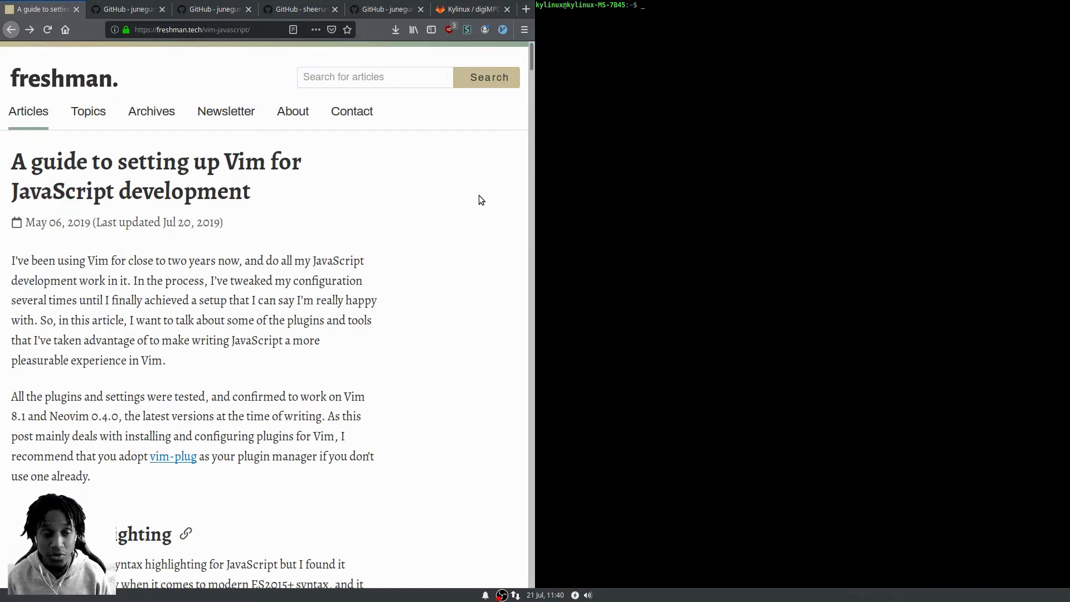
pyautogui.scroll(-3)
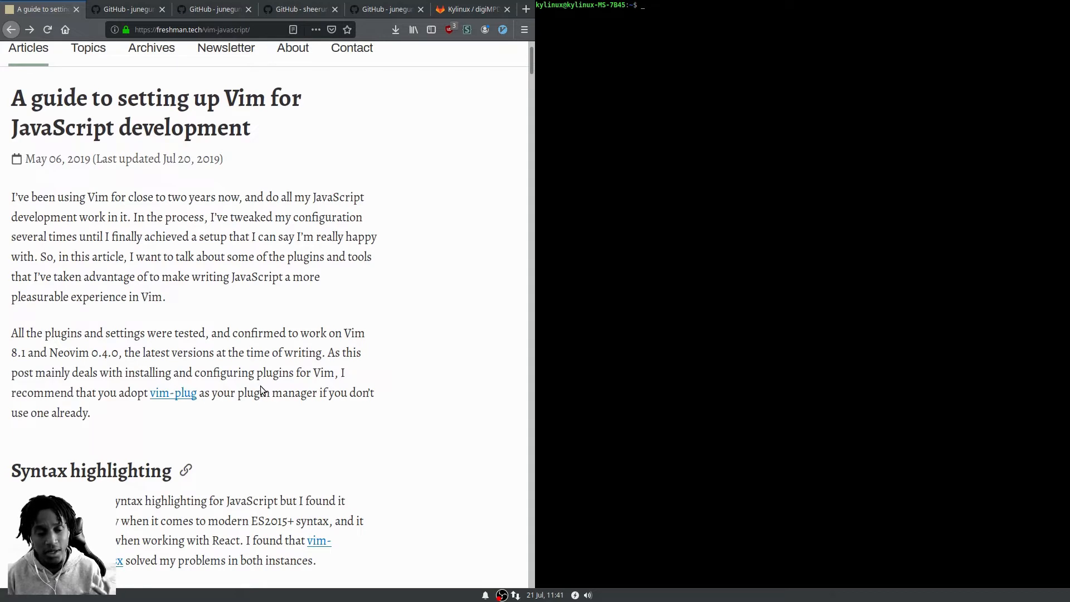
pyautogui.moveTo(344, 300)
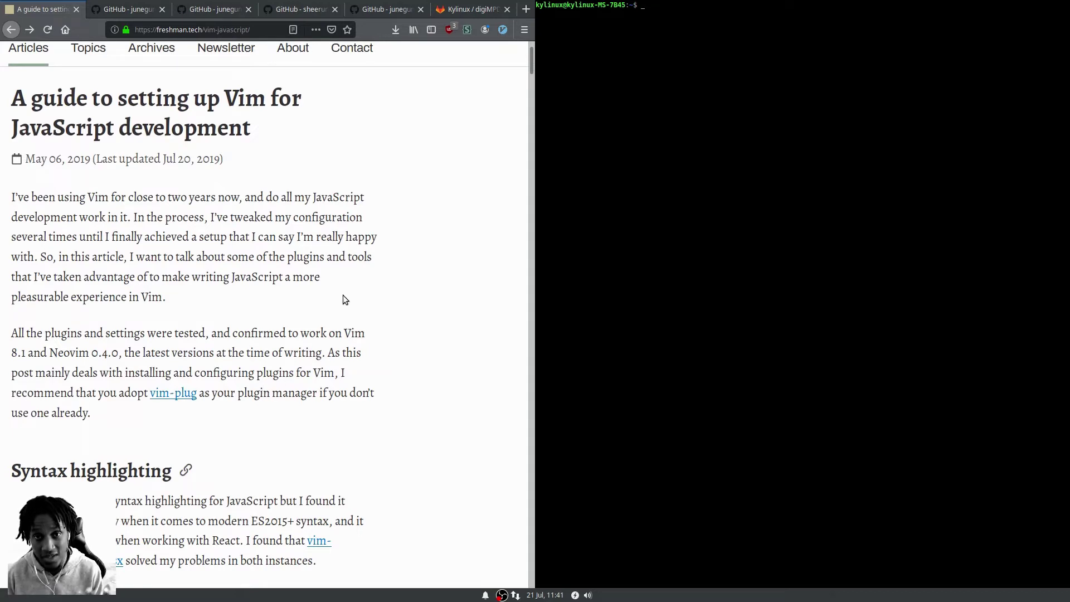
pyautogui.moveTo(380, 291)
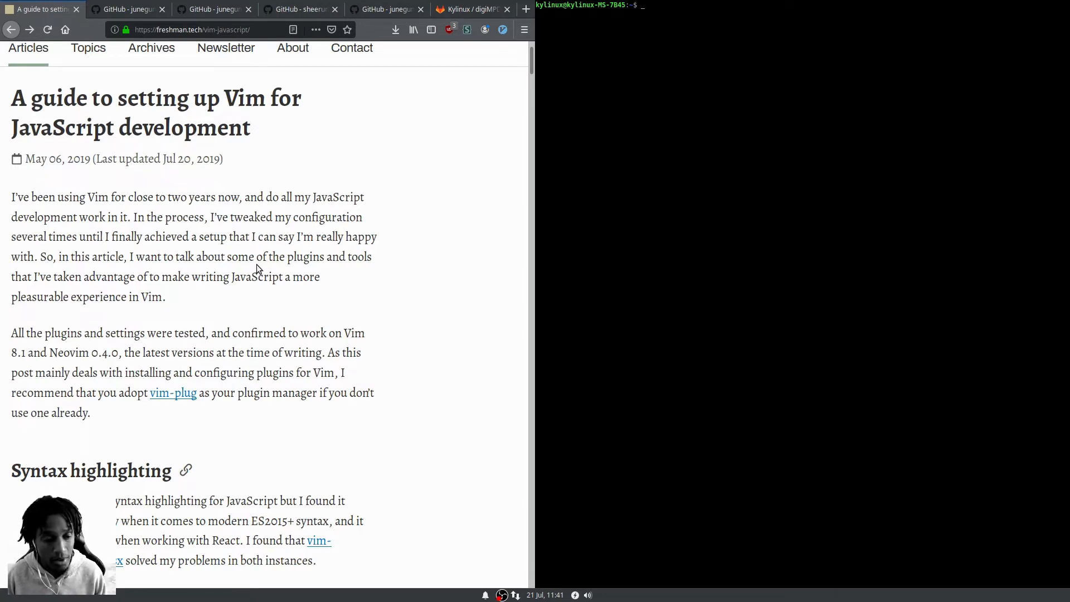
pyautogui.moveTo(173, 394)
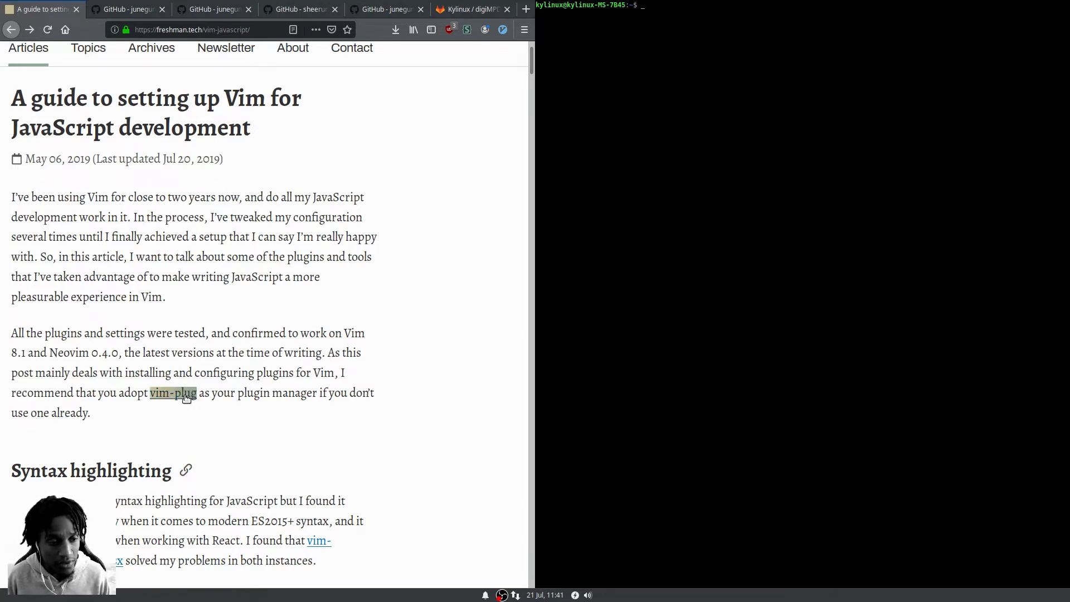
# Follow the article's vim-plug link and scroll the GitHub README to its Installation section
pyautogui.click(173, 392)
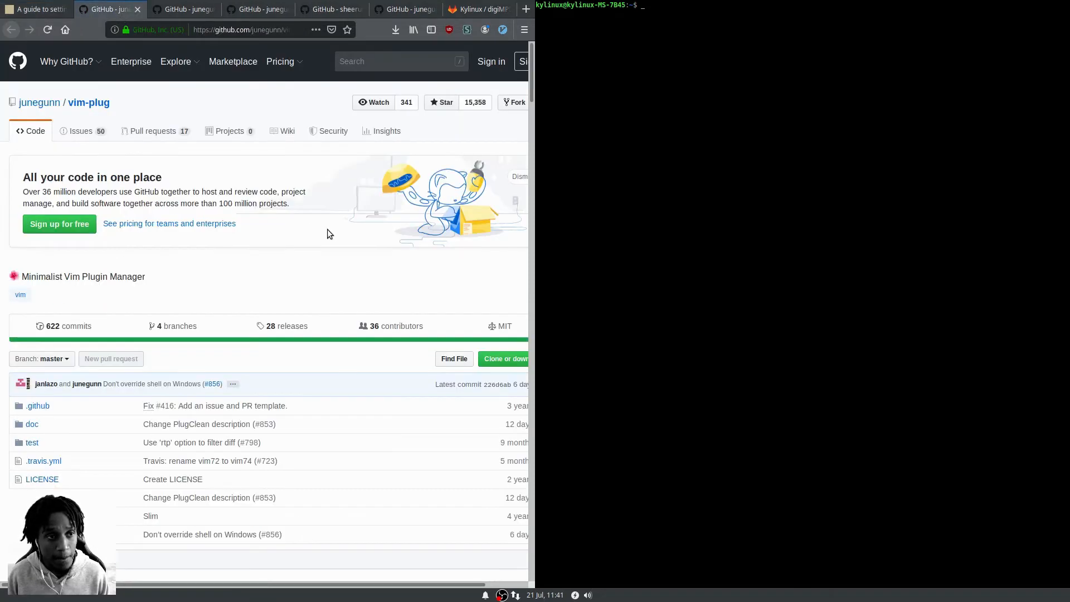
pyautogui.moveTo(211, 300)
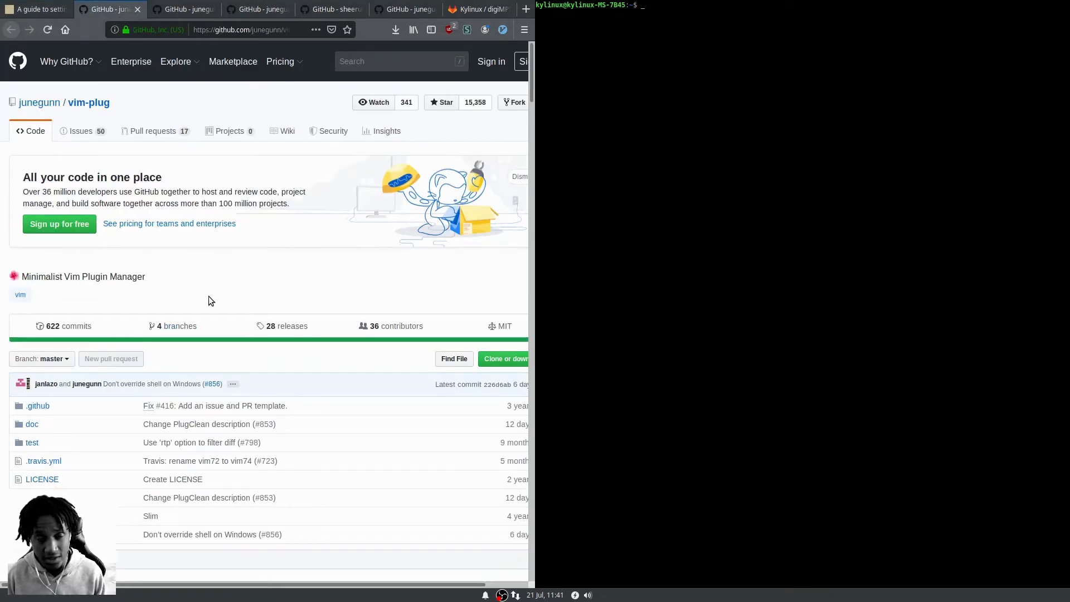
pyautogui.click(38, 9)
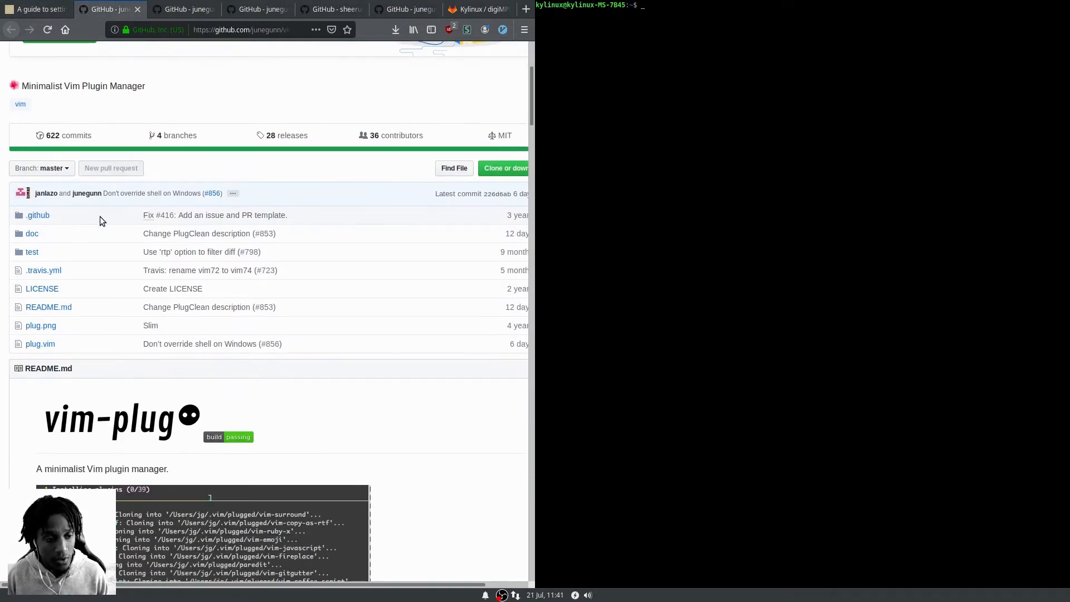
pyautogui.scroll(-3)
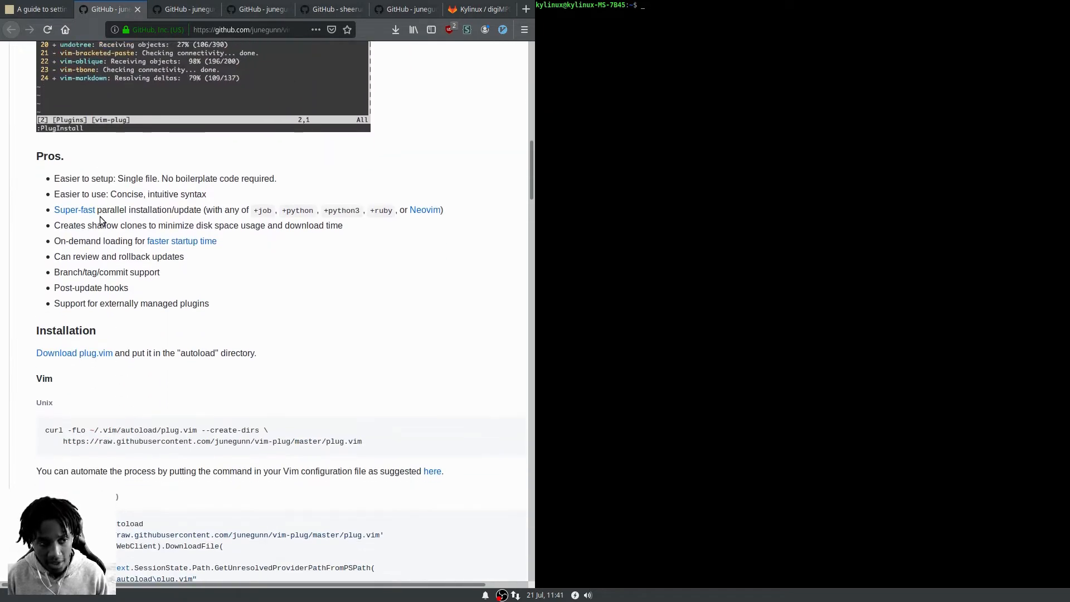
pyautogui.scroll(-3)
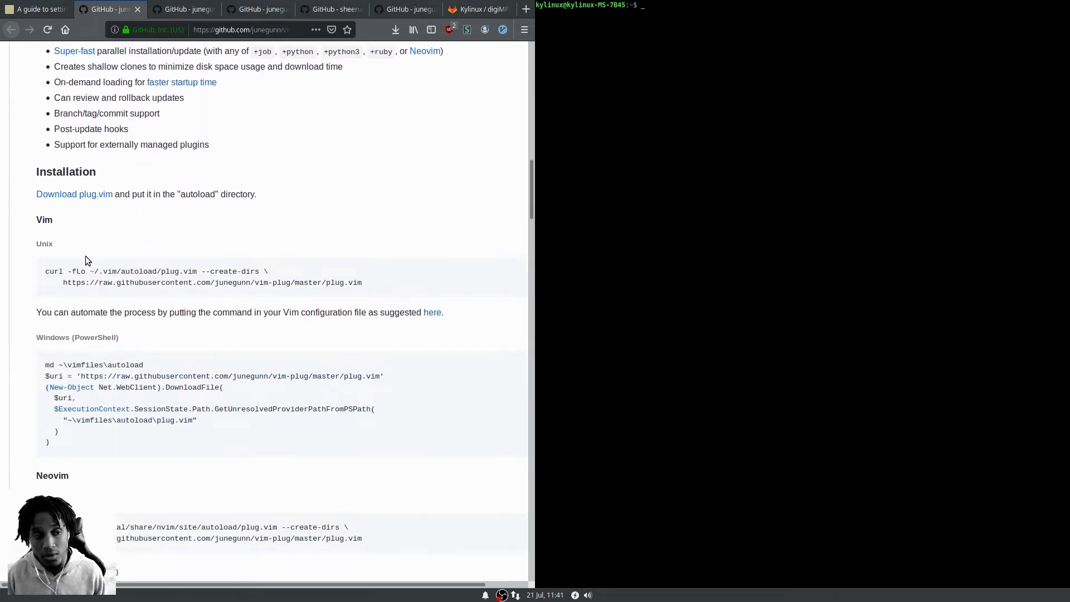
pyautogui.moveTo(169, 266)
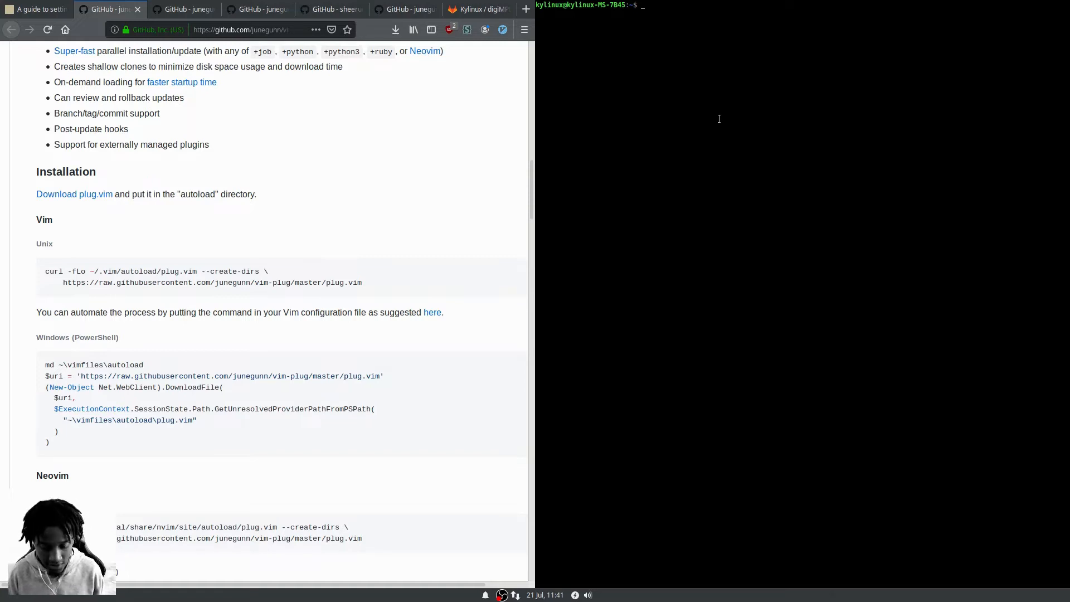
# List the home folder and create the .vim/autoload directory with mkdir
pyautogui.write('ls')
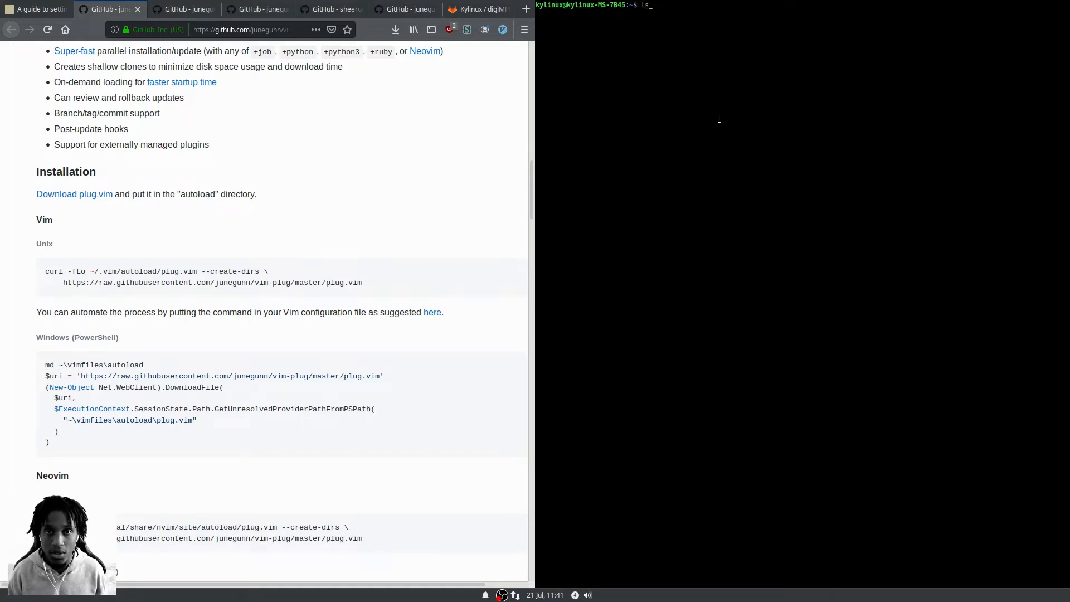
pyautogui.press('Return')
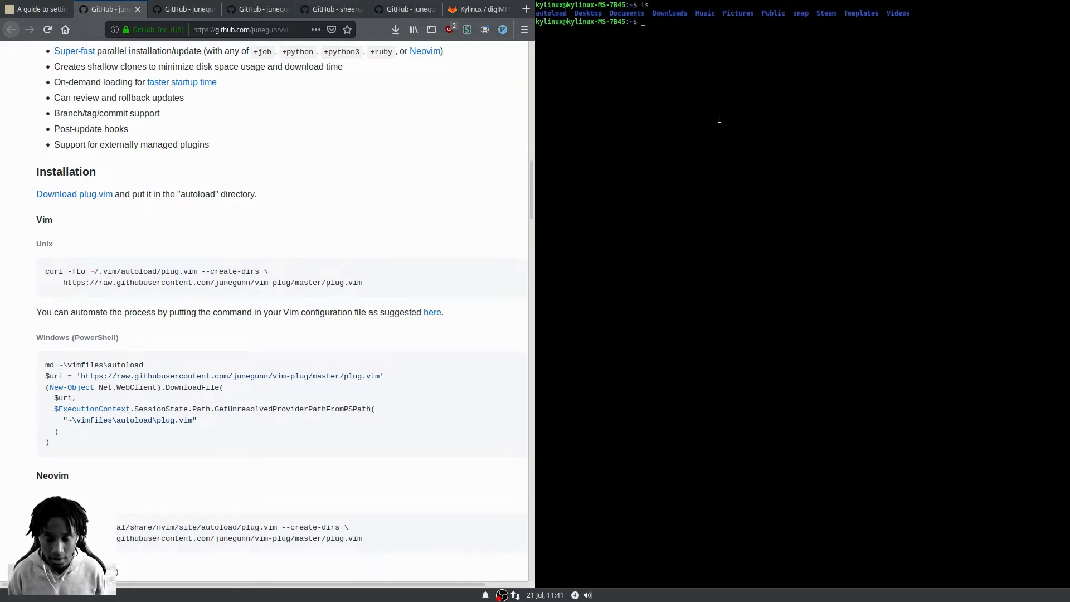
pyautogui.write('mkdir')
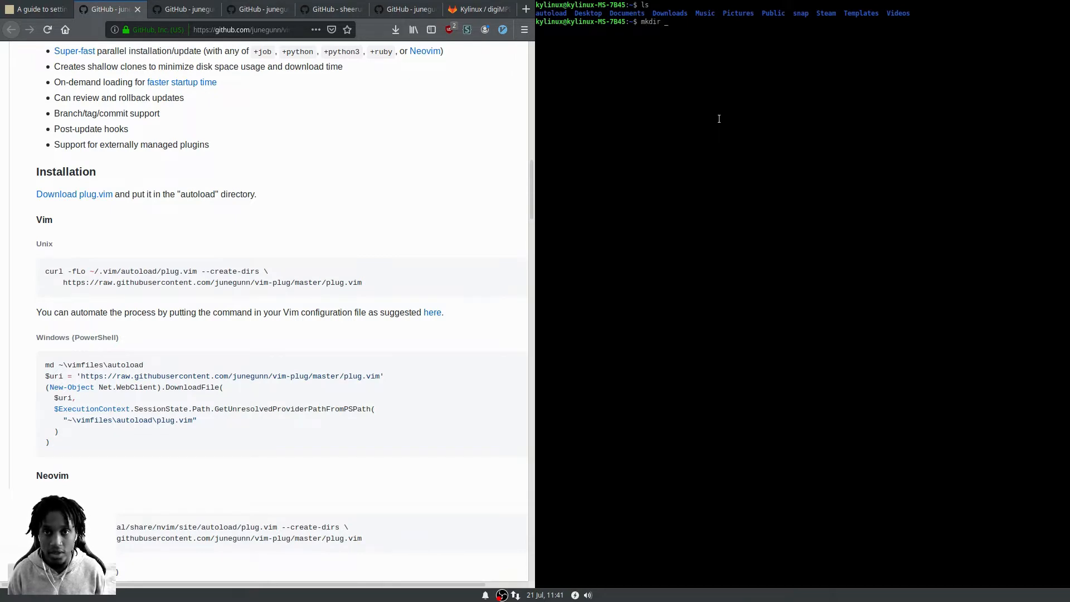
pyautogui.write('.vim/')
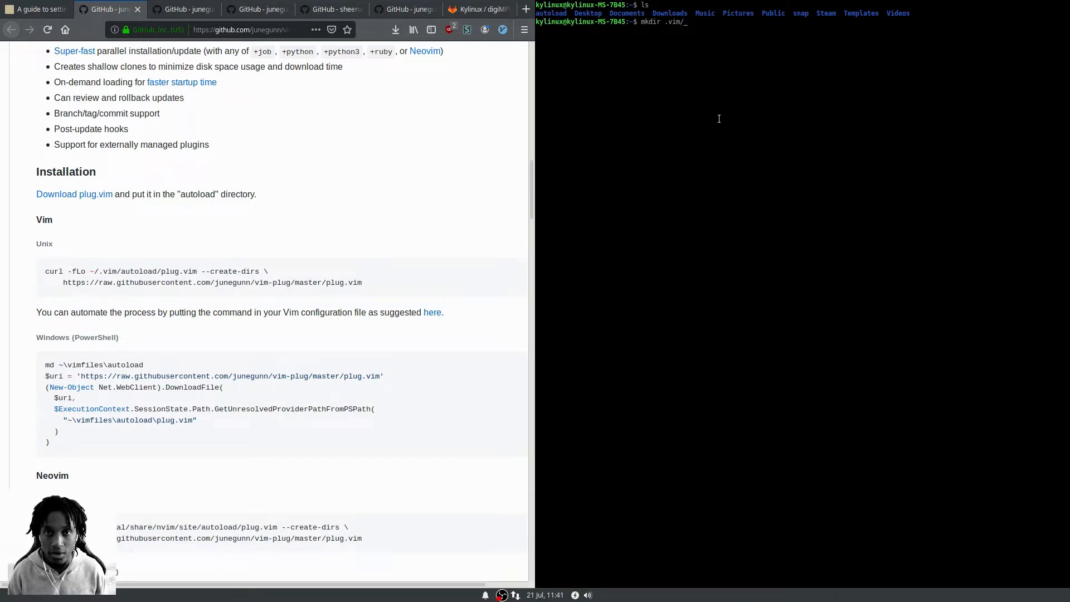
pyautogui.write('autoload')
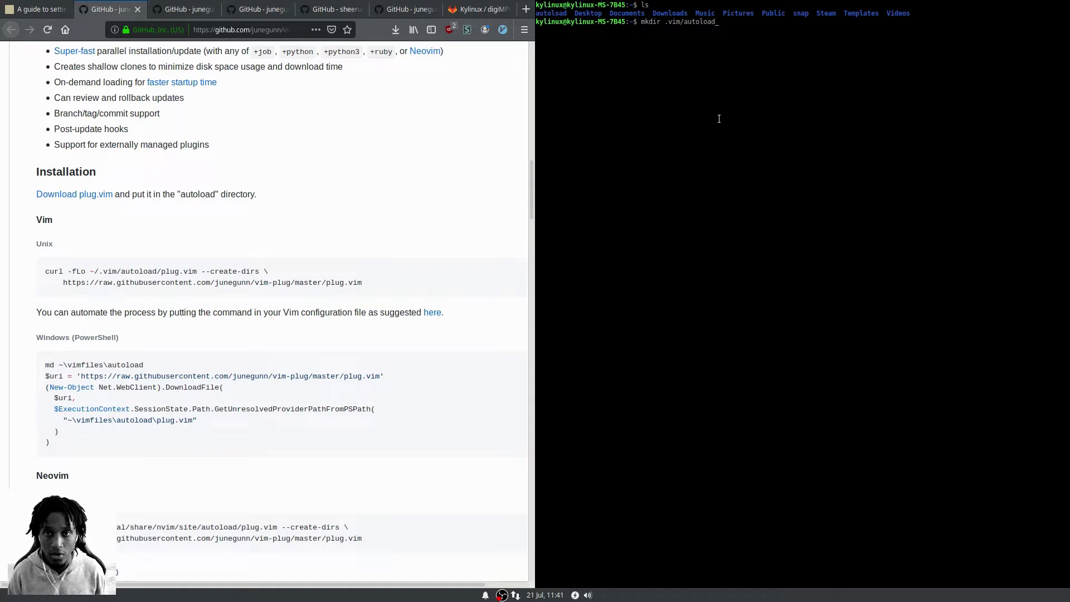
pyautogui.press('Return')
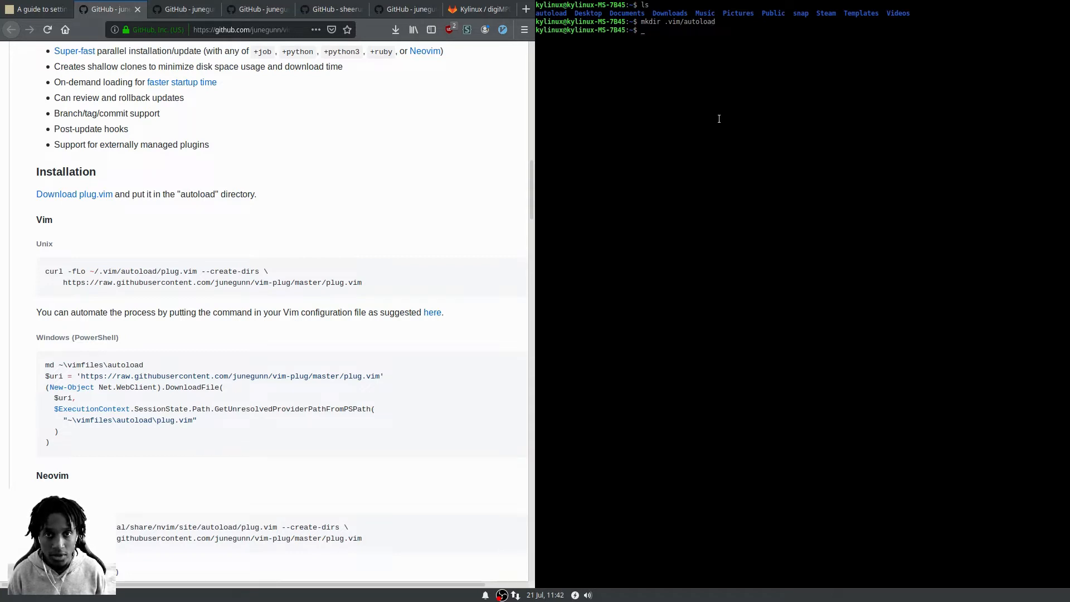
# List the .vim folder's contents and move into .vim/autoload
pyautogui.write('ls .vi')
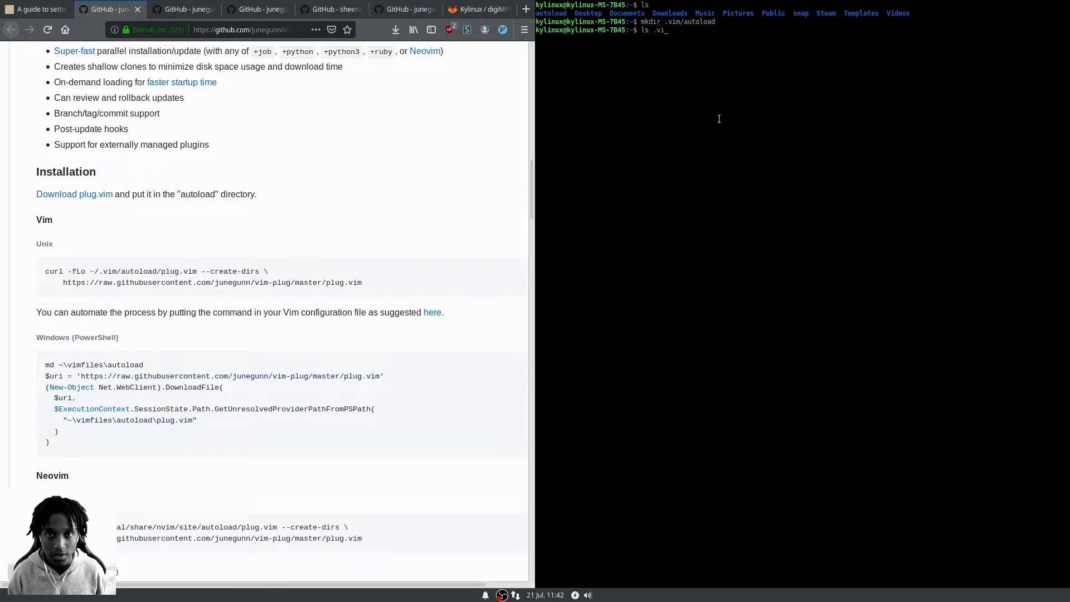
pyautogui.press('Return')
pyautogui.write('cd .vim/')
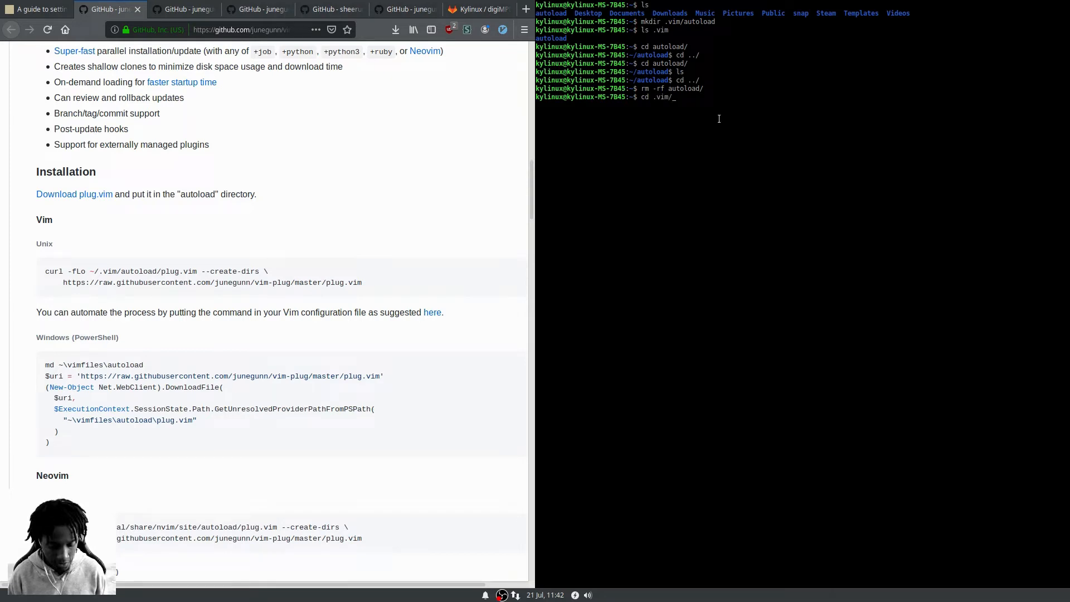
pyautogui.press('Return')
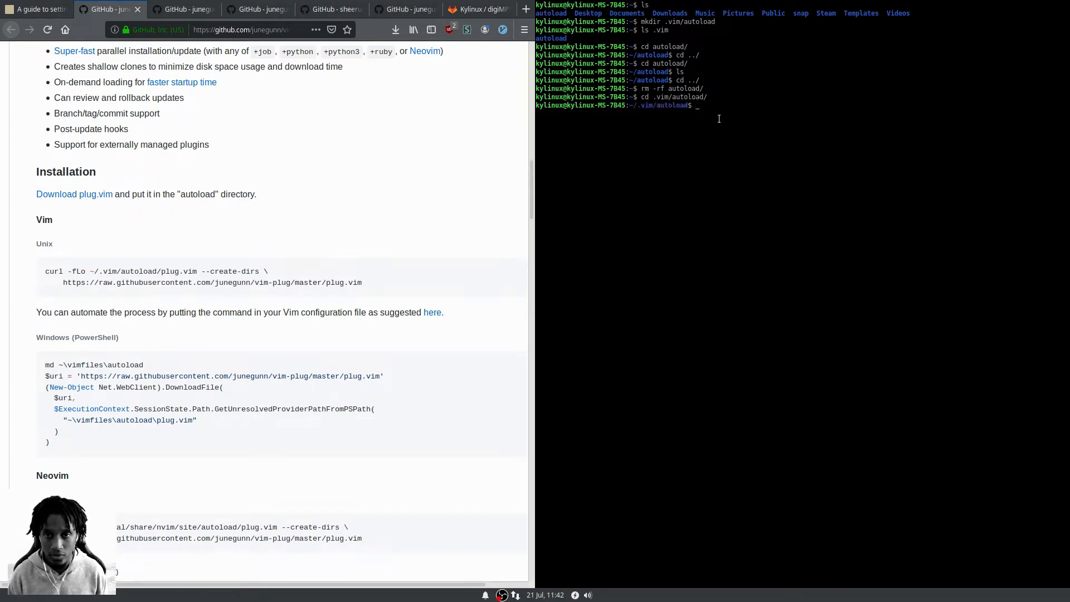
# Download plug.vim with wget using the copied GitHub link and list the autoload folder
pyautogui.write('wge')
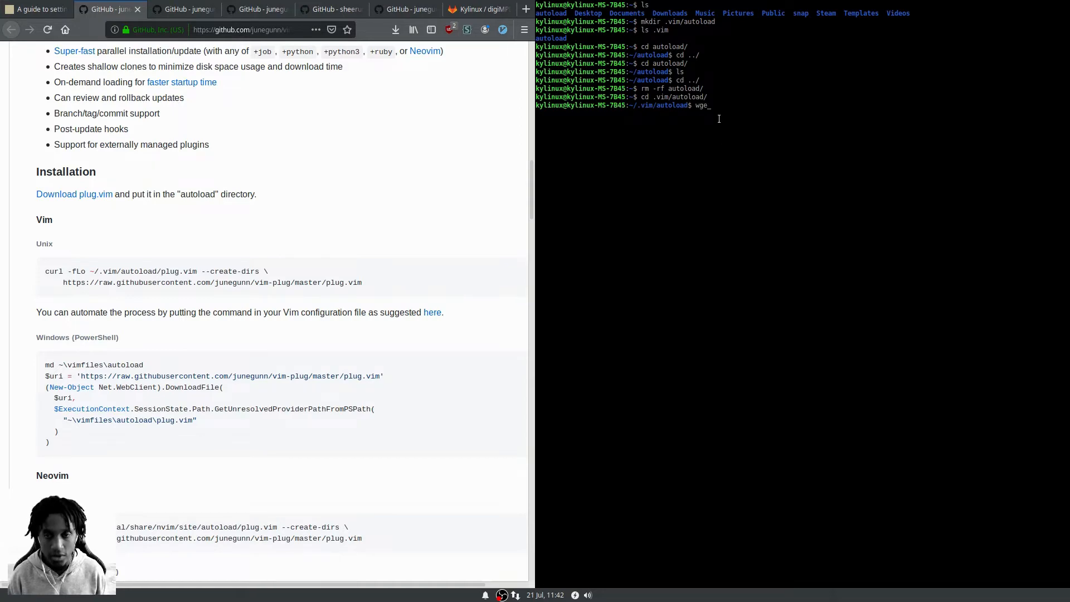
pyautogui.scroll(-3)
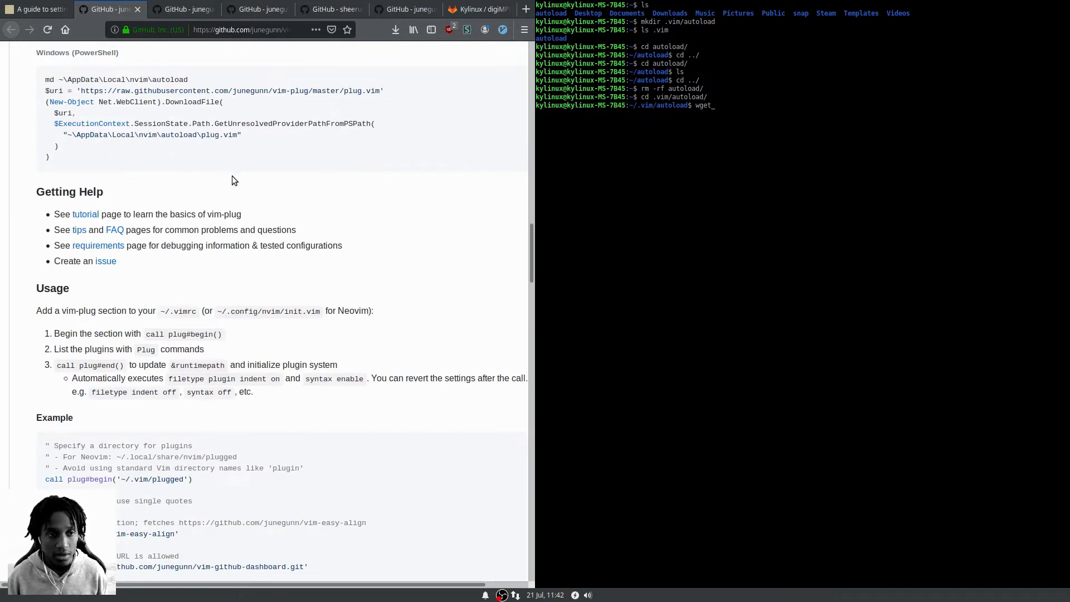
pyautogui.scroll(3)
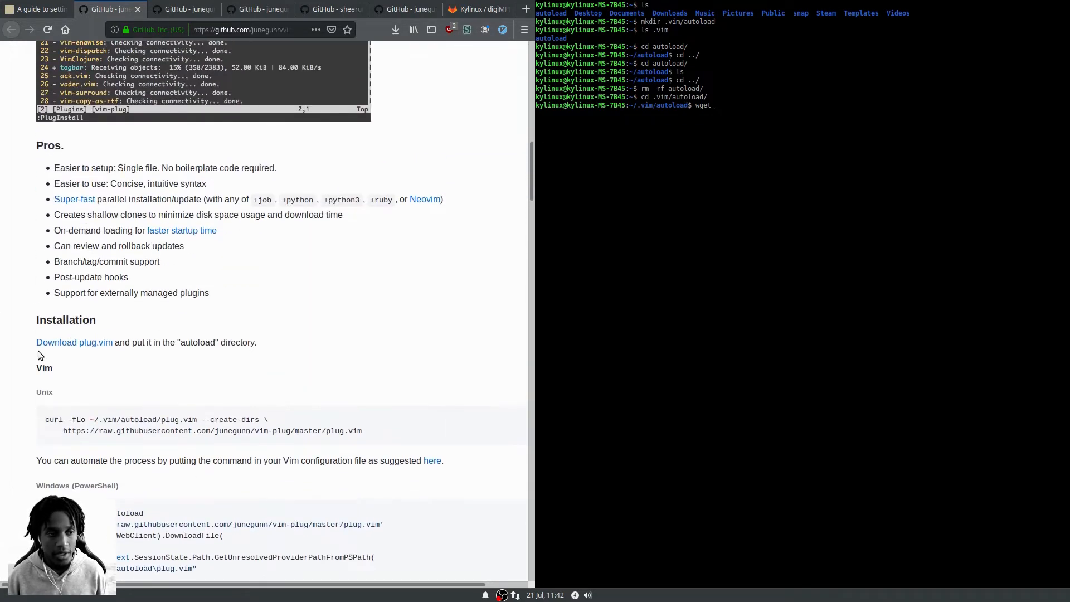
pyautogui.rightClick(73, 342)
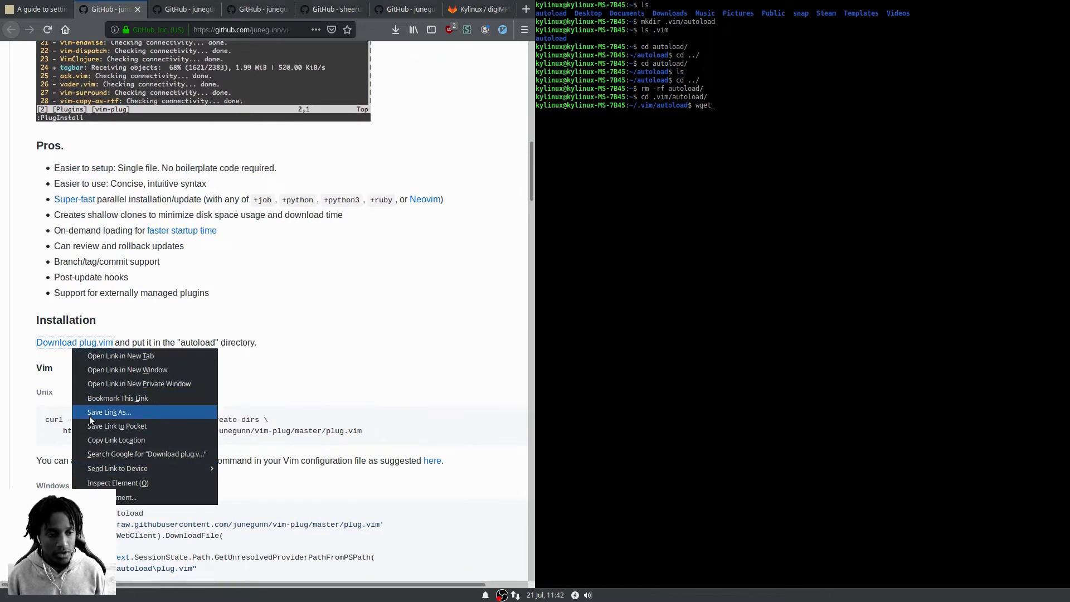
pyautogui.click(81, 353)
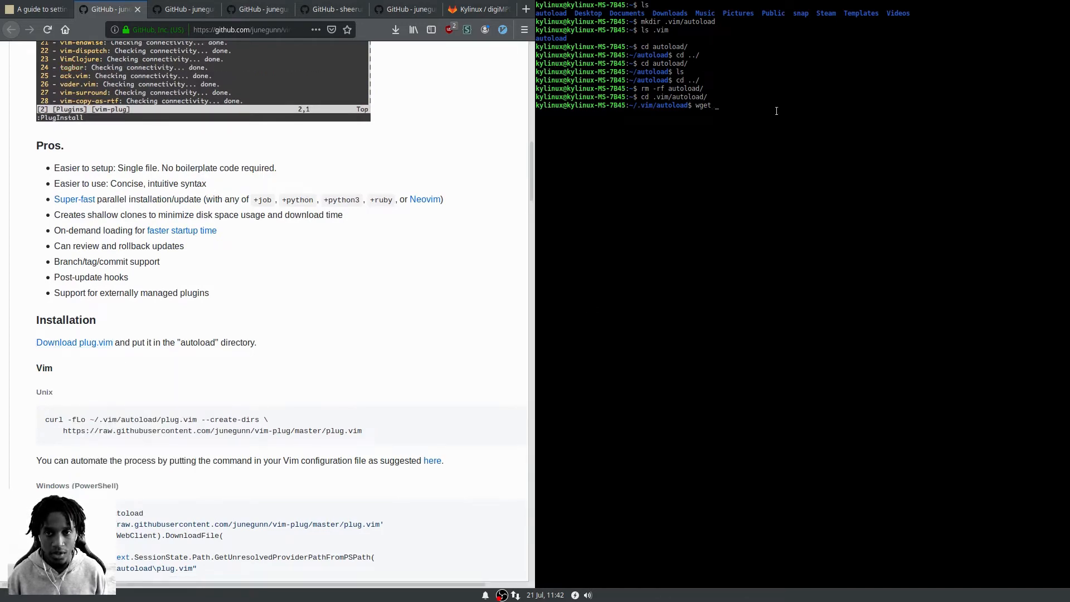
pyautogui.press('Return')
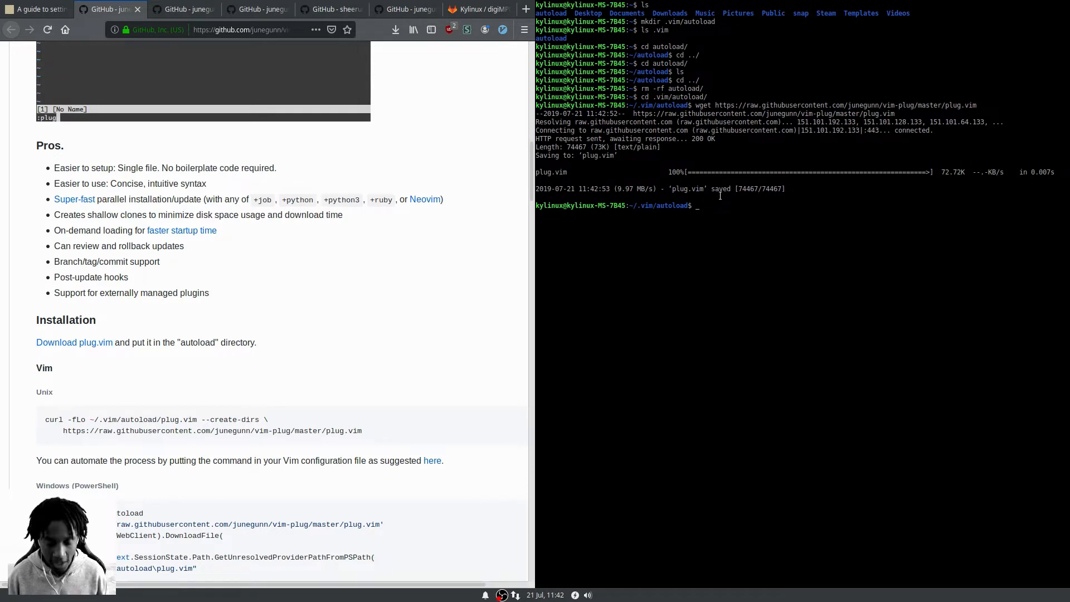
pyautogui.write('ls')
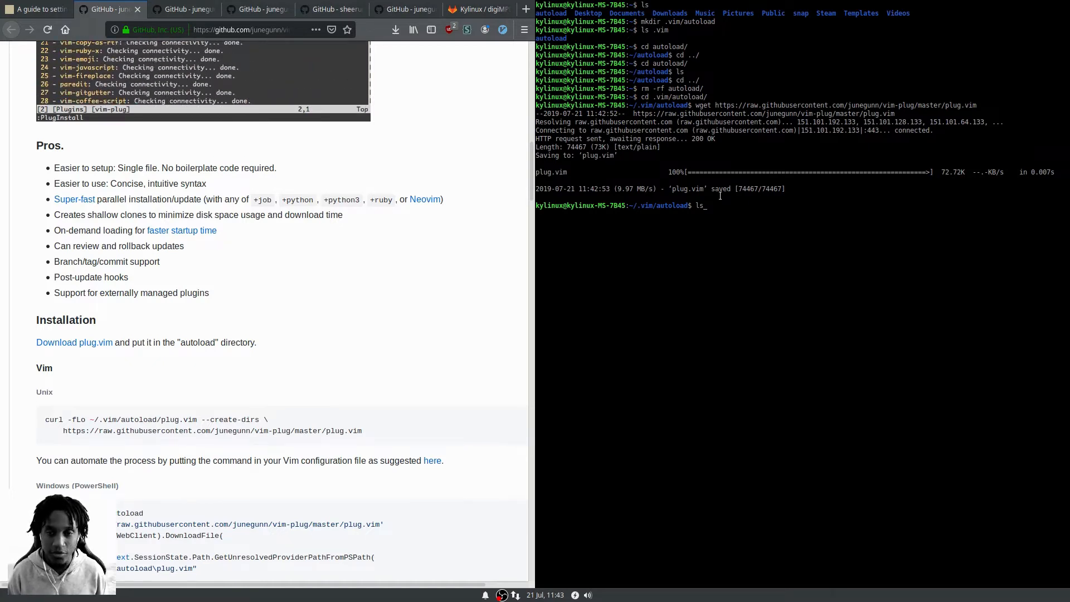
pyautogui.press('Return')
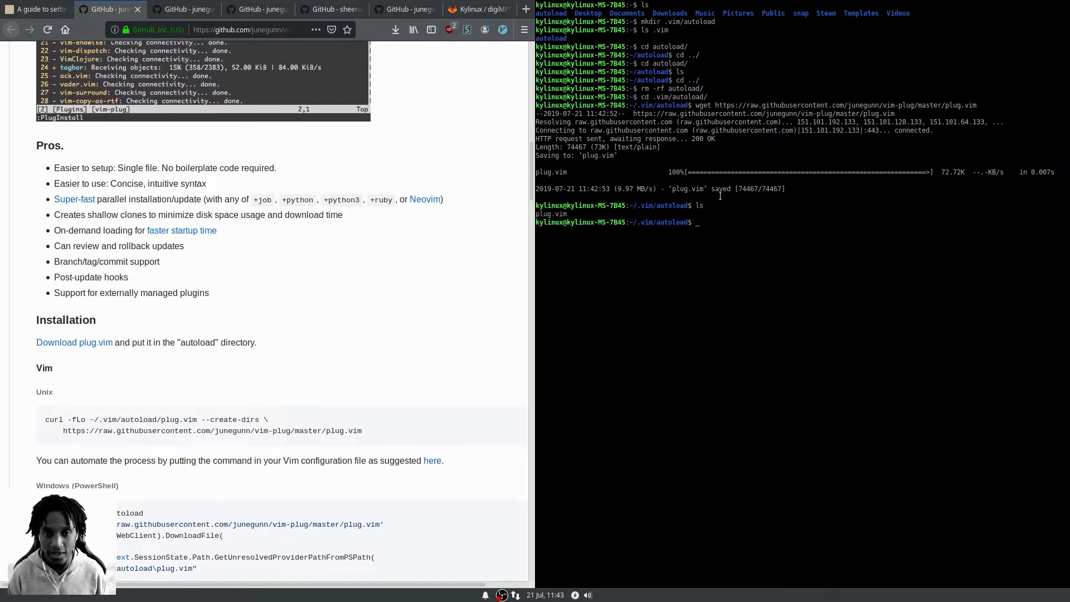
# Go back up to .vim and create a plugged folder for plugins
pyautogui.write('cd ..')
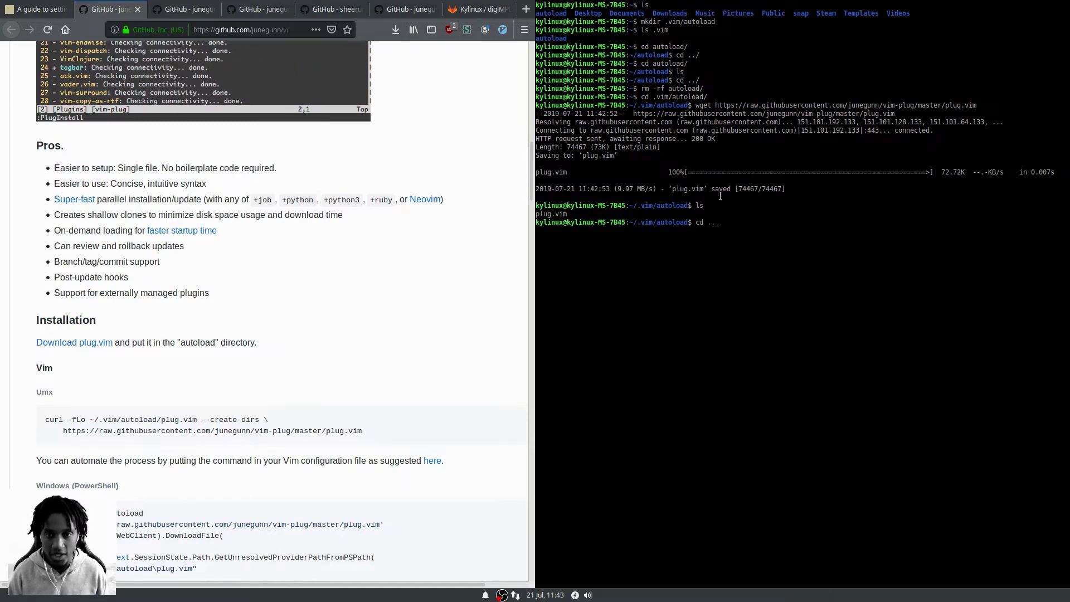
pyautogui.press('Return')
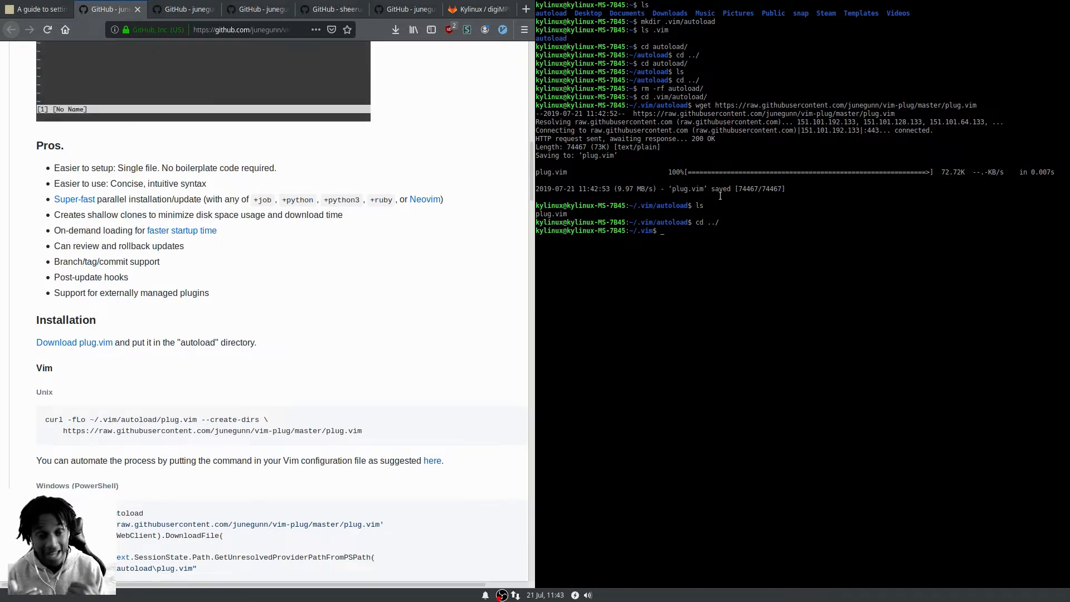
pyautogui.write(':plugin')
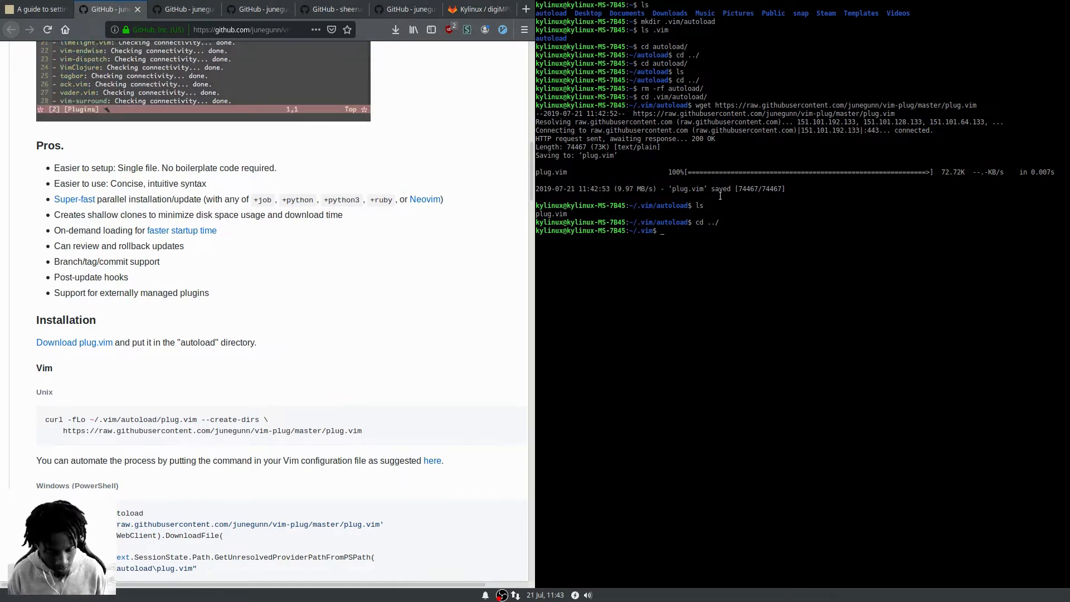
pyautogui.write('mkdir pl')
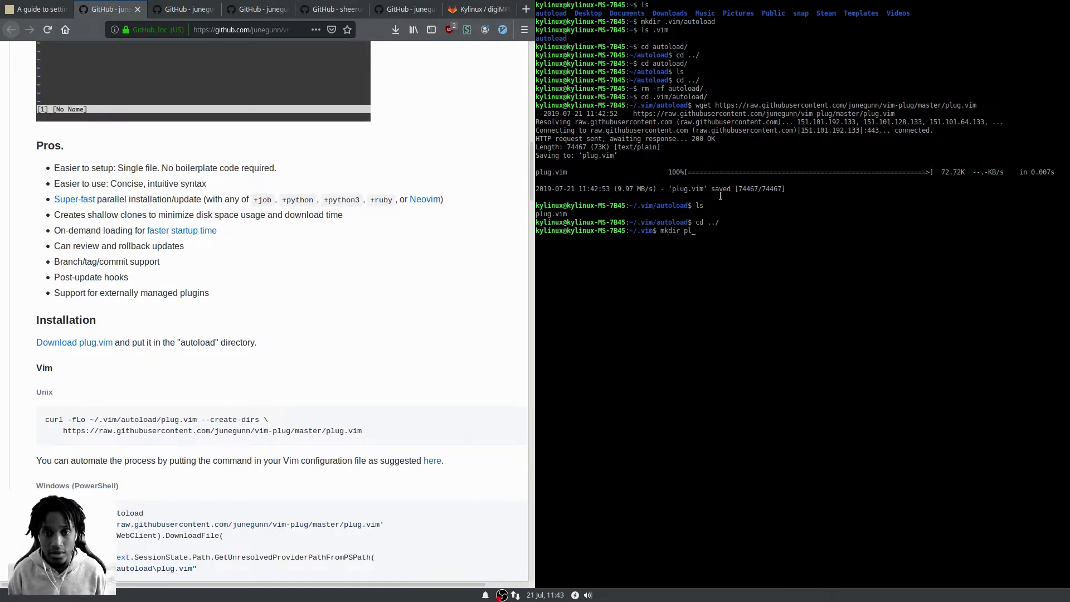
pyautogui.write('ugged')
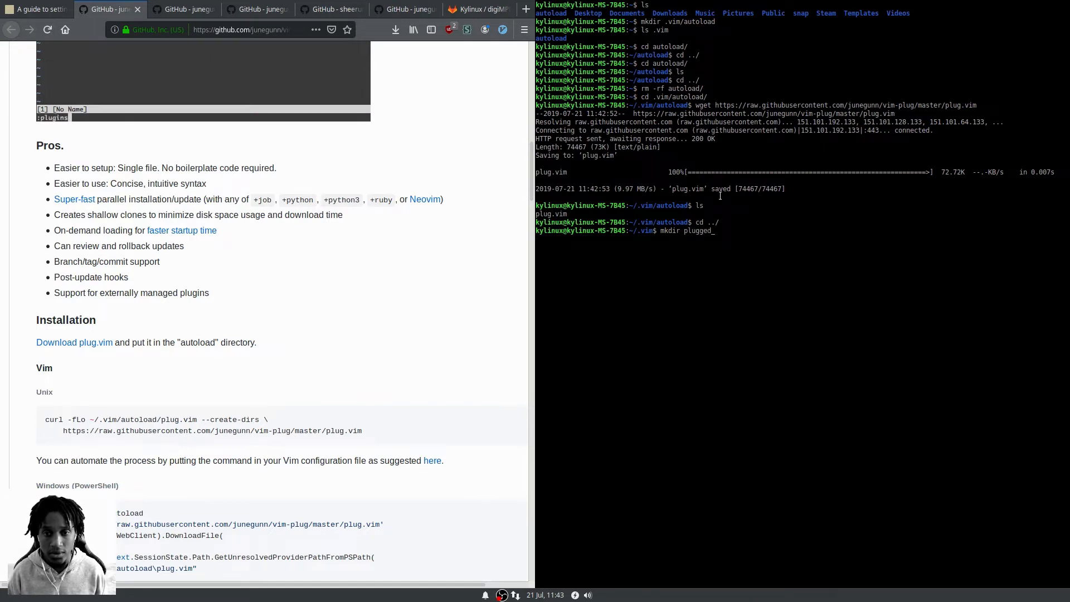
pyautogui.press('Return')
pyautogui.write('cd ../')
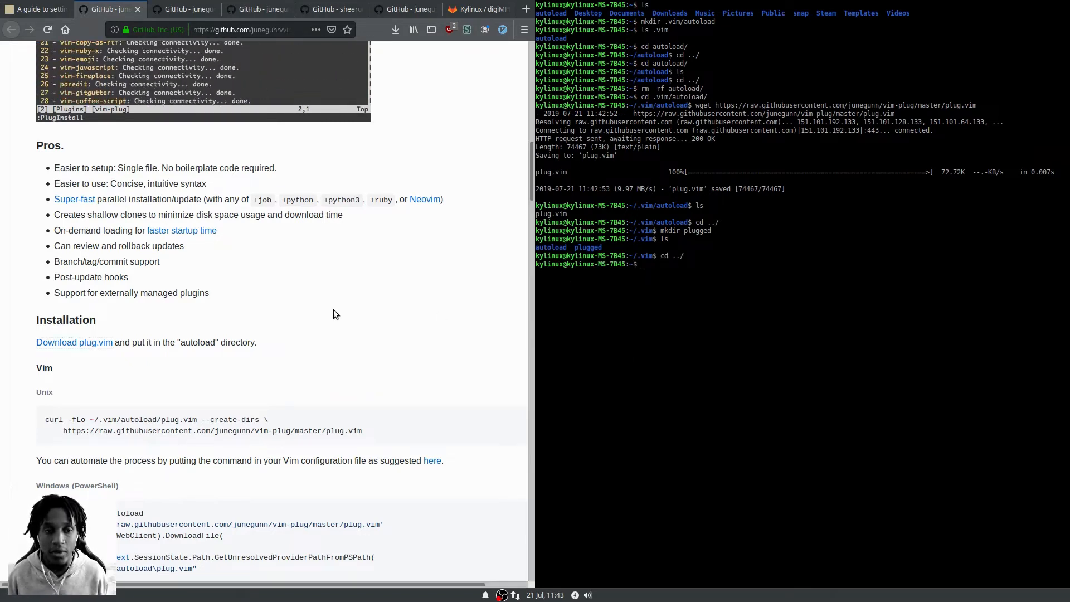
# Scroll the vim-plug README to its example configuration and inspect the sample Plug lines like junegunn/vim-easy-align
pyautogui.scroll(-3)
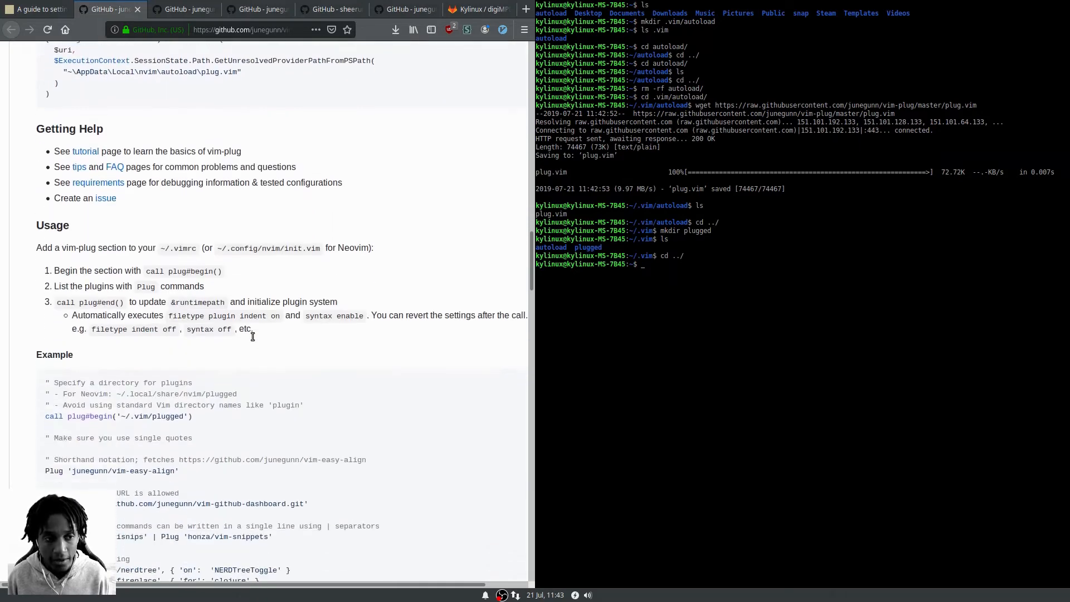
pyautogui.scroll(-3)
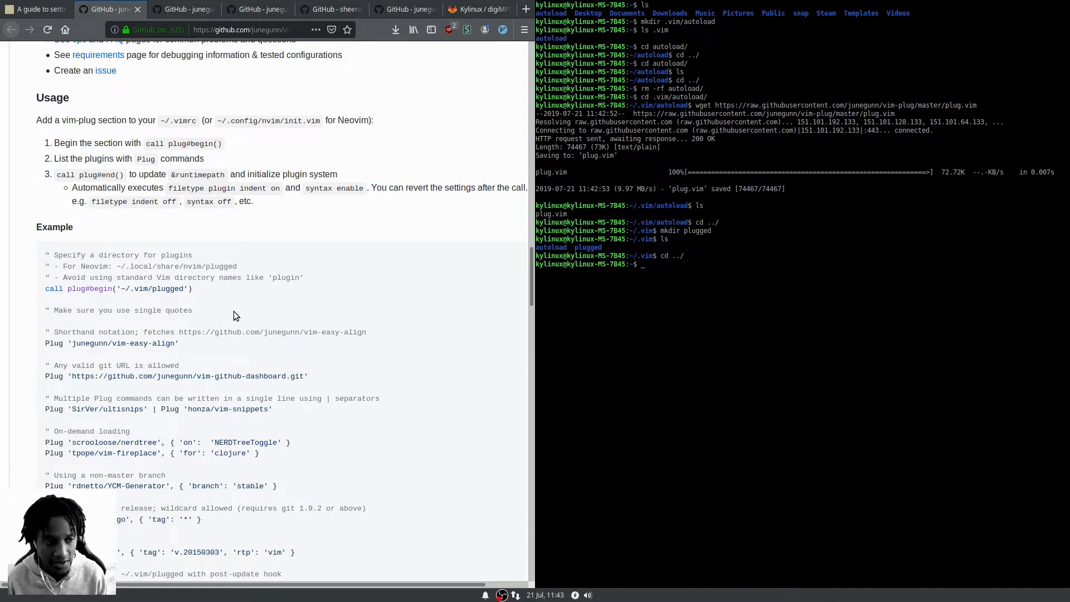
pyautogui.moveTo(203, 309)
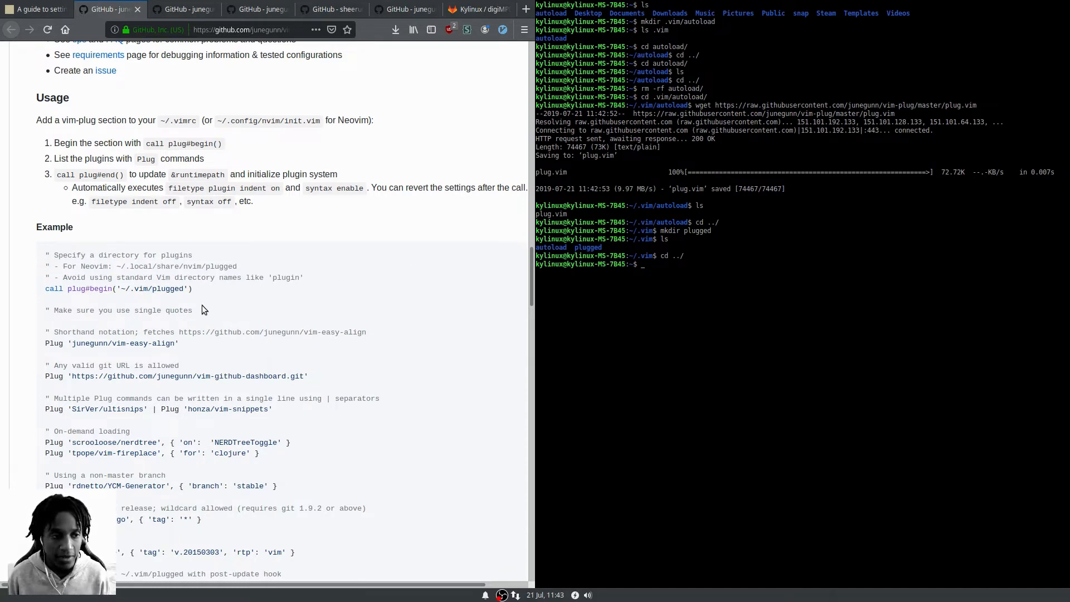
pyautogui.scroll(-3)
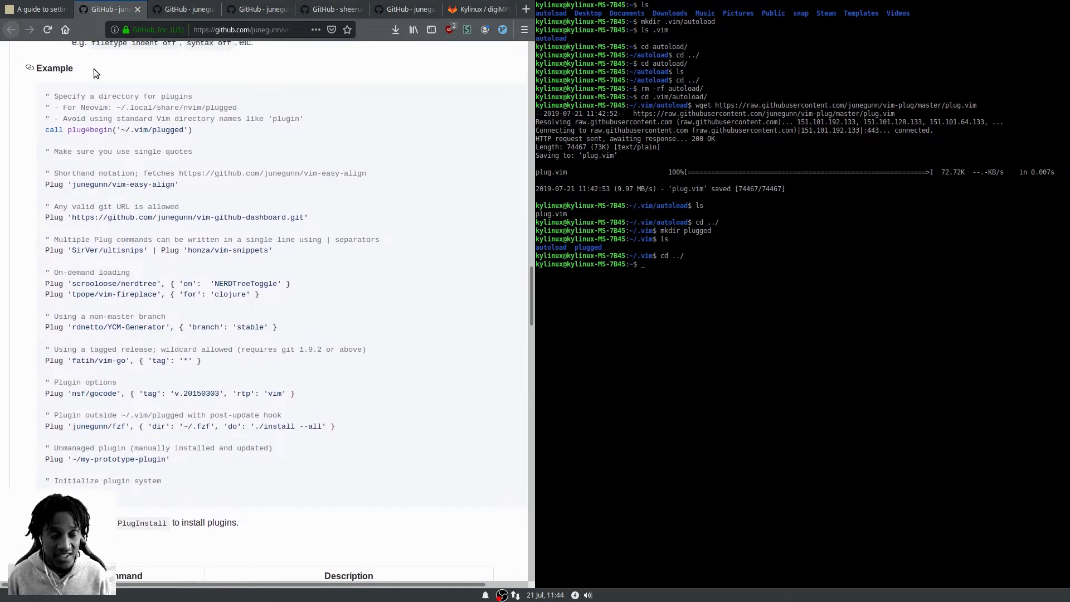
pyautogui.moveTo(260, 328)
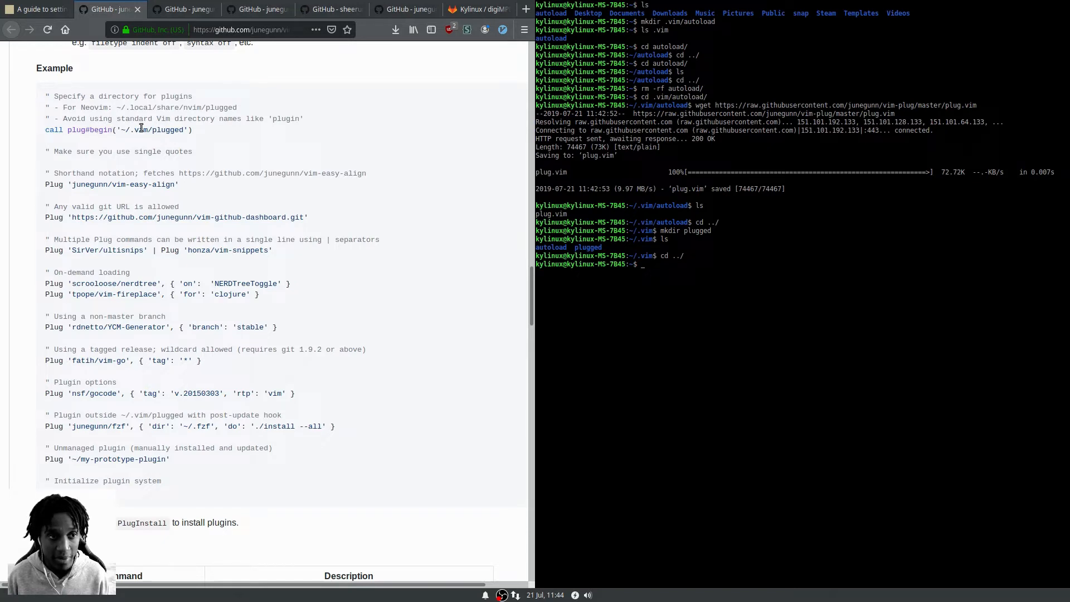
pyautogui.doubleClick(156, 130)
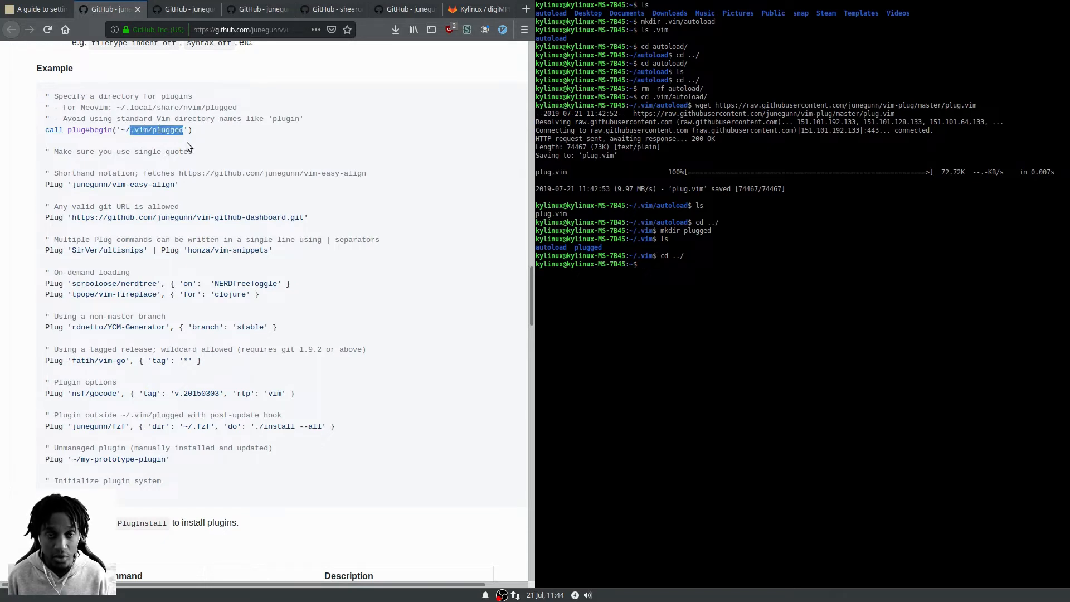
pyautogui.moveTo(182, 170)
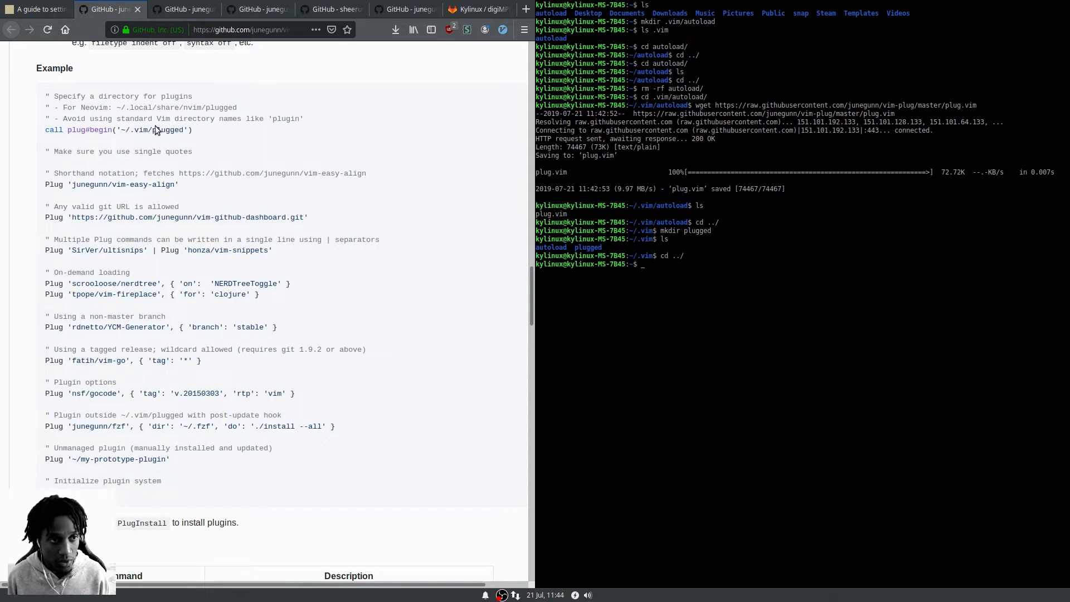
pyautogui.moveTo(156, 130)
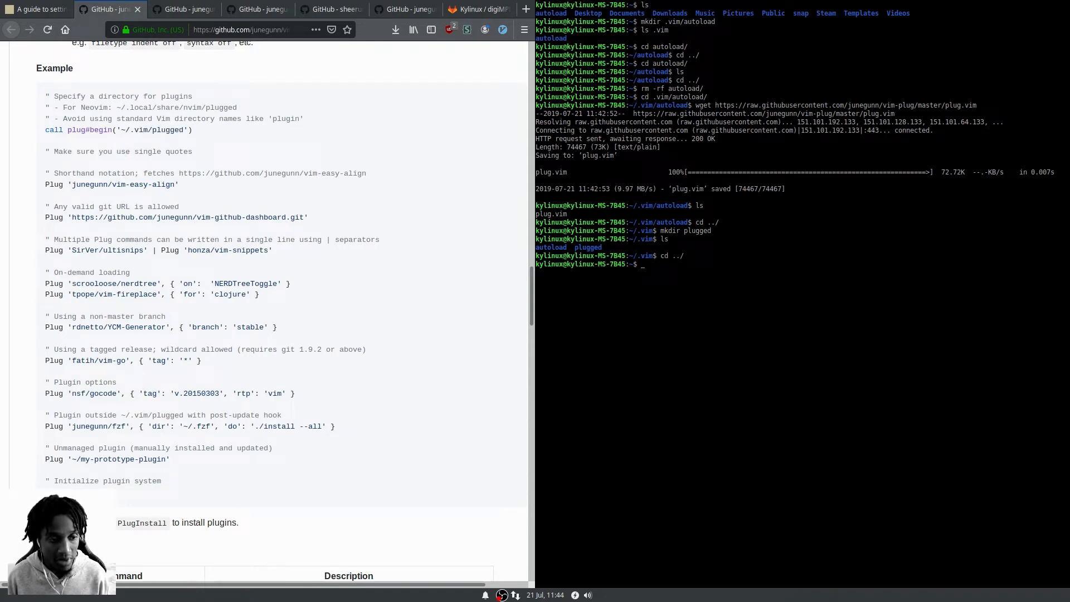
pyautogui.moveTo(141, 507)
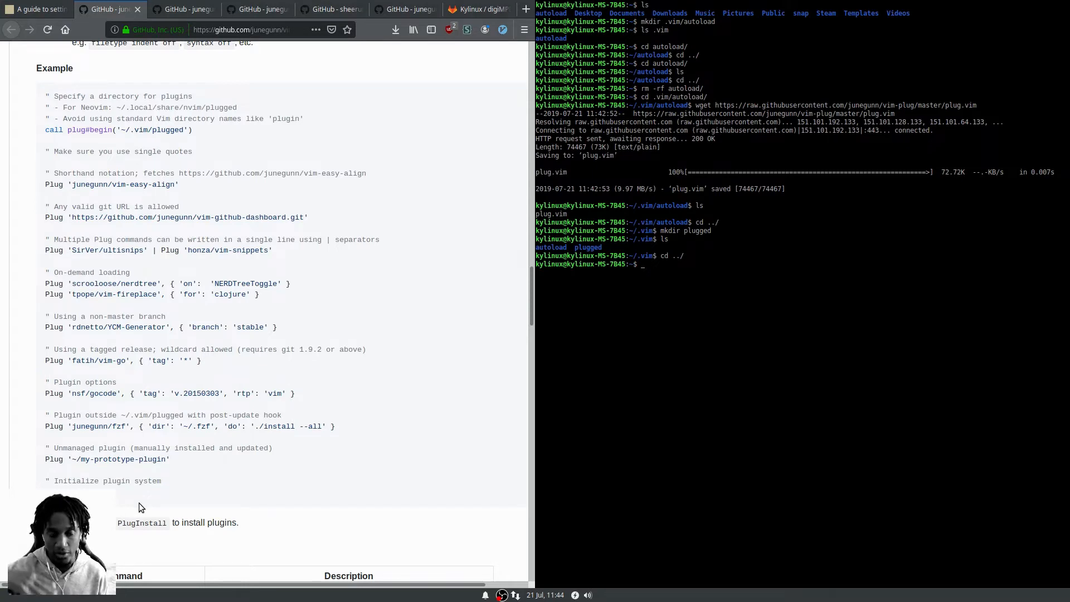
pyautogui.moveTo(136, 473)
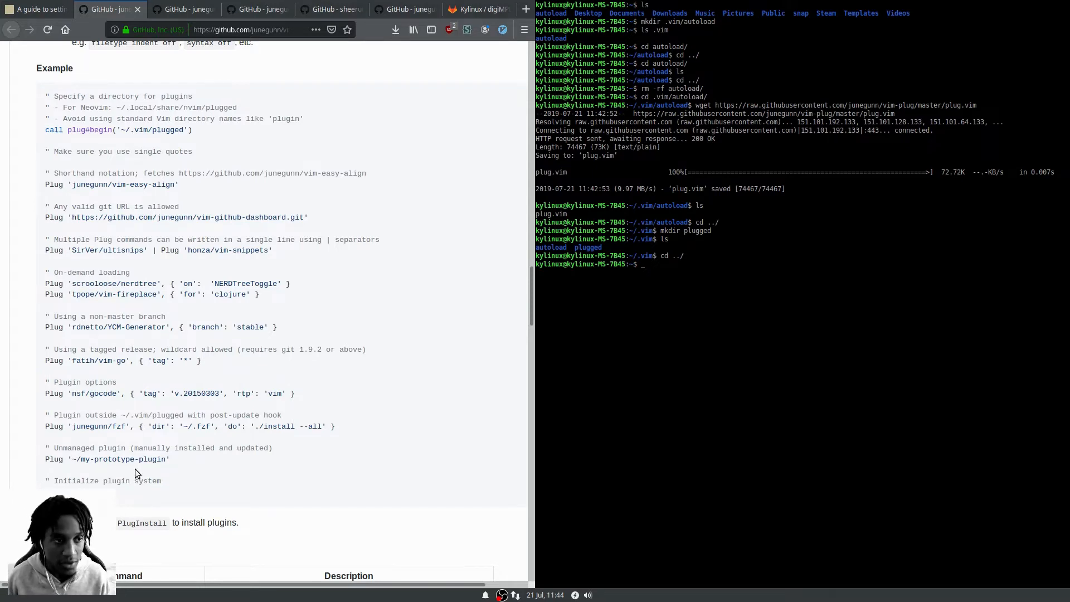
pyautogui.moveTo(43, 189)
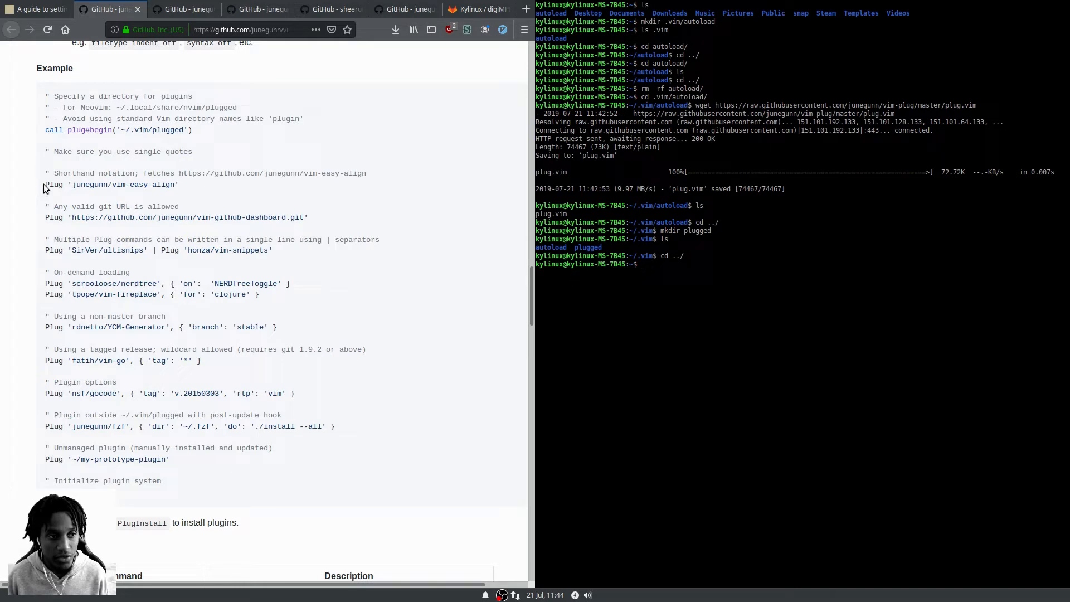
pyautogui.moveTo(65, 184)
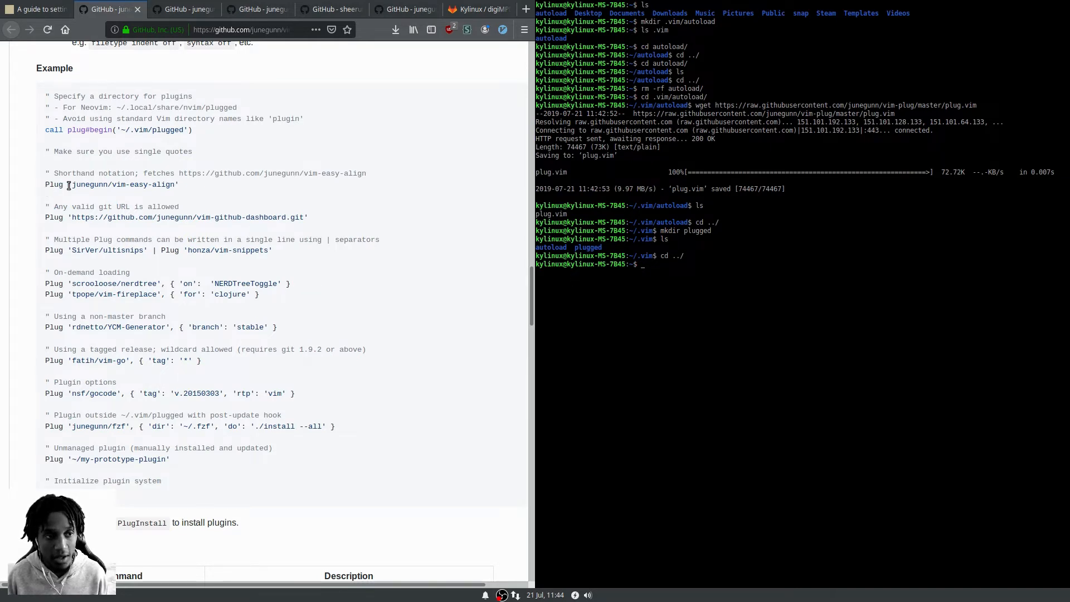
pyautogui.doubleClick(123, 184)
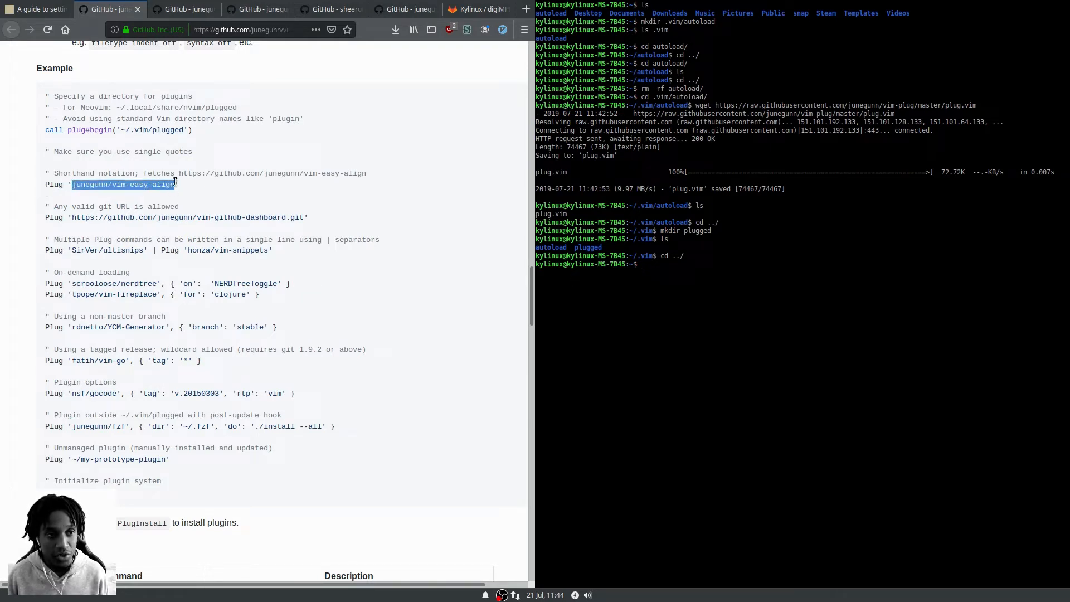
pyautogui.moveTo(304, 189)
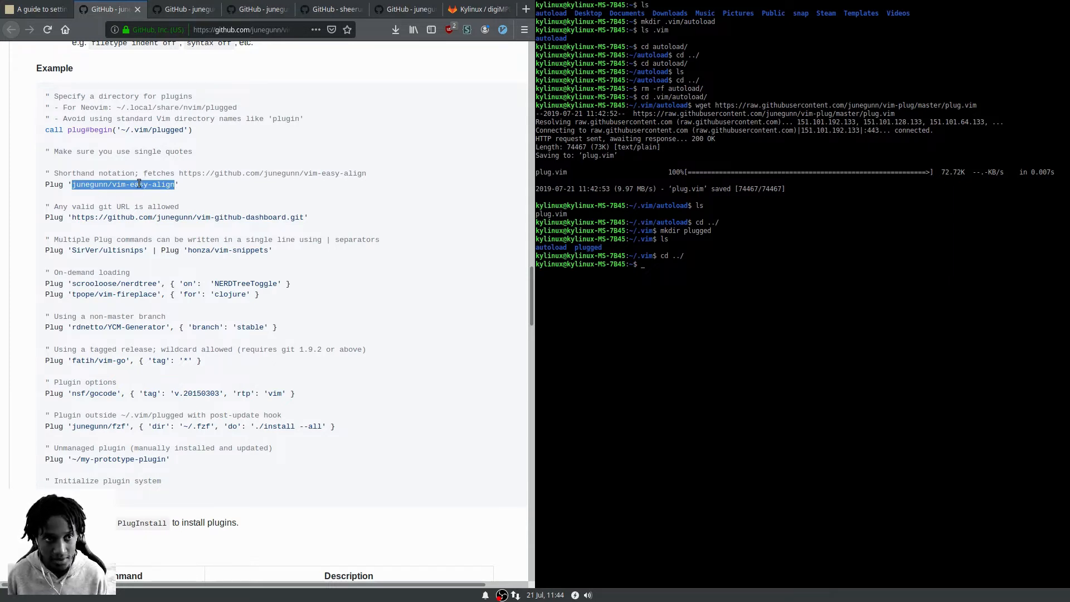
pyautogui.click(787, 235)
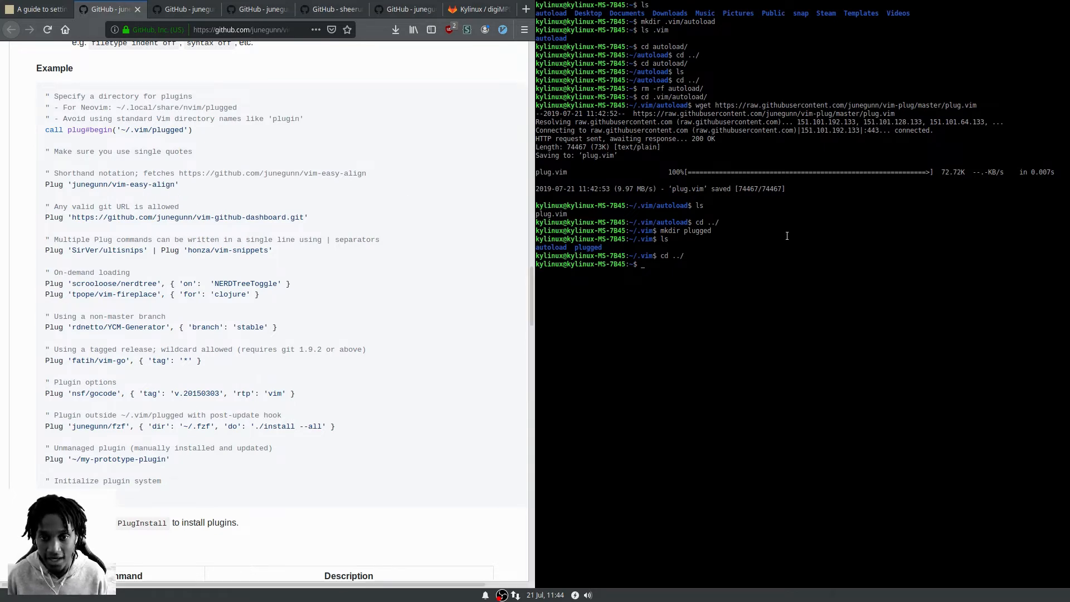
# Open .vimrc in Vim from the home folder
pyautogui.write('vim')
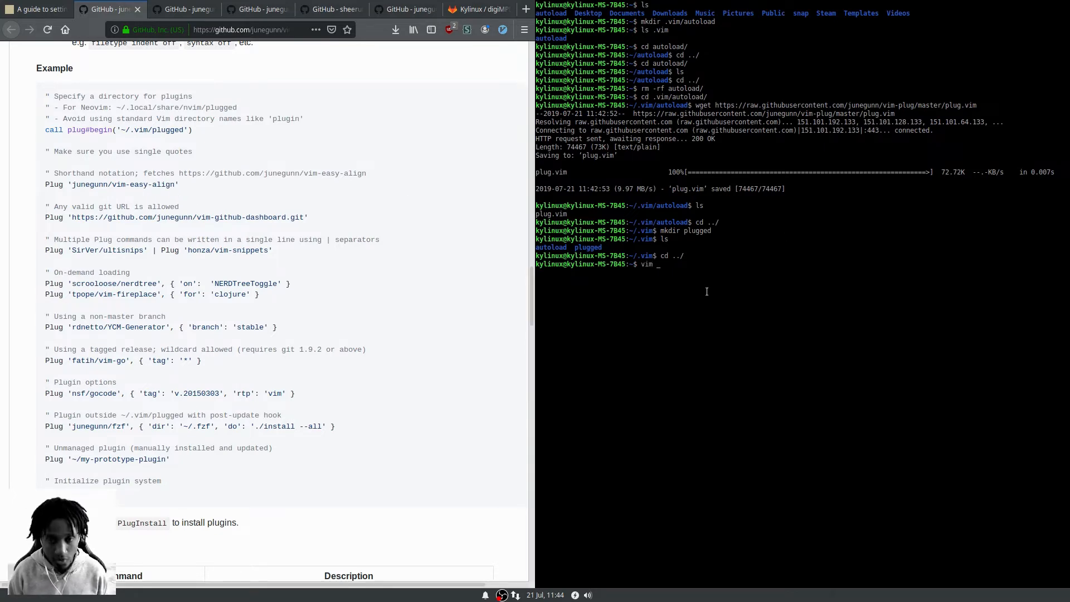
pyautogui.write('.vimr')
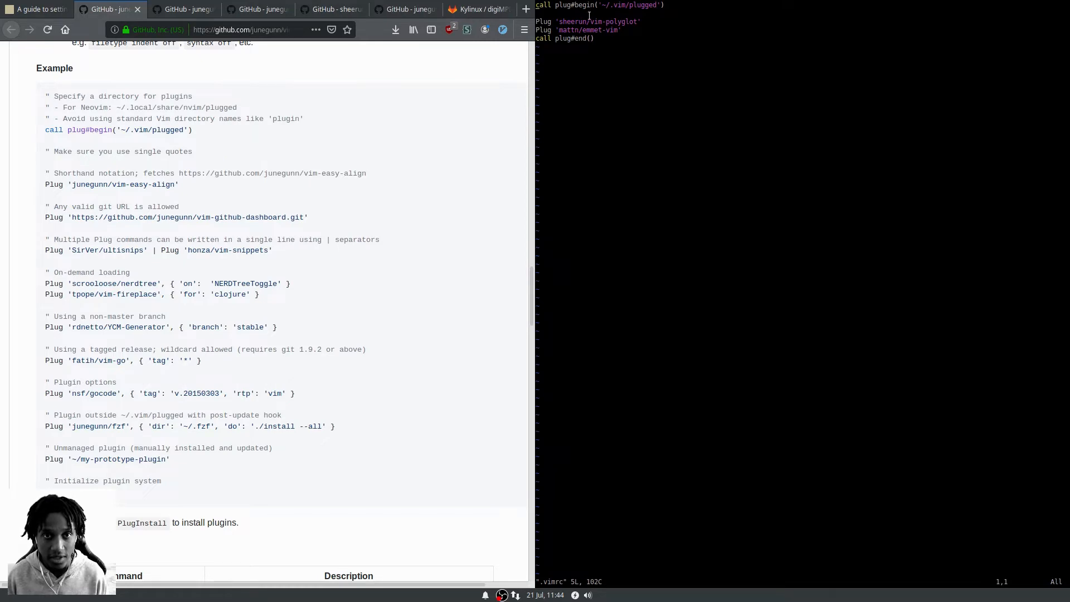
pyautogui.moveTo(642, 41)
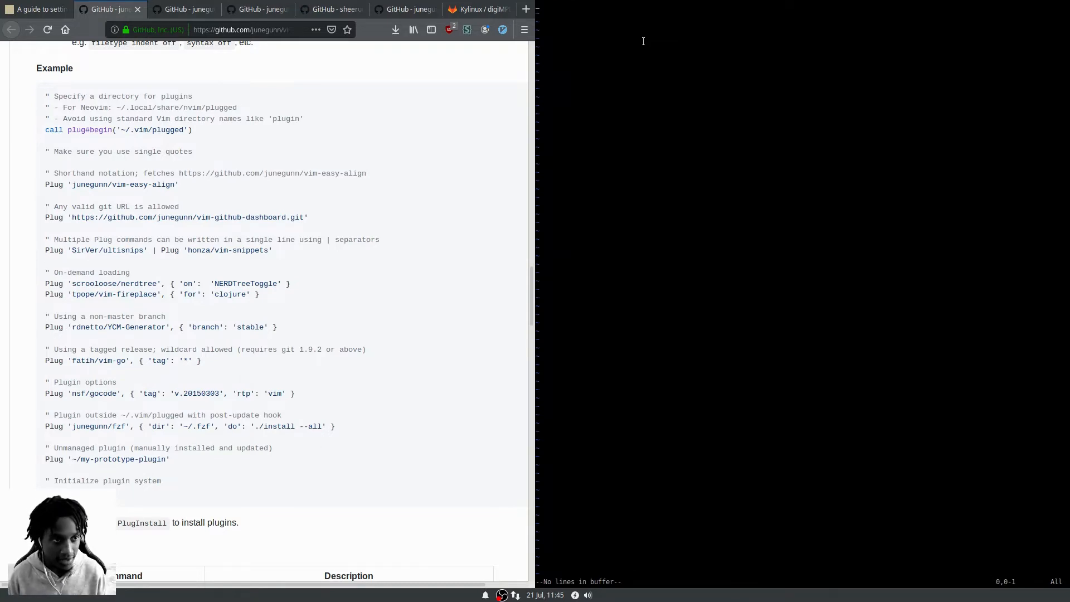
pyautogui.moveTo(90, 140)
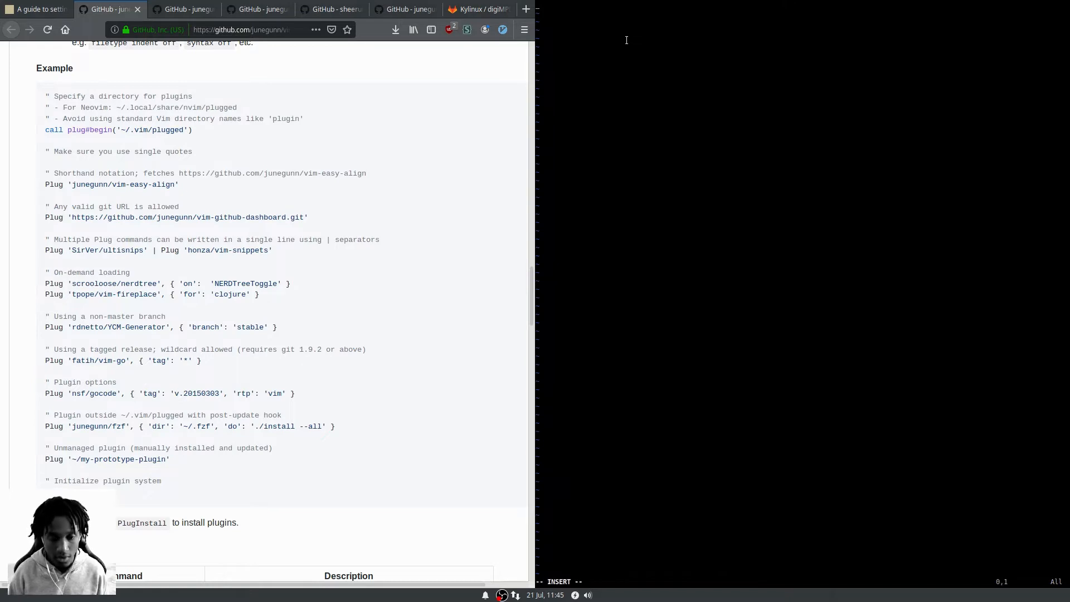
# Write call plug#begin('~/.vim/plugged') as the first line of .vimrc with a blank line below
pyautogui.write('call')
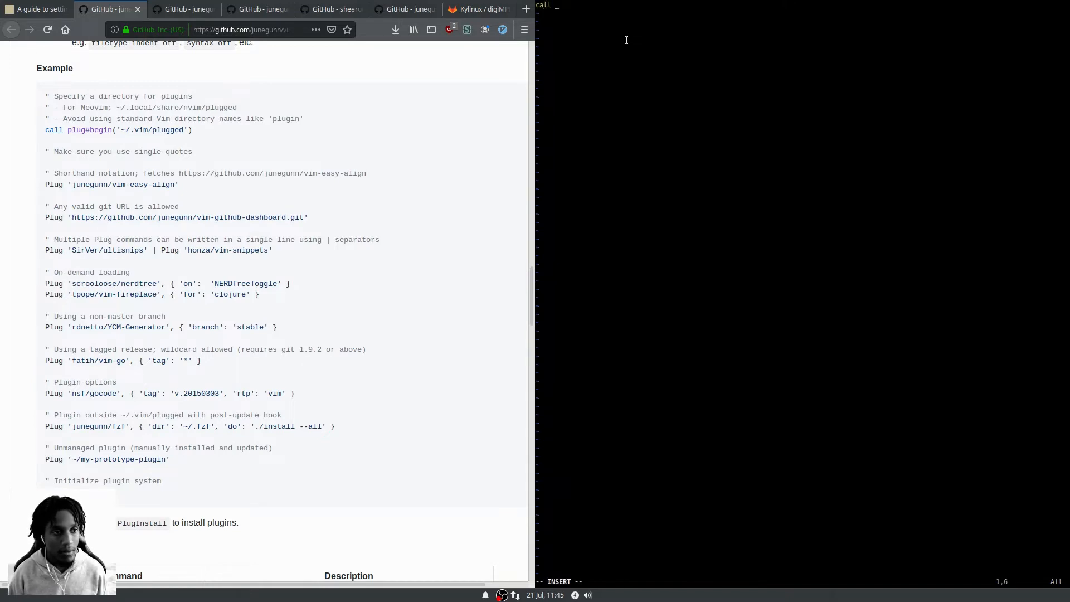
pyautogui.write('plug')
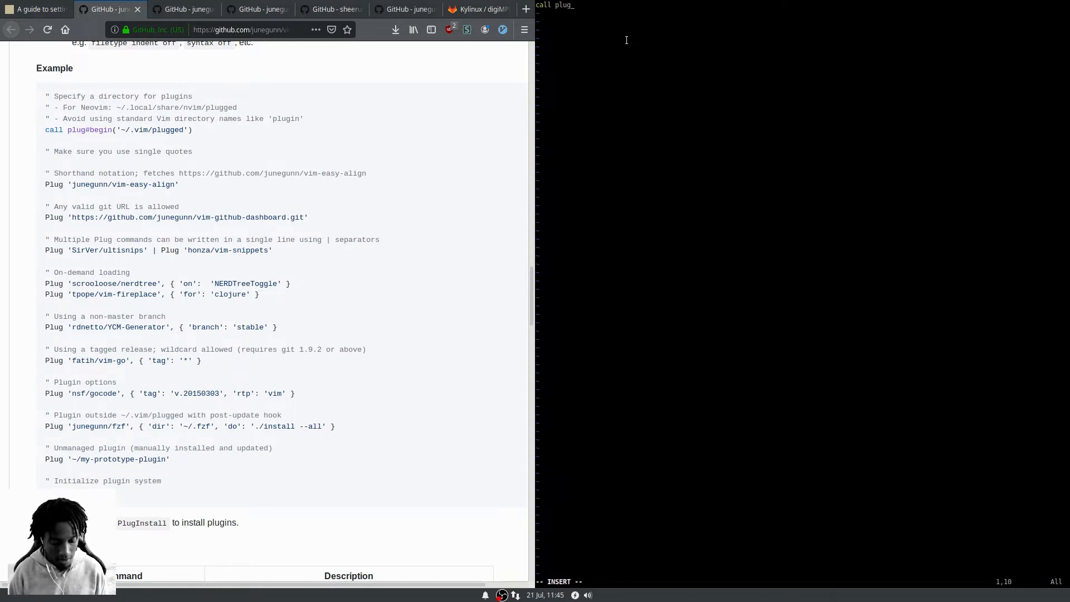
pyautogui.write("#begin('")
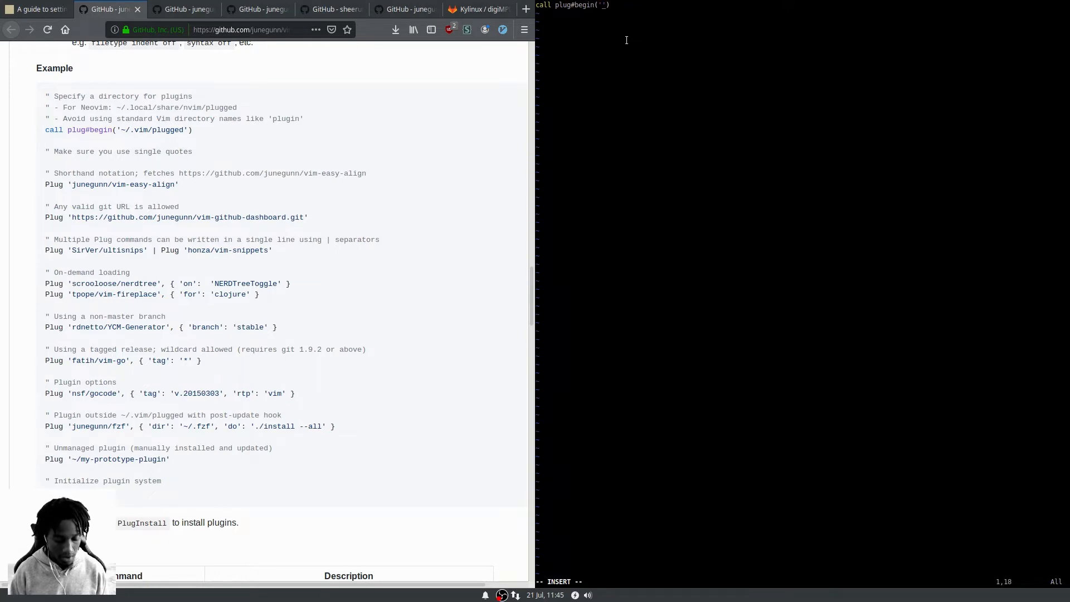
pyautogui.write('~/.')
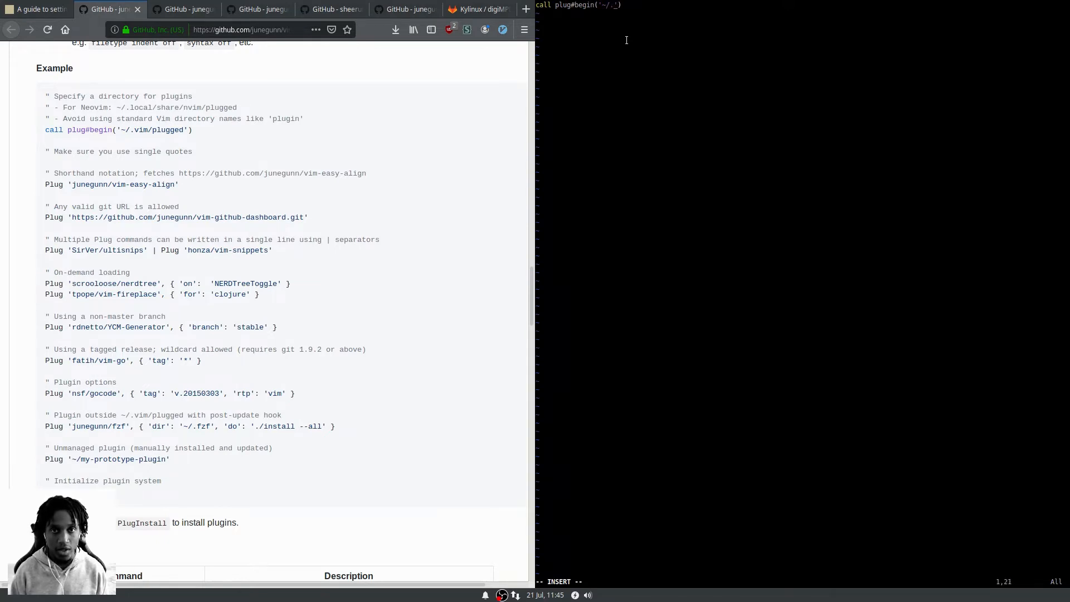
pyautogui.write('vim/plugge')
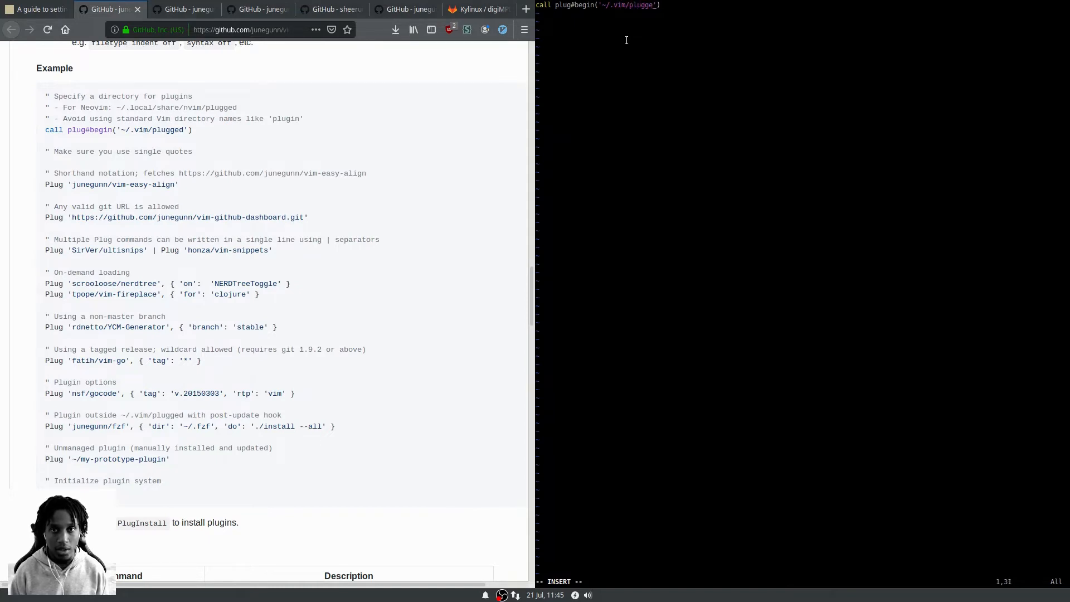
pyautogui.write('d')
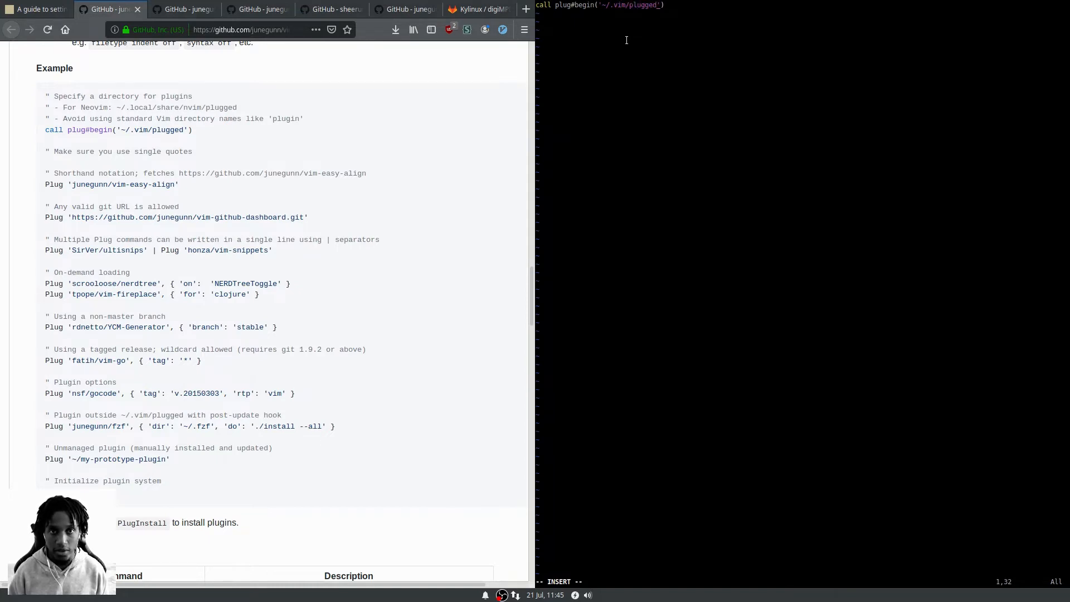
pyautogui.press('Return')
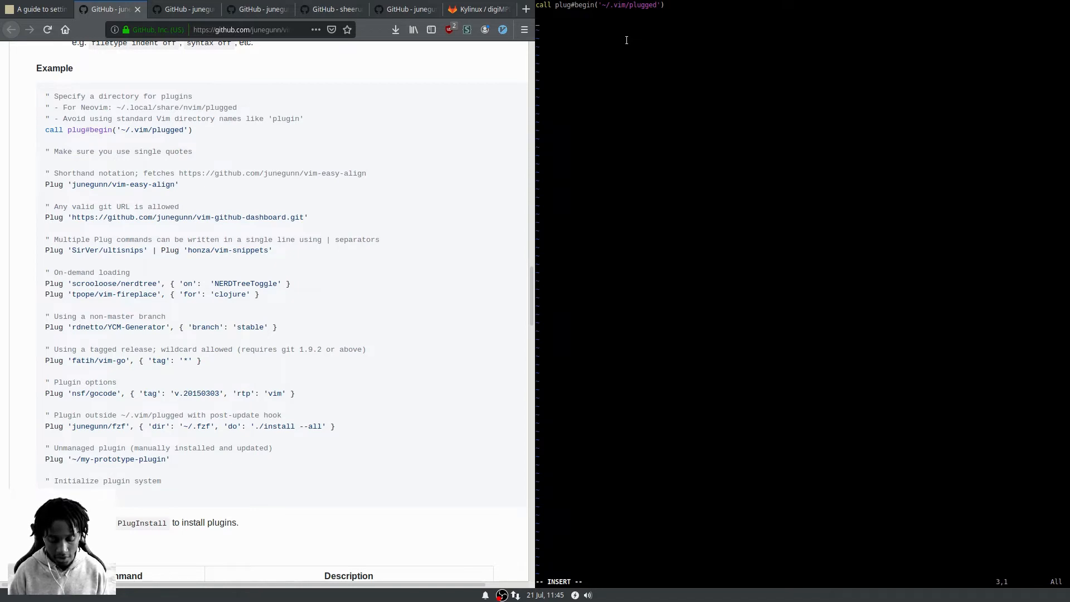
# Add the line Plug 'sheerun/vim-polyglot', taking the repo name from its GitHub page
pyautogui.write('p')
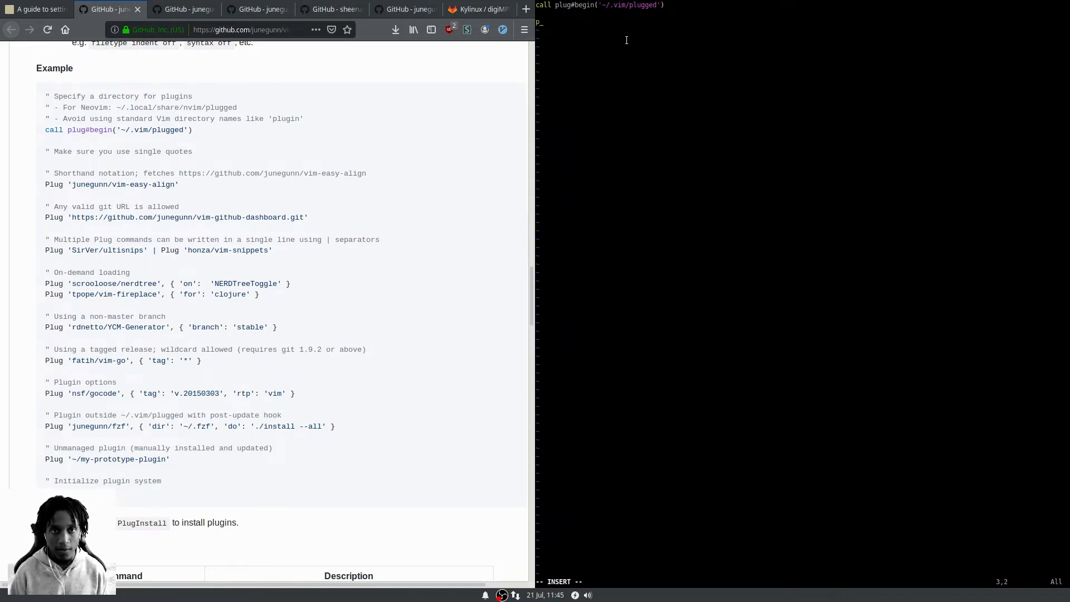
pyautogui.write('lug')
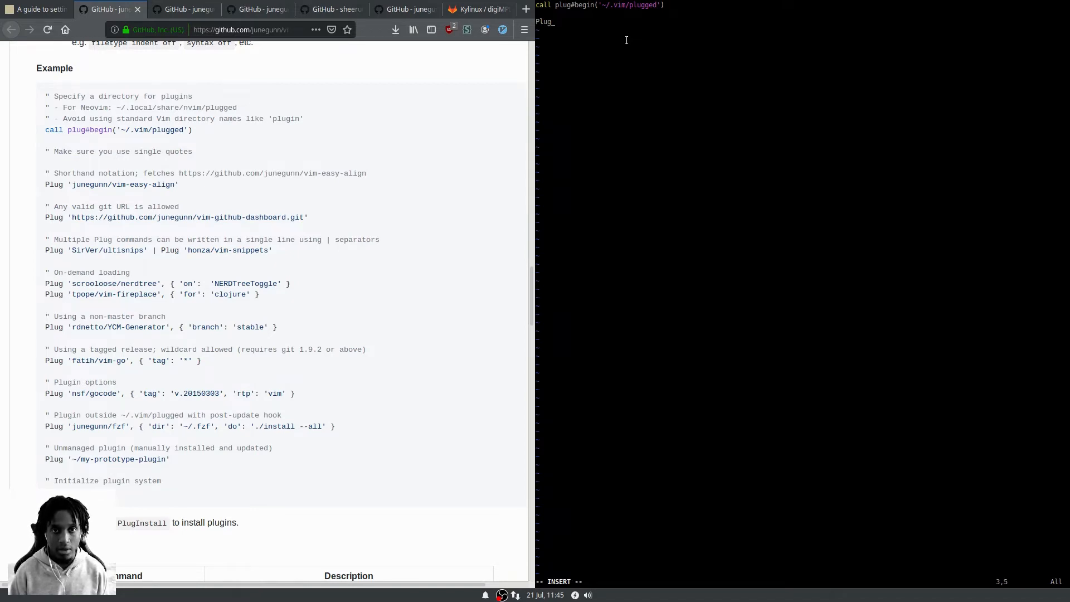
pyautogui.write("'")
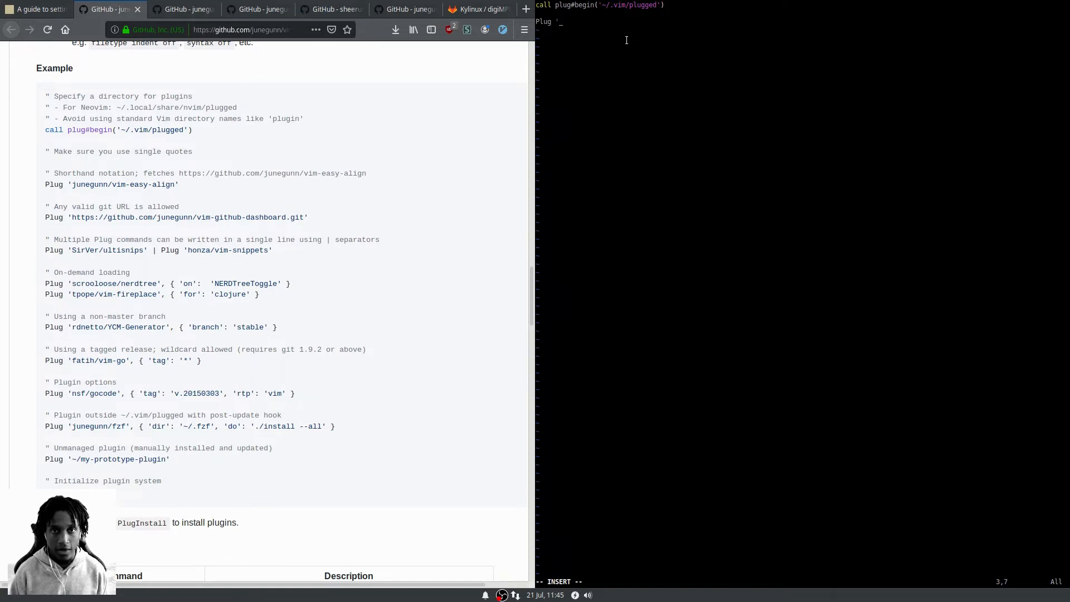
pyautogui.write("'")
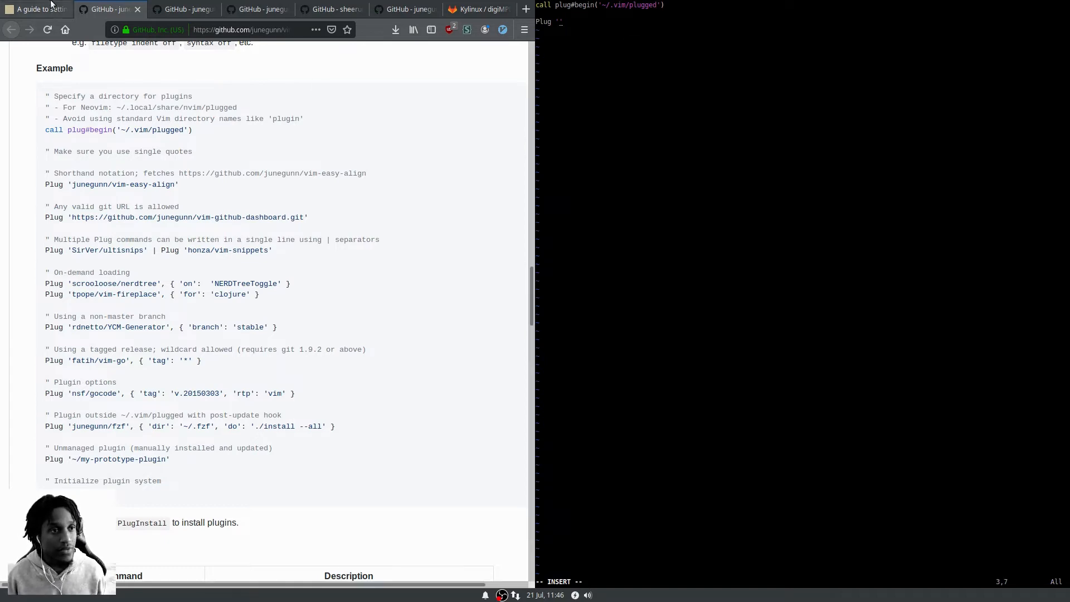
pyautogui.scroll(-3)
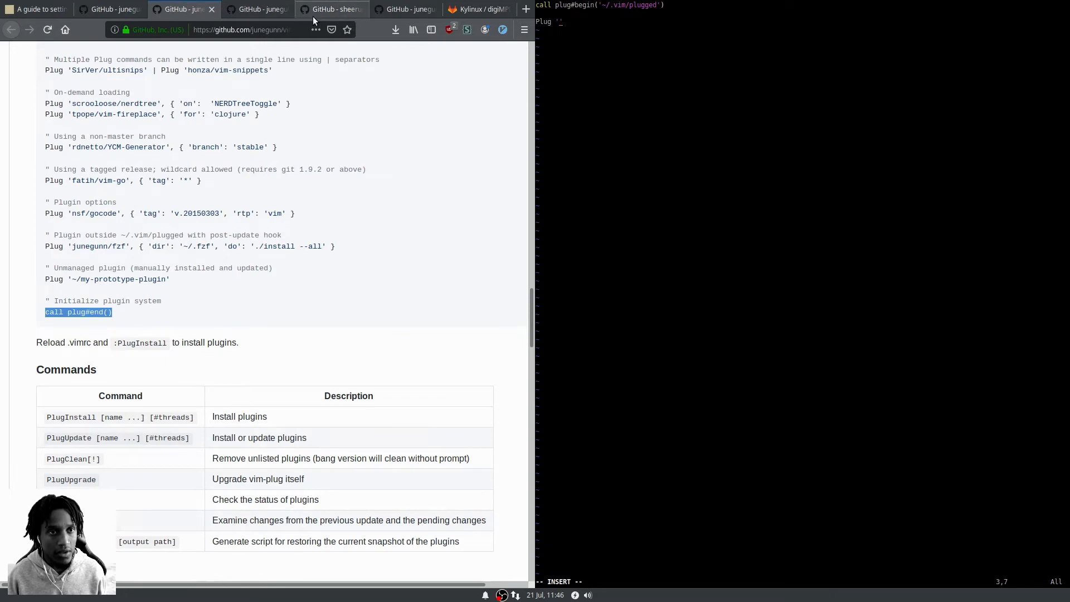
pyautogui.click(331, 9)
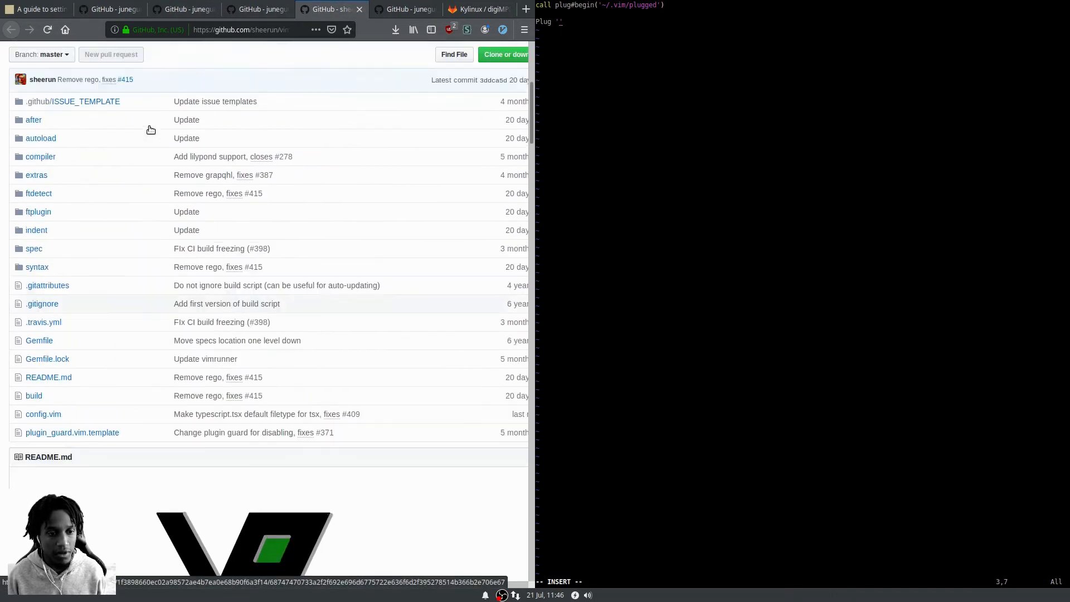
pyautogui.scroll(3)
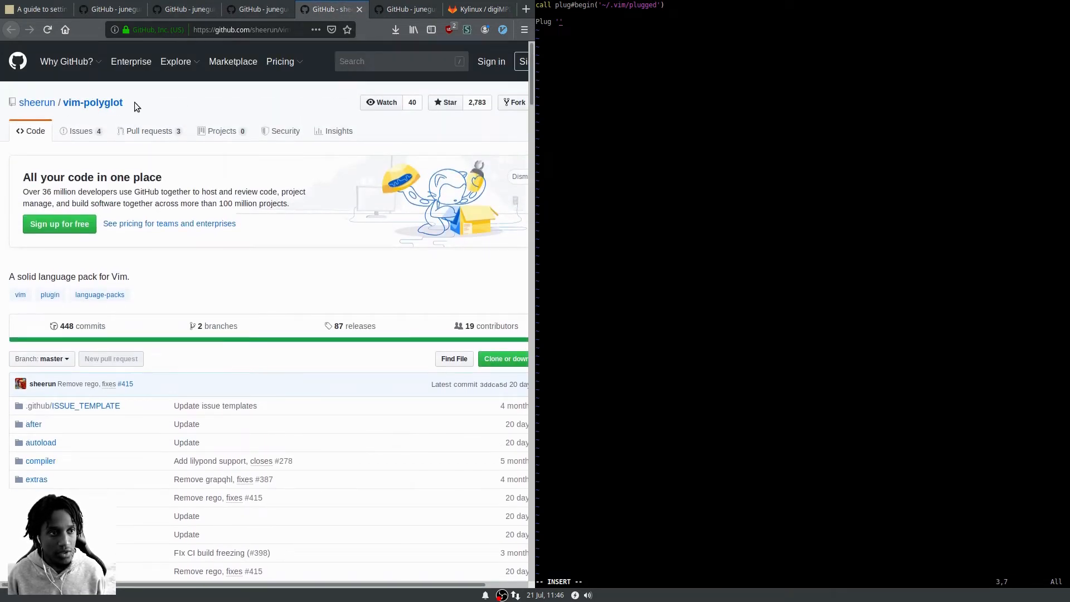
pyautogui.doubleClick(71, 102)
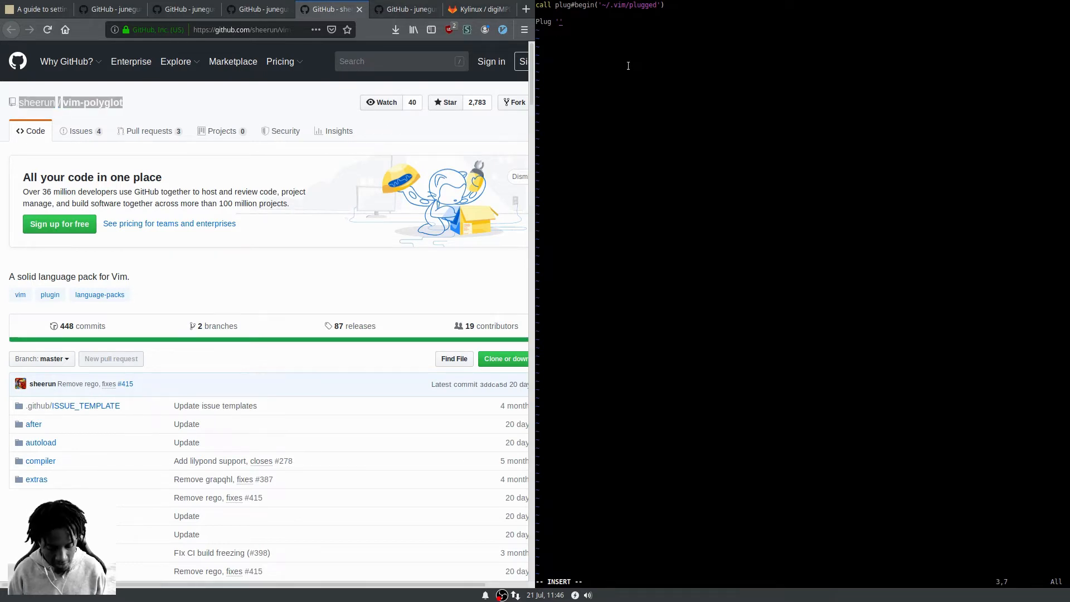
pyautogui.write('sheerun/')
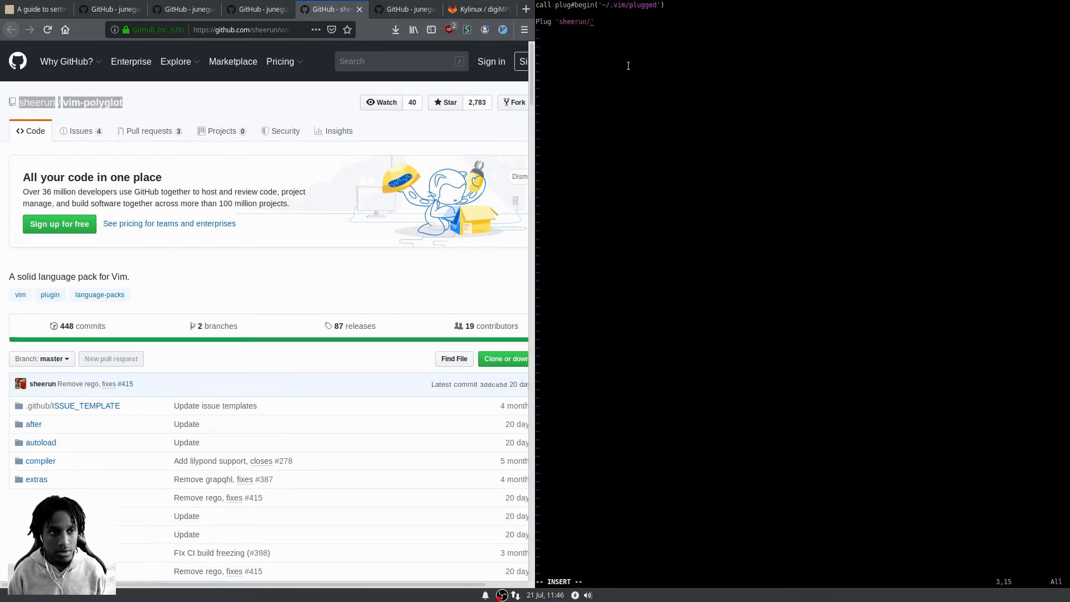
pyautogui.write('vim-p')
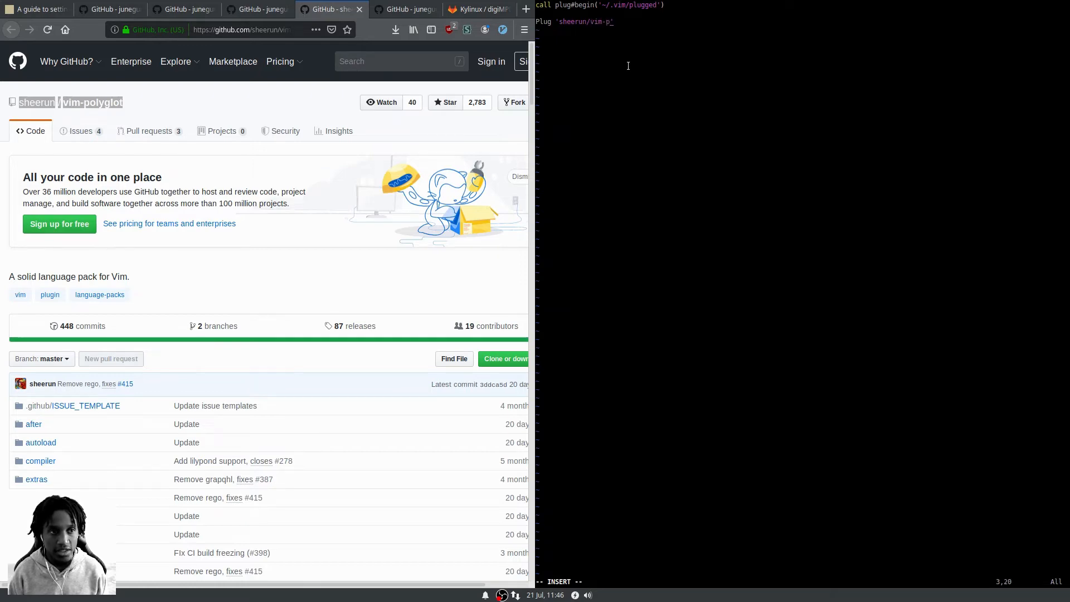
pyautogui.write('olgyglot')
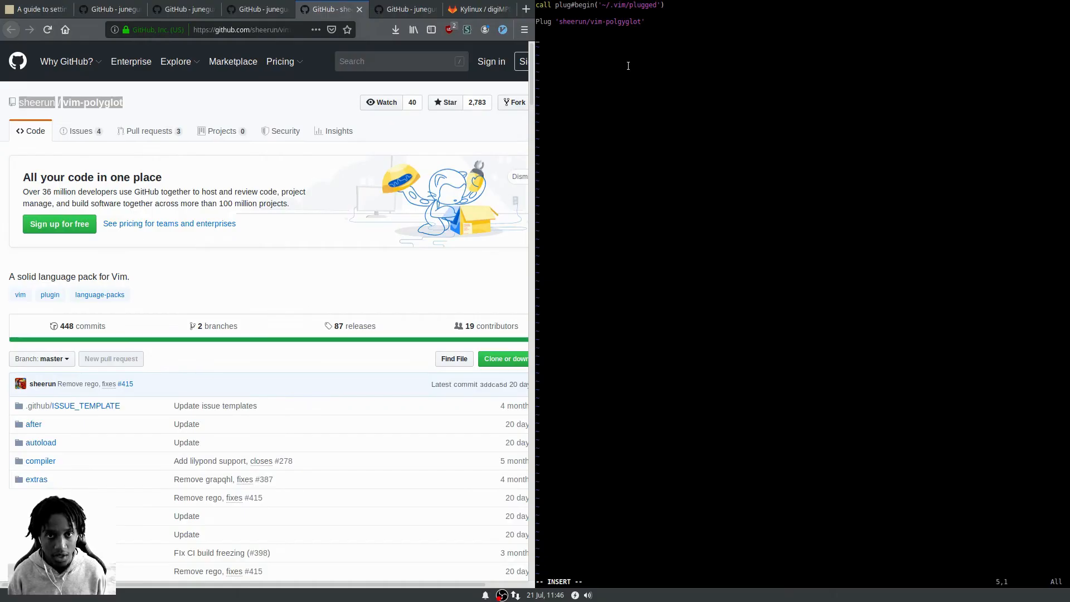
# Start a second Plug line for mattn's emmet plugin
pyautogui.write("Plug 'ma")
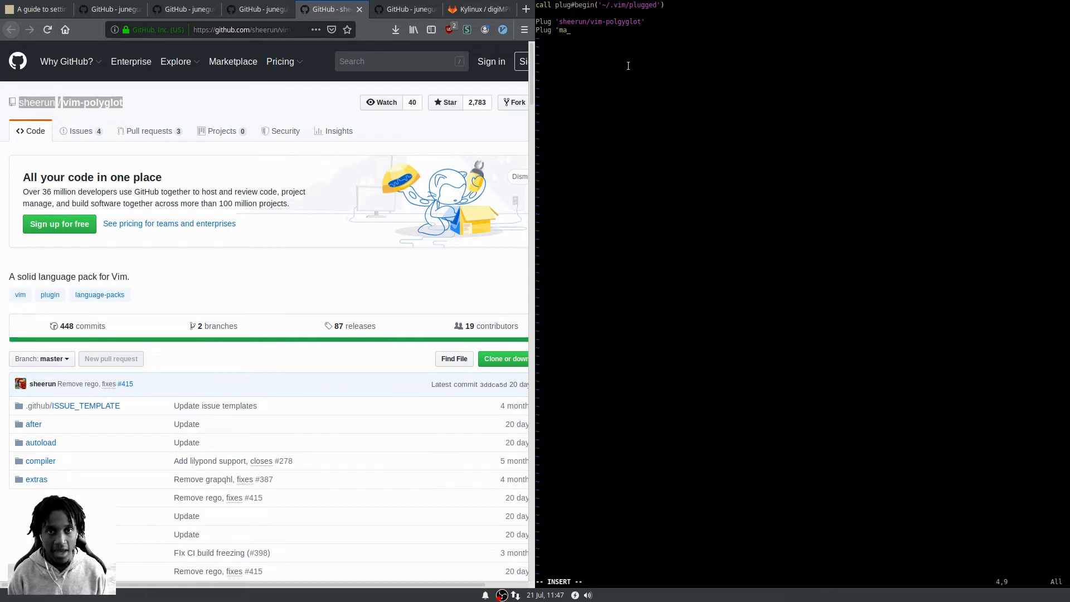
pyautogui.write('ttn')
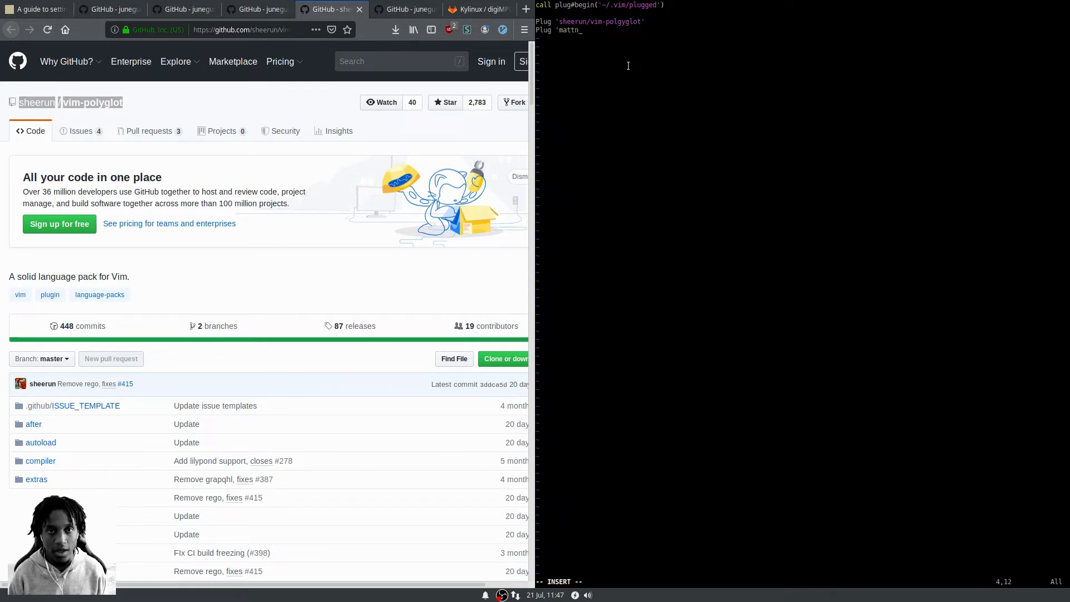
pyautogui.write('/')
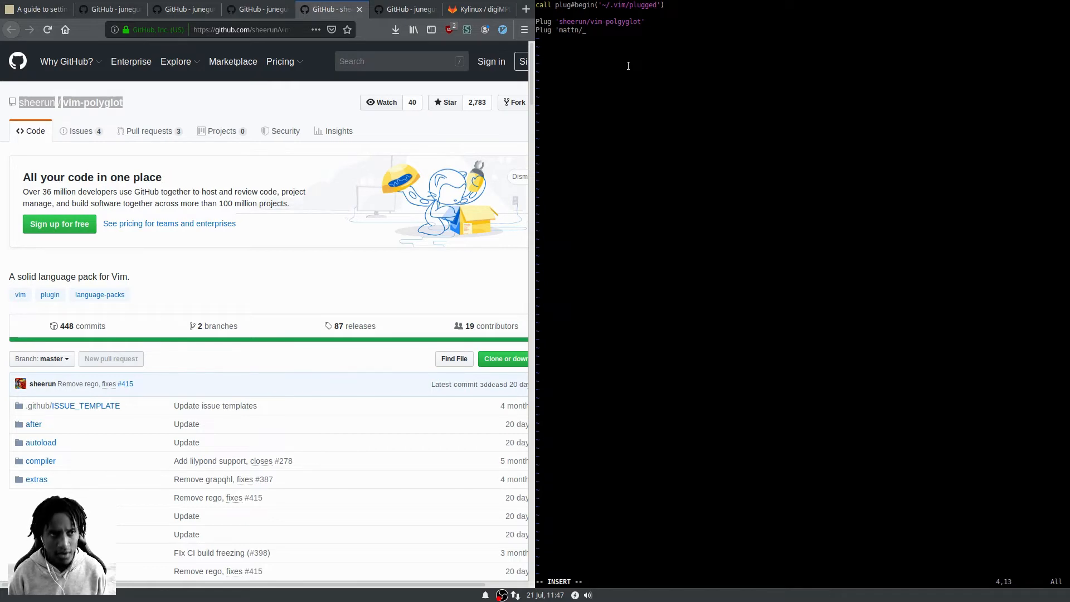
pyautogui.write('emm')
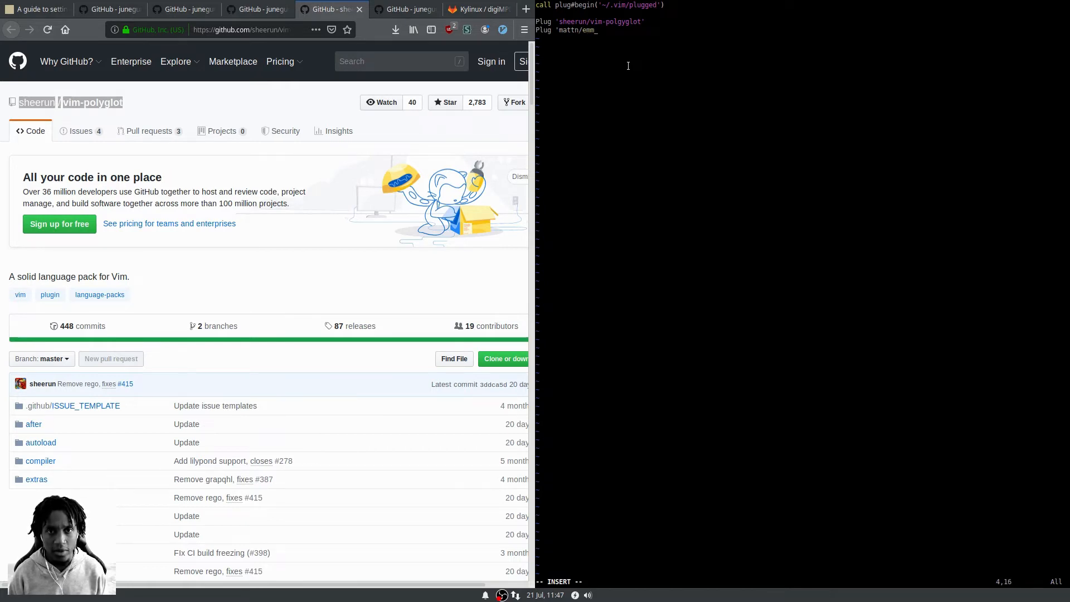
pyautogui.write("et-vim'")
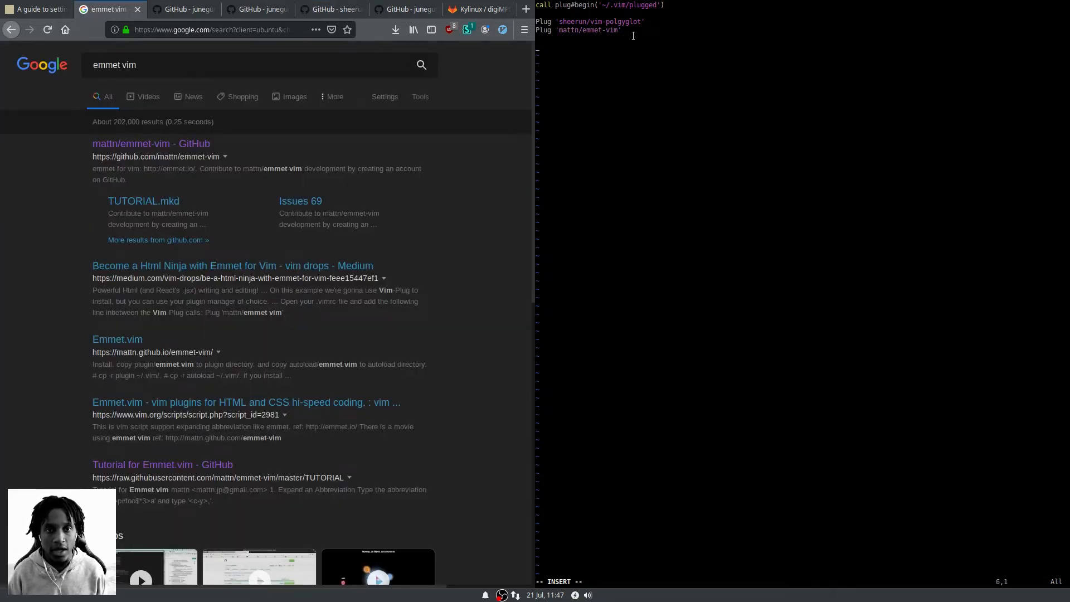
# End .vimrc with call plug#end() below the Plug lines, then save and quit
pyautogui.click(183, 9)
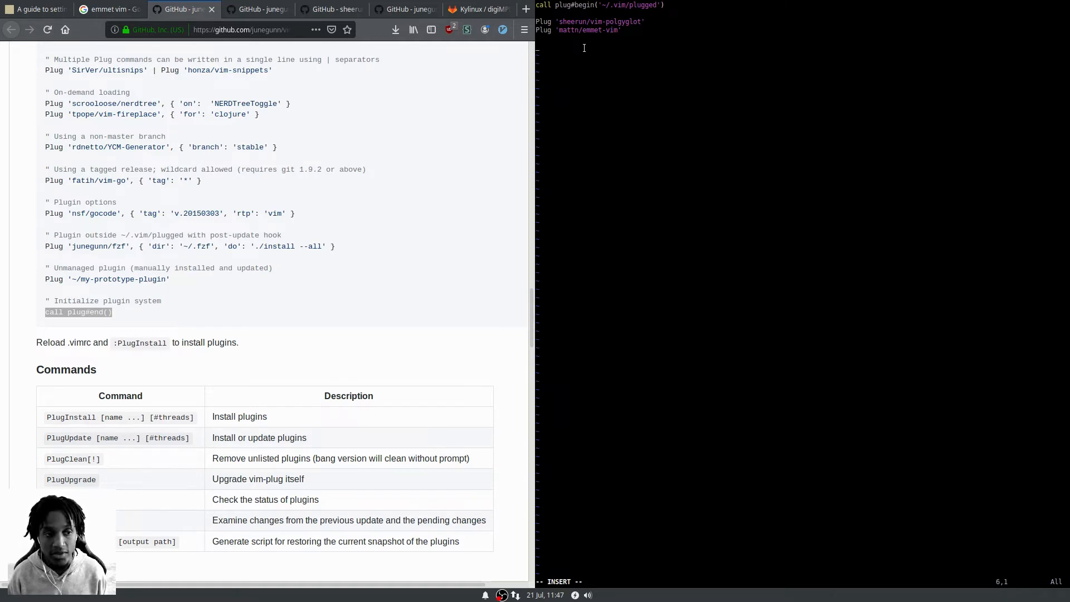
pyautogui.write('call')
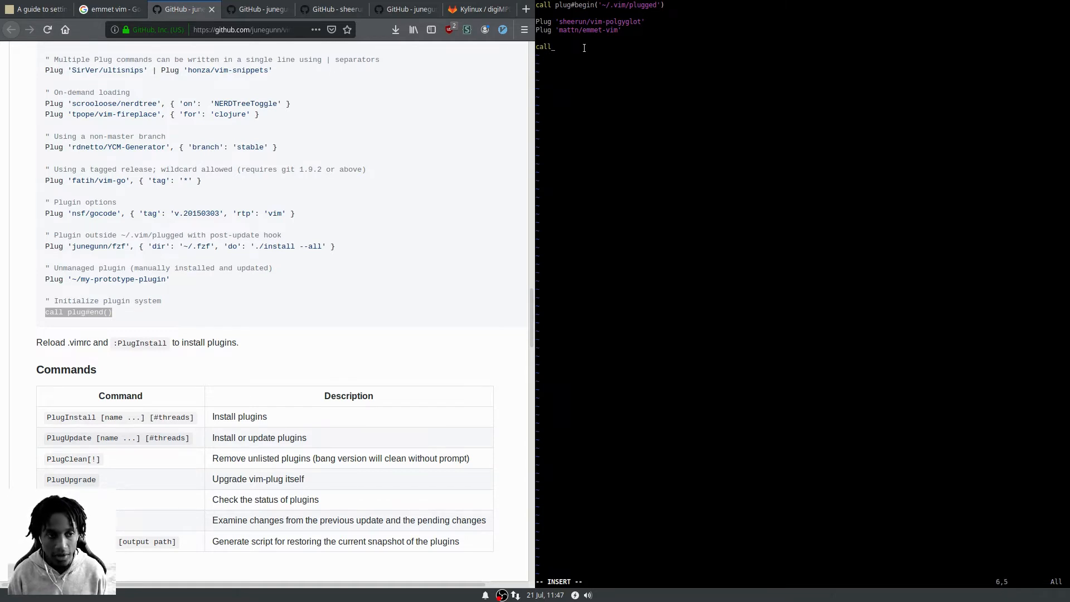
pyautogui.write('plug#en')
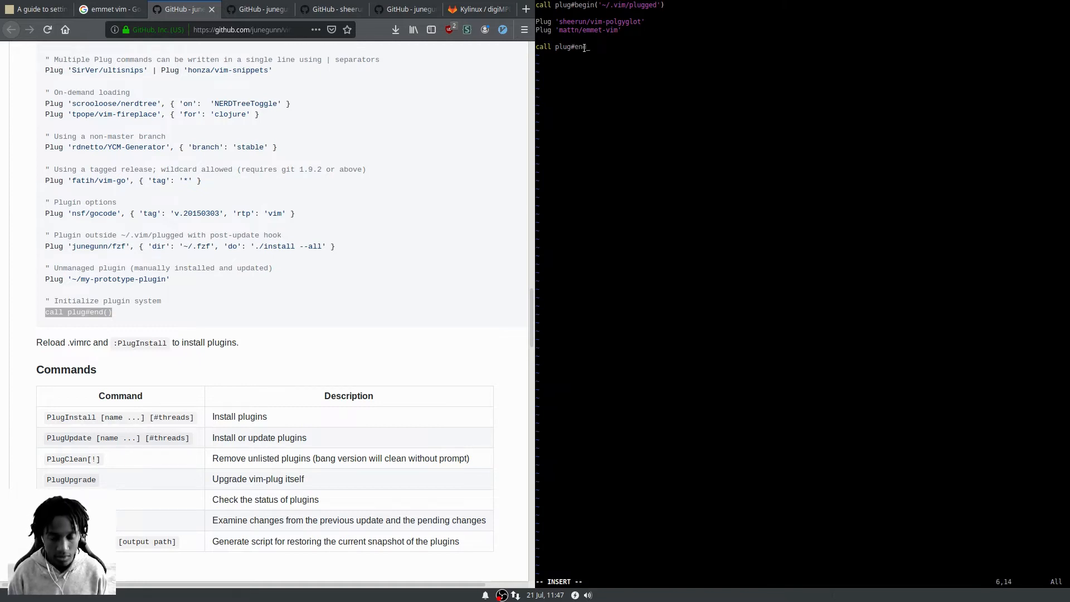
pyautogui.write('d()')
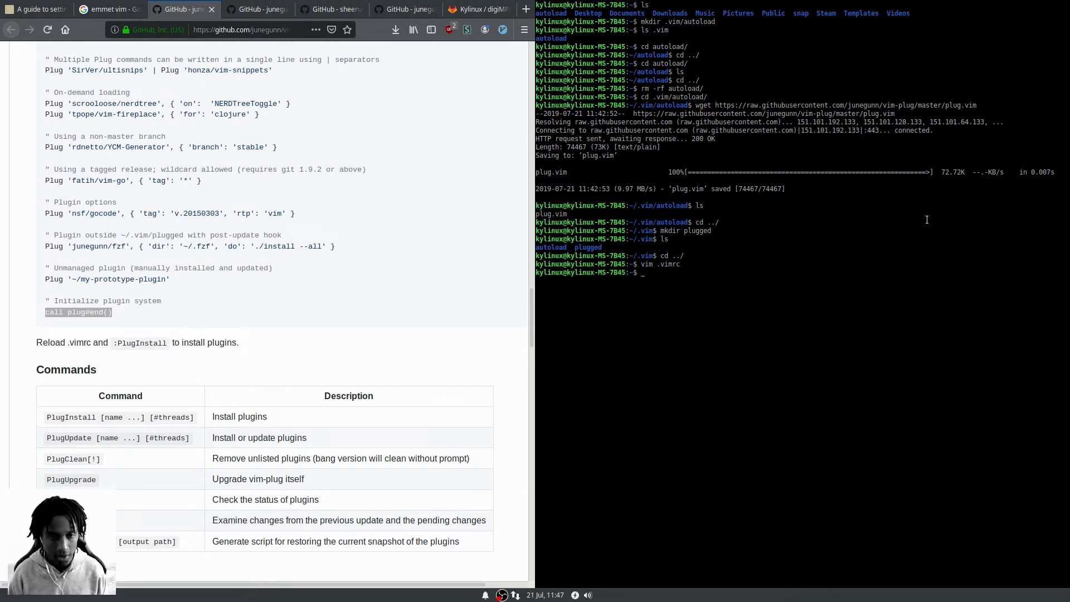
# Relaunch Vim and run :PlugInstall to install emmet-vim and vim-polyglot
pyautogui.write('vim')
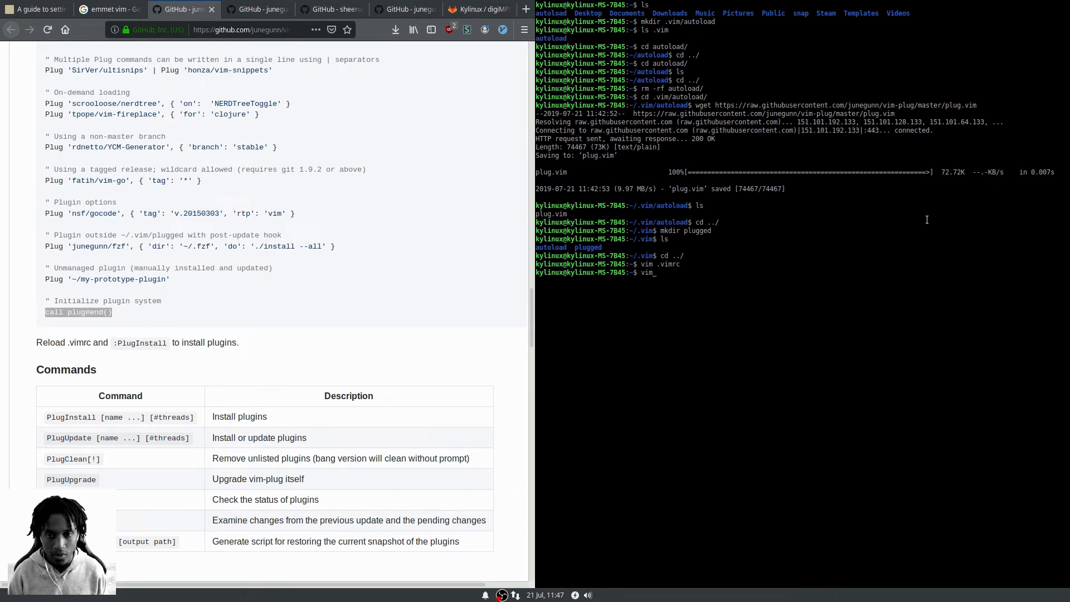
pyautogui.press('Return')
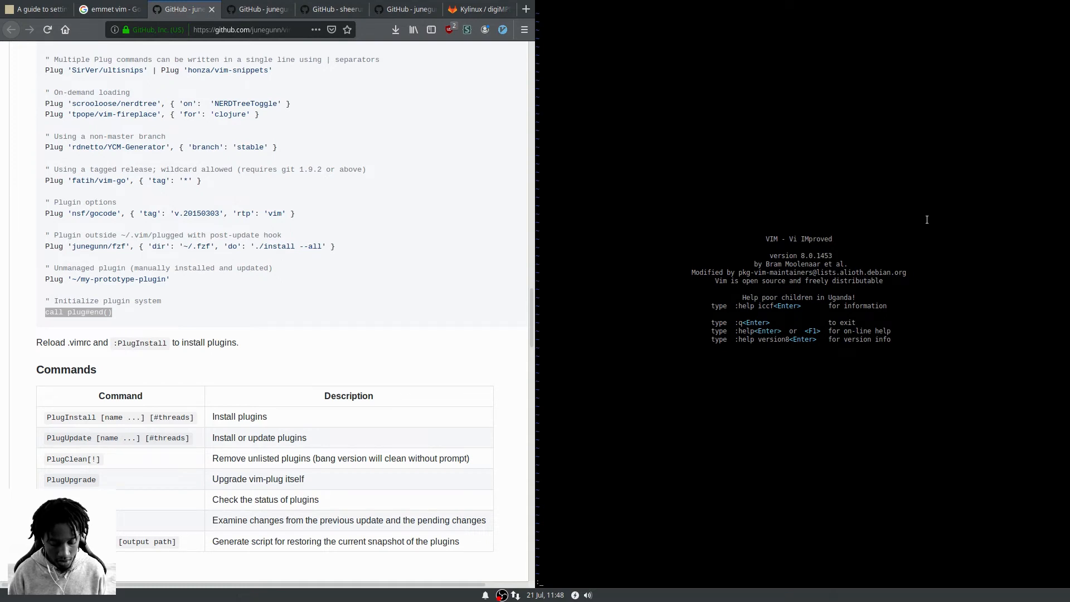
pyautogui.write('PlugIns')
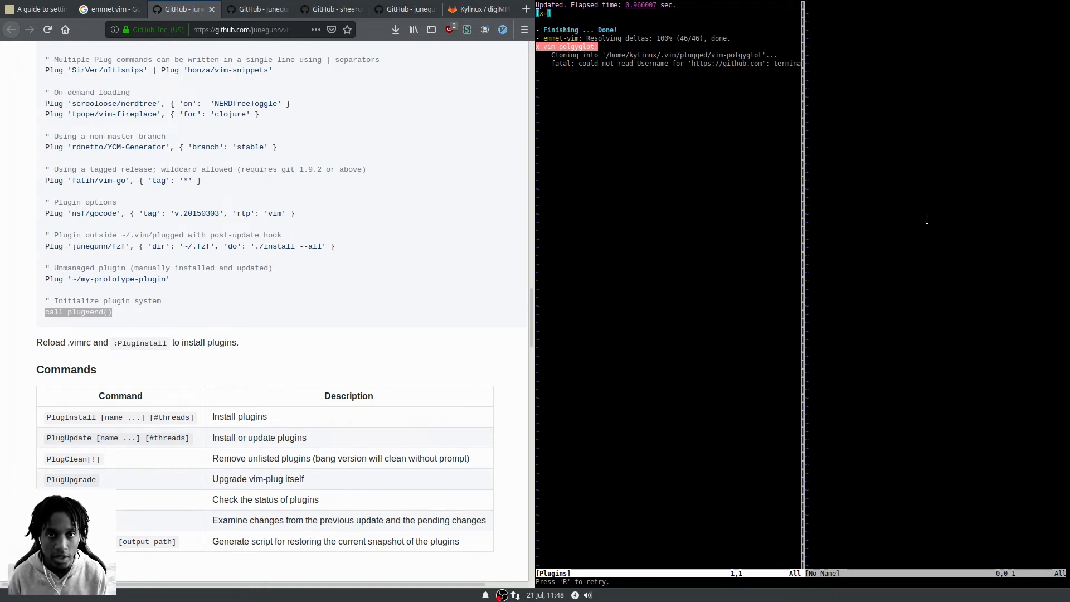
pyautogui.moveTo(663, 23)
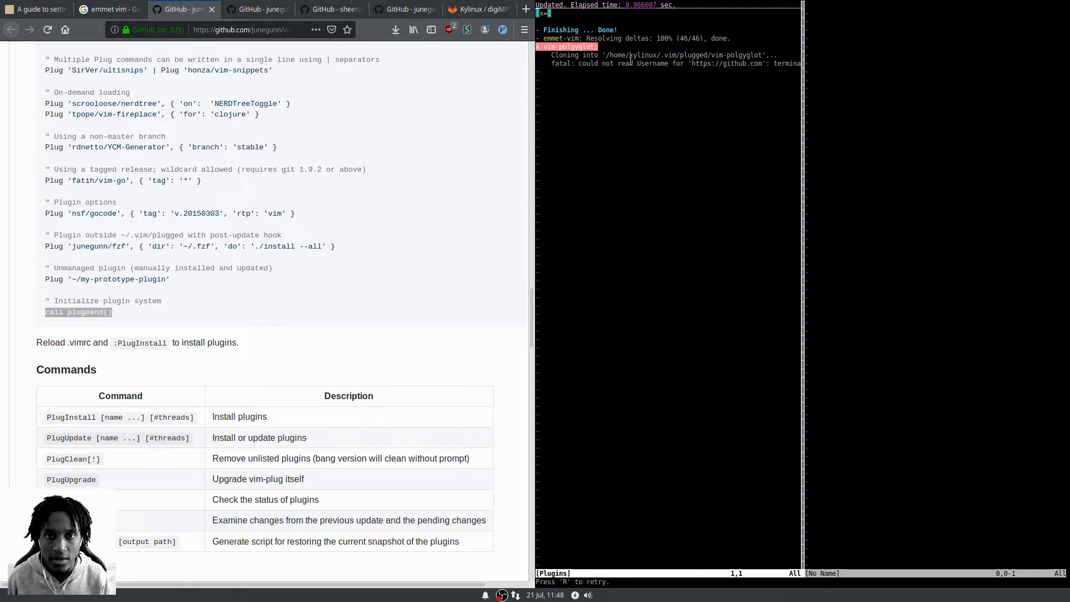
pyautogui.moveTo(707, 80)
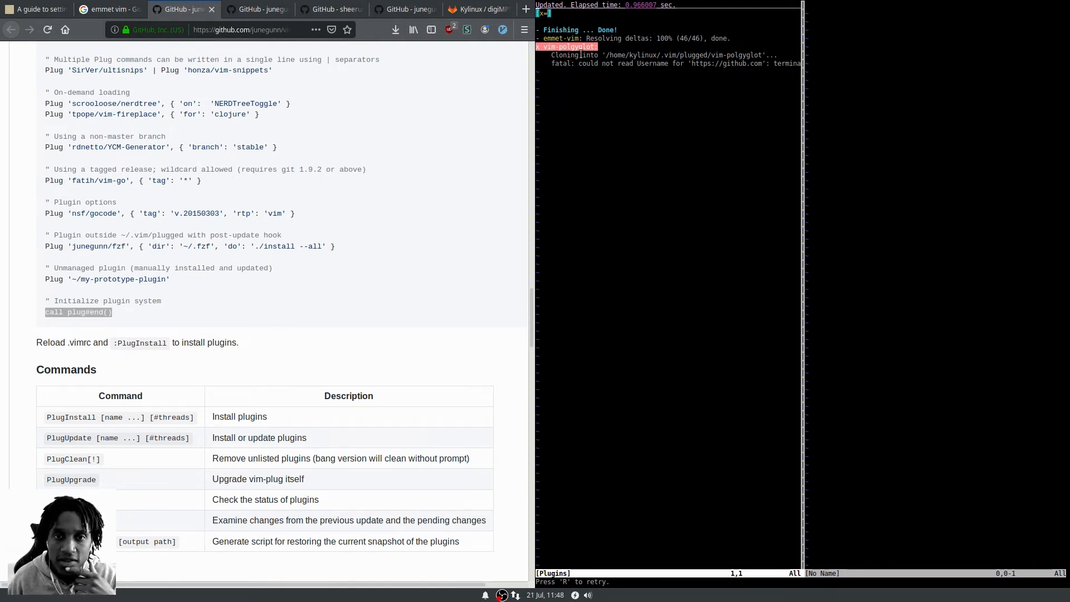
pyautogui.moveTo(696, 70)
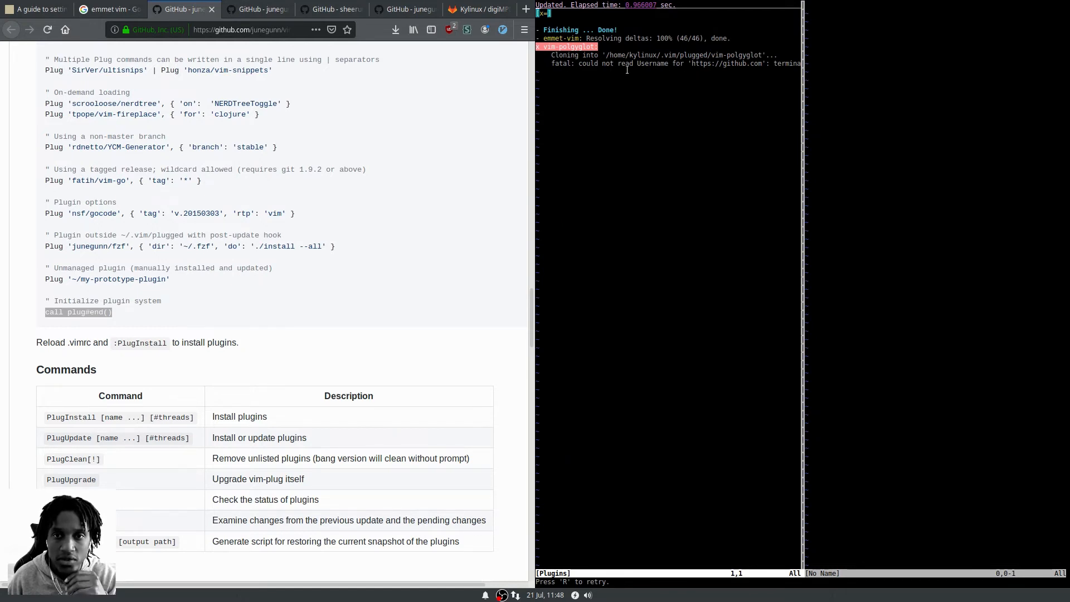
pyautogui.moveTo(526, 80)
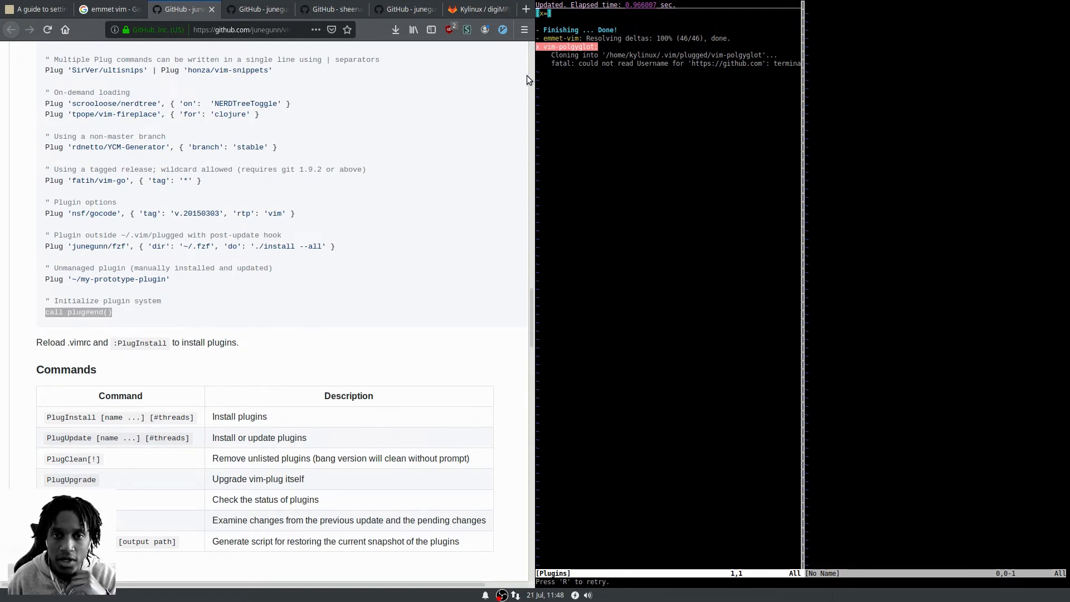
pyautogui.moveTo(686, 72)
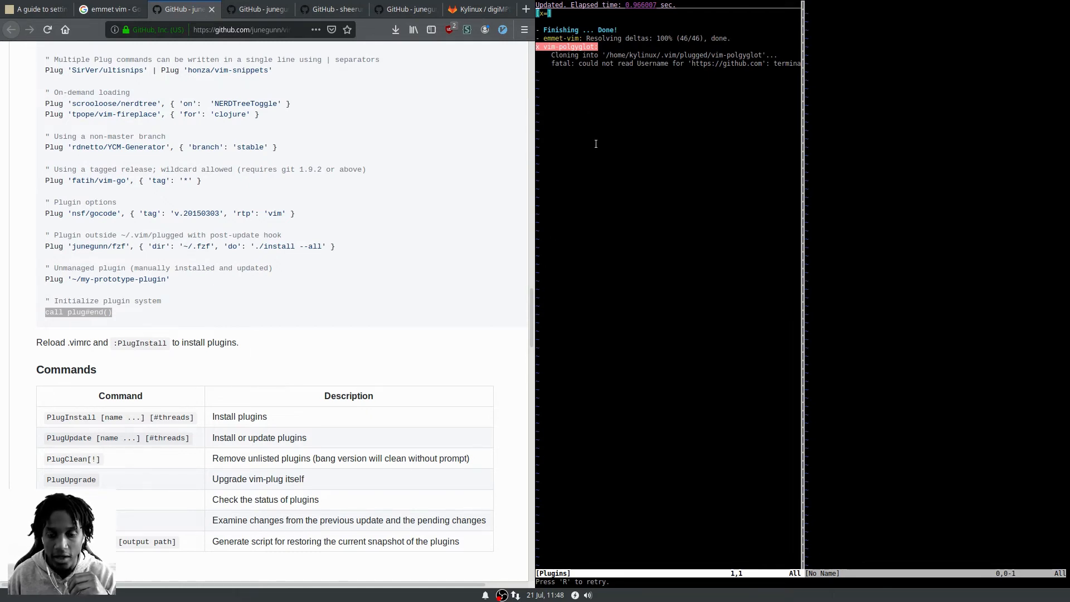
pyautogui.moveTo(650, 376)
pyautogui.write('vim .v')
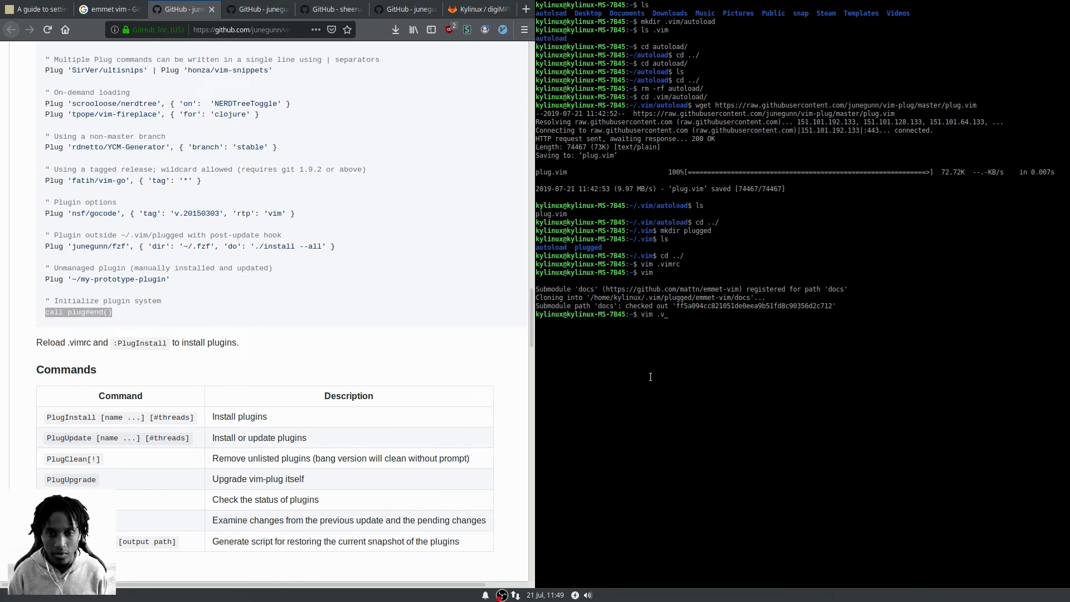
pyautogui.write('imrc')
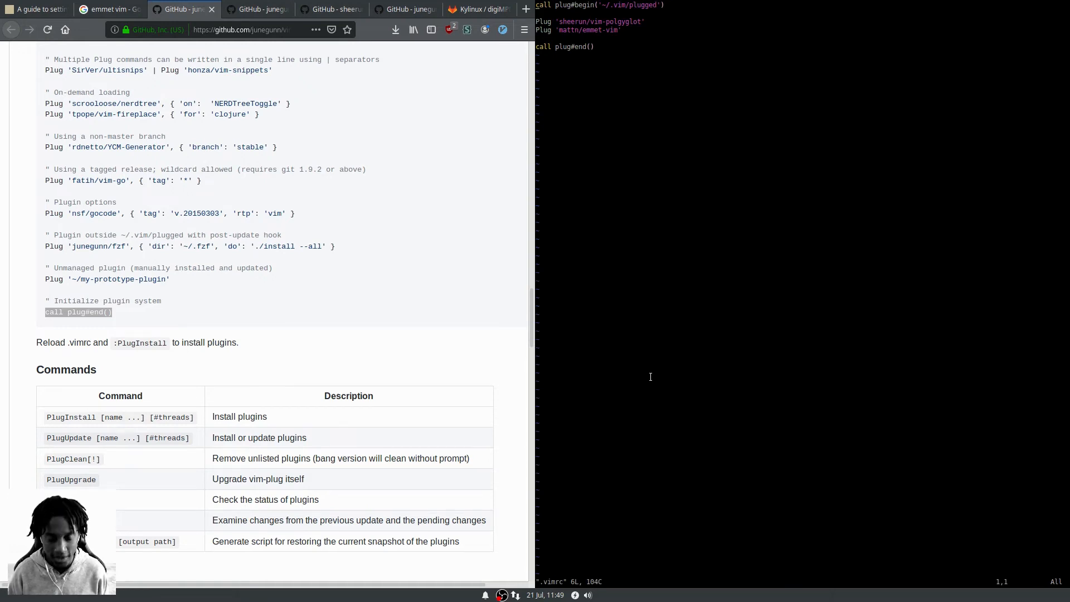
pyautogui.scroll(3)
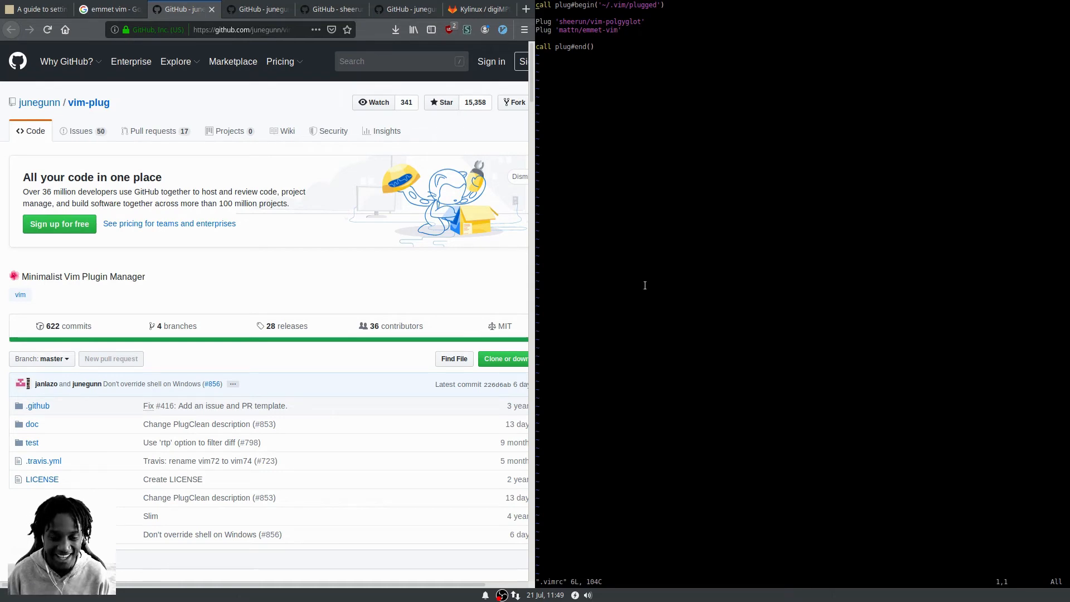
pyautogui.moveTo(778, 430)
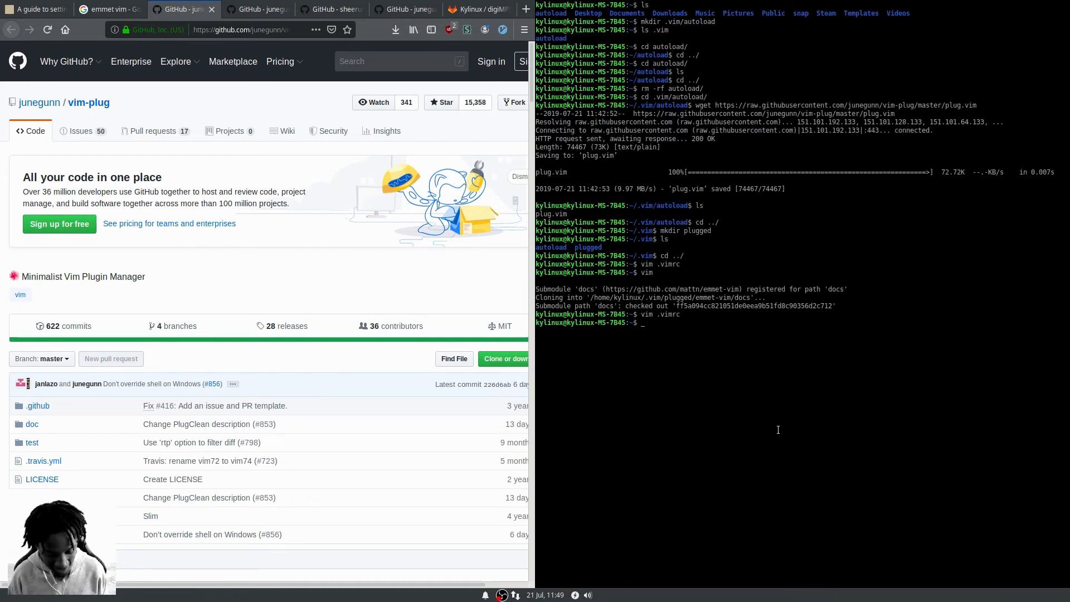
# Relaunch Vim and run :PlugInstall again, then quit back to a cleared shell
pyautogui.press('Return')
pyautogui.write(':PlugInstall')
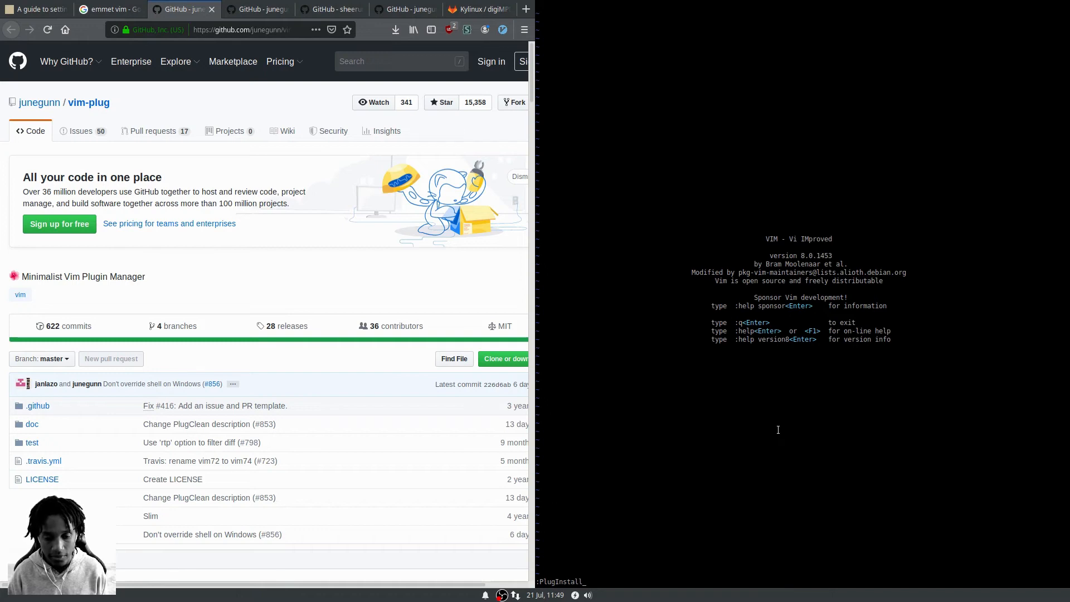
pyautogui.press('Return')
pyautogui.write('v')
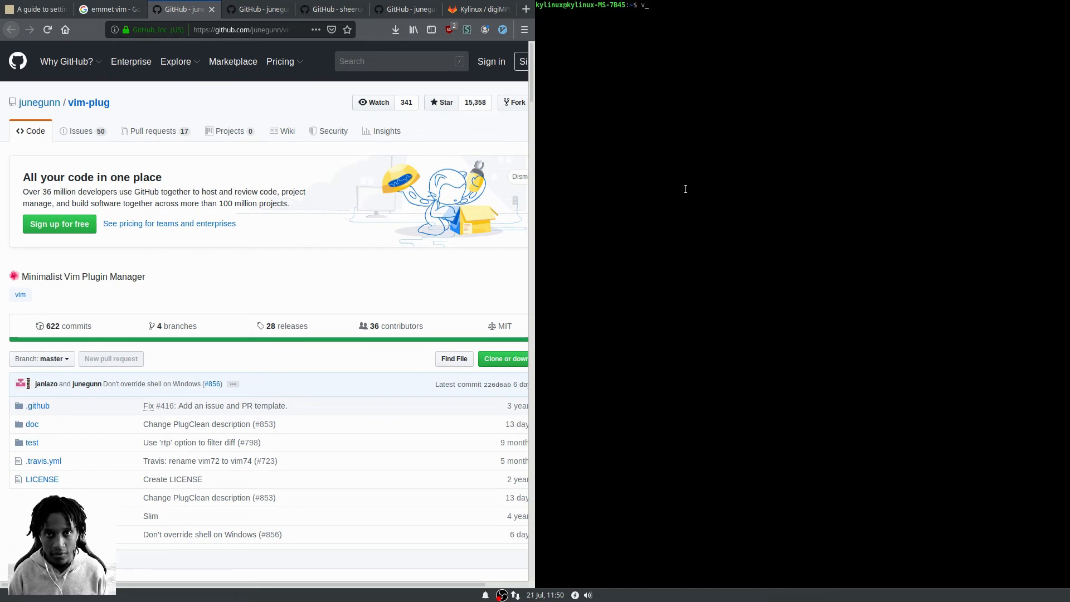
# Create index.html in Vim, expand html:5 with Emmet, save and list it with ls
pyautogui.write('im index.ht')
pyautogui.write('html:')
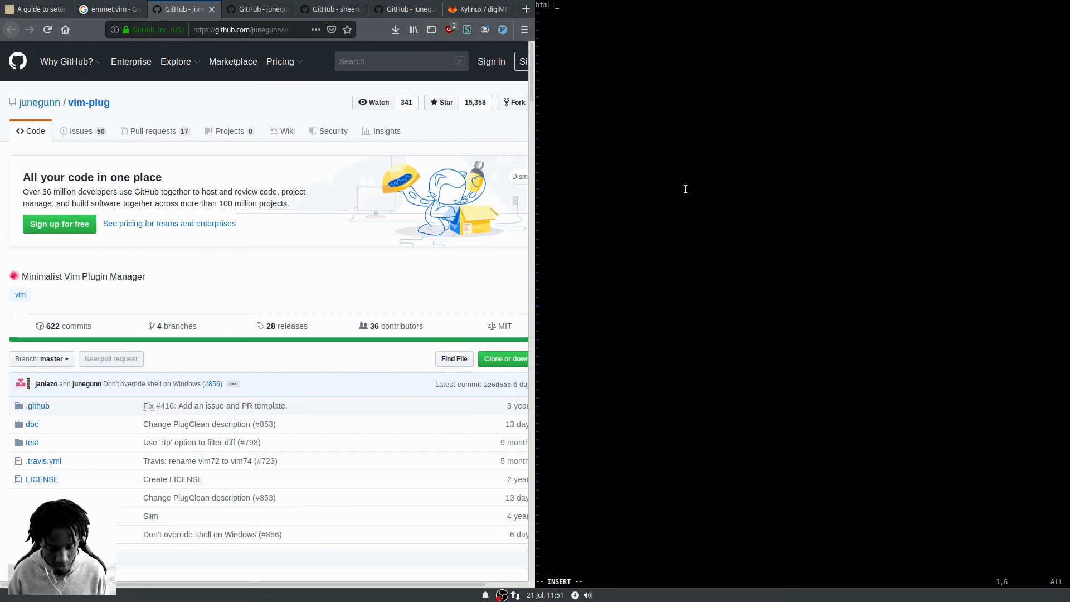
pyautogui.write('5')
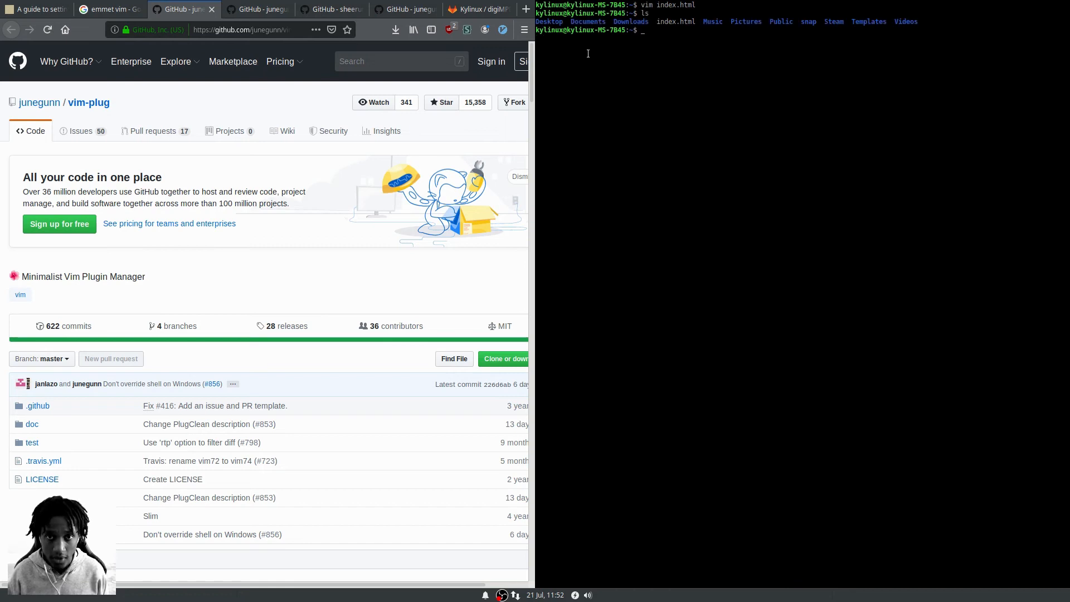
# Move into Downloads/digimpd-master, list its files and open soundBoard.js in Vim
pyautogui.write('cd Do')
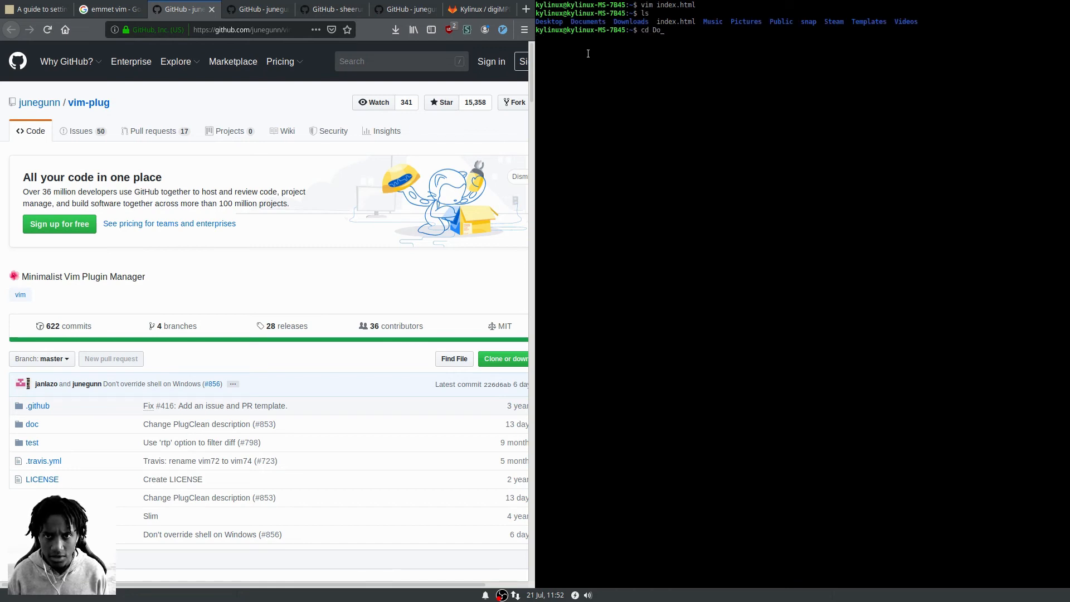
pyautogui.press('Return')
pyautogui.write('ls')
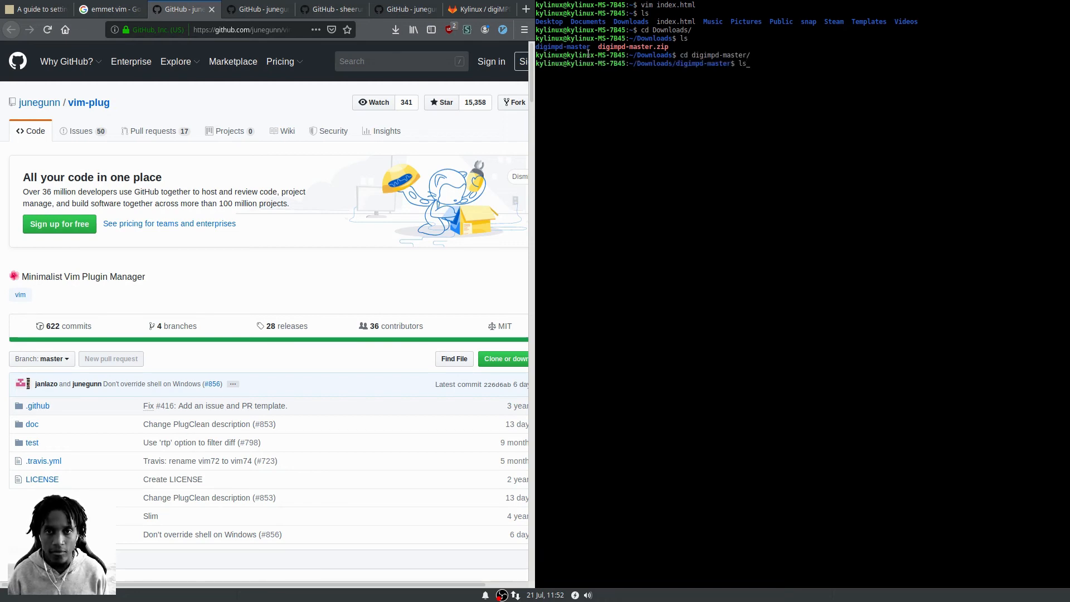
pyautogui.press('Return')
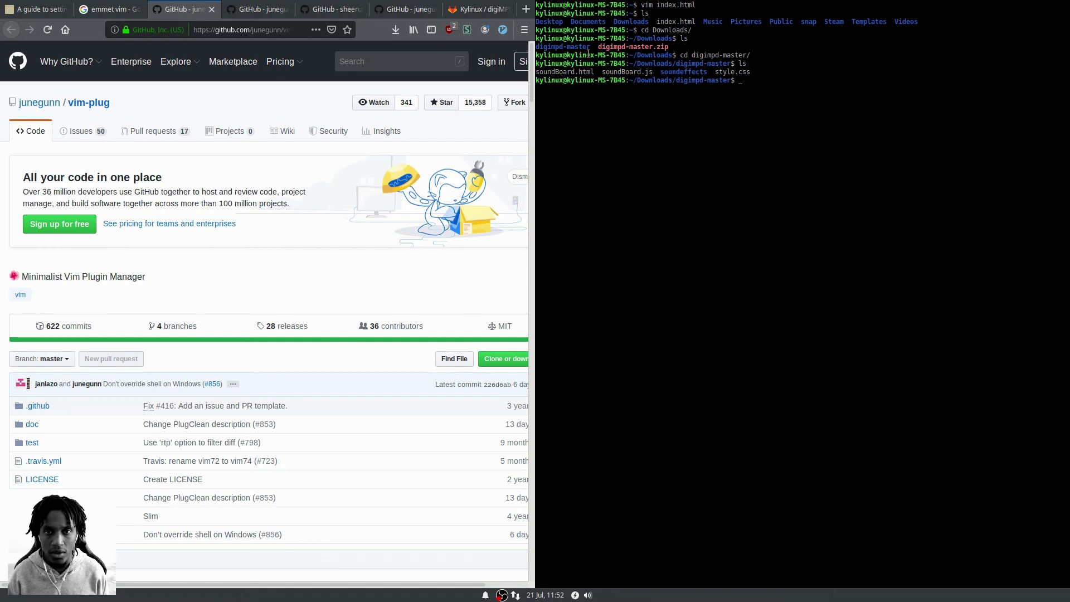
pyautogui.write('vim soundb')
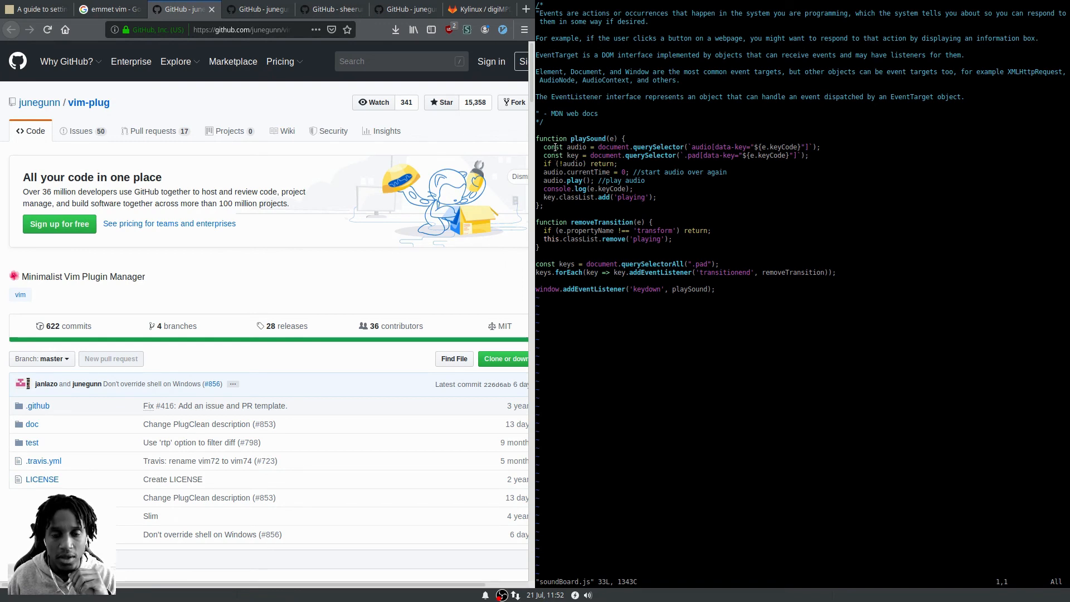
pyautogui.moveTo(575, 204)
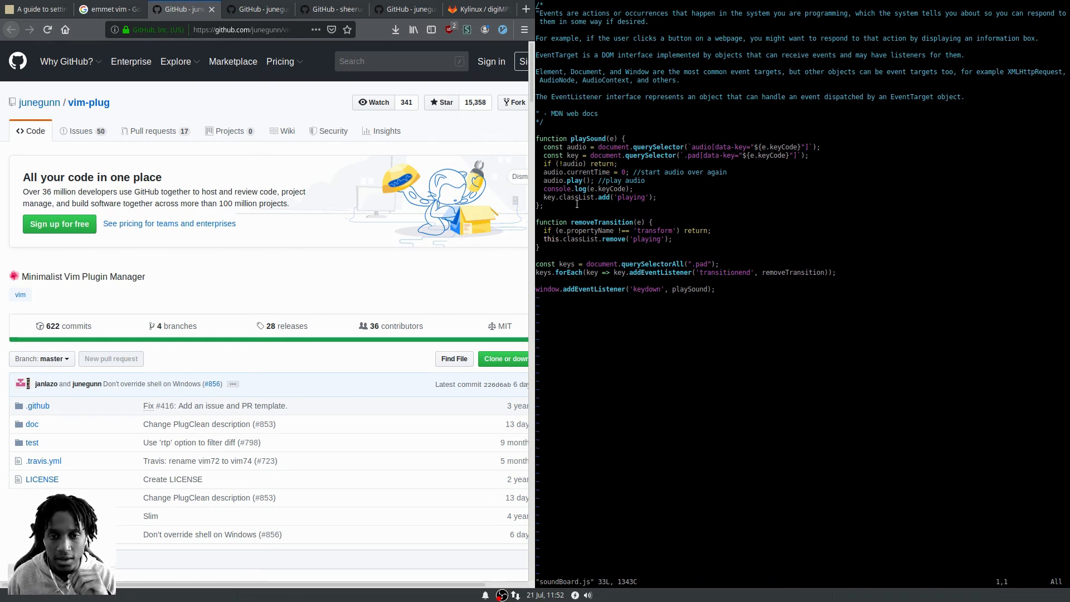